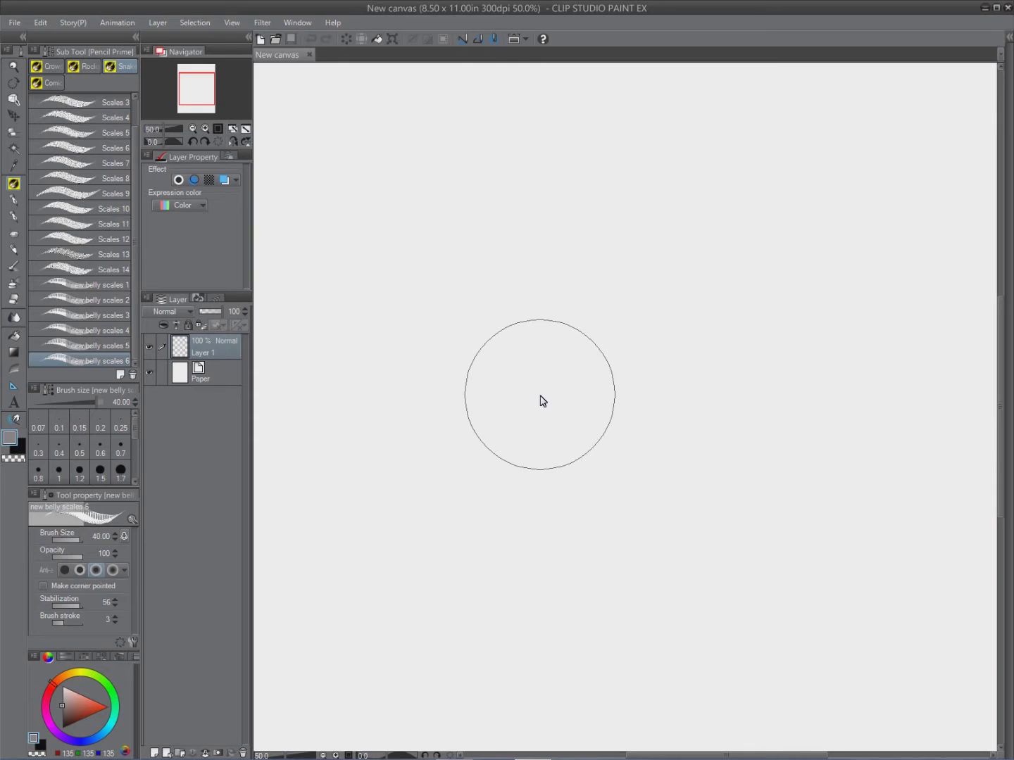
mouse_move(202, 411)
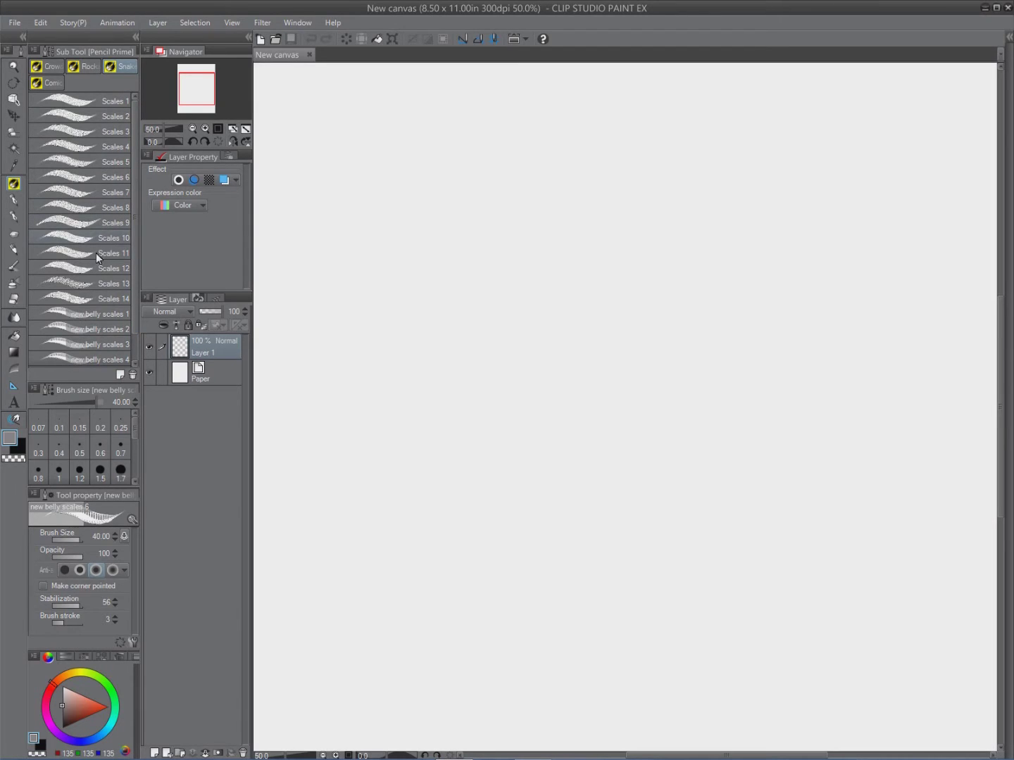
Step: Try the Scales 7 and Scales 8 brushes, settling on Scales 7
click(112, 207)
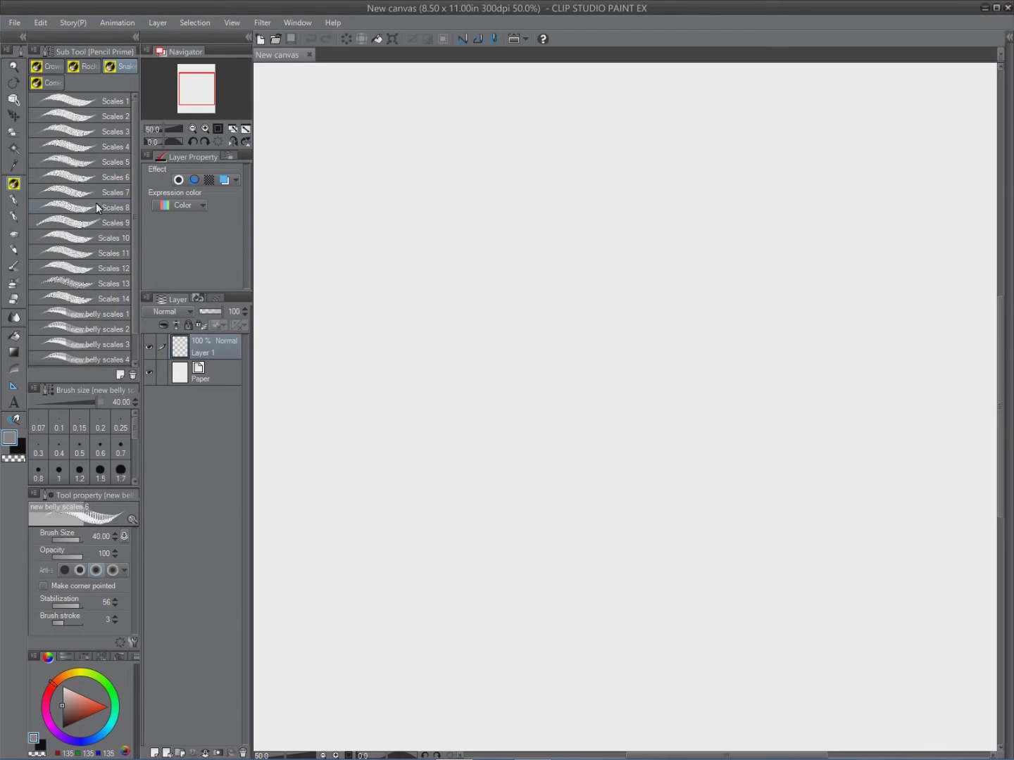
click(114, 207)
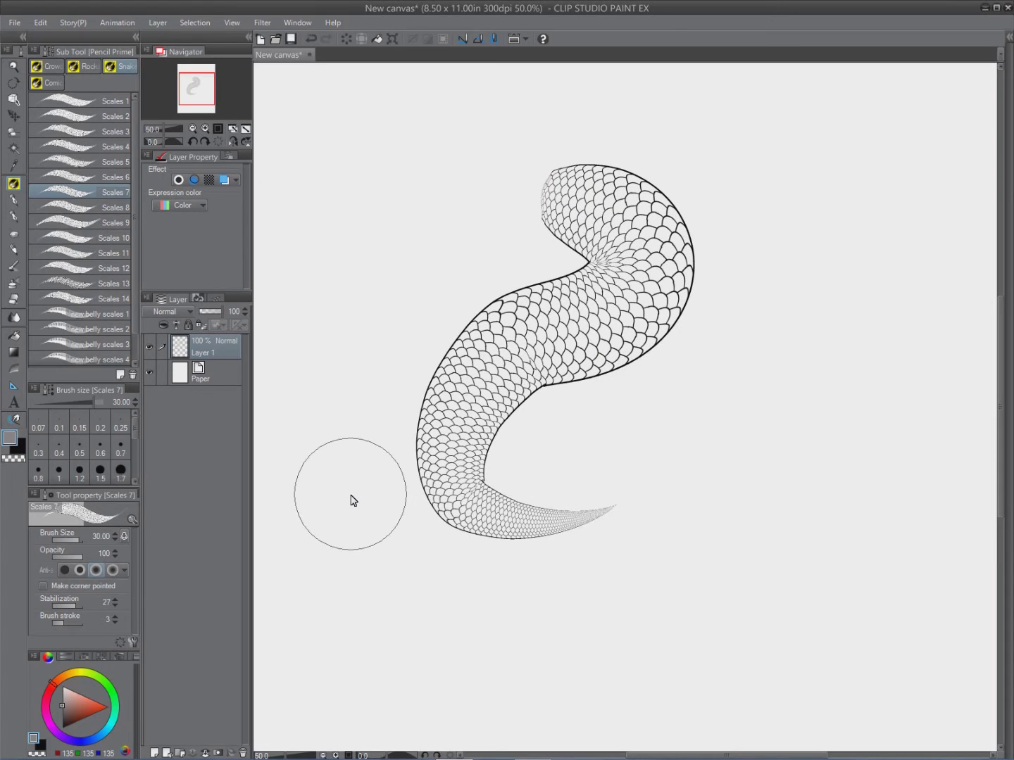
click(114, 207)
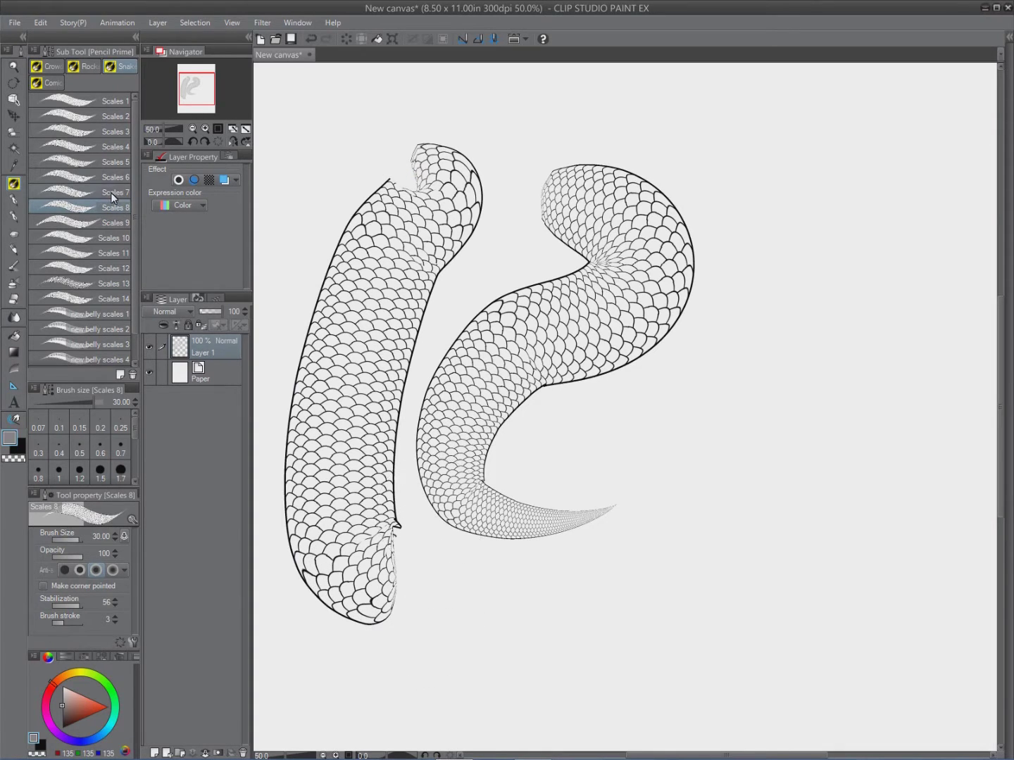
click(113, 192)
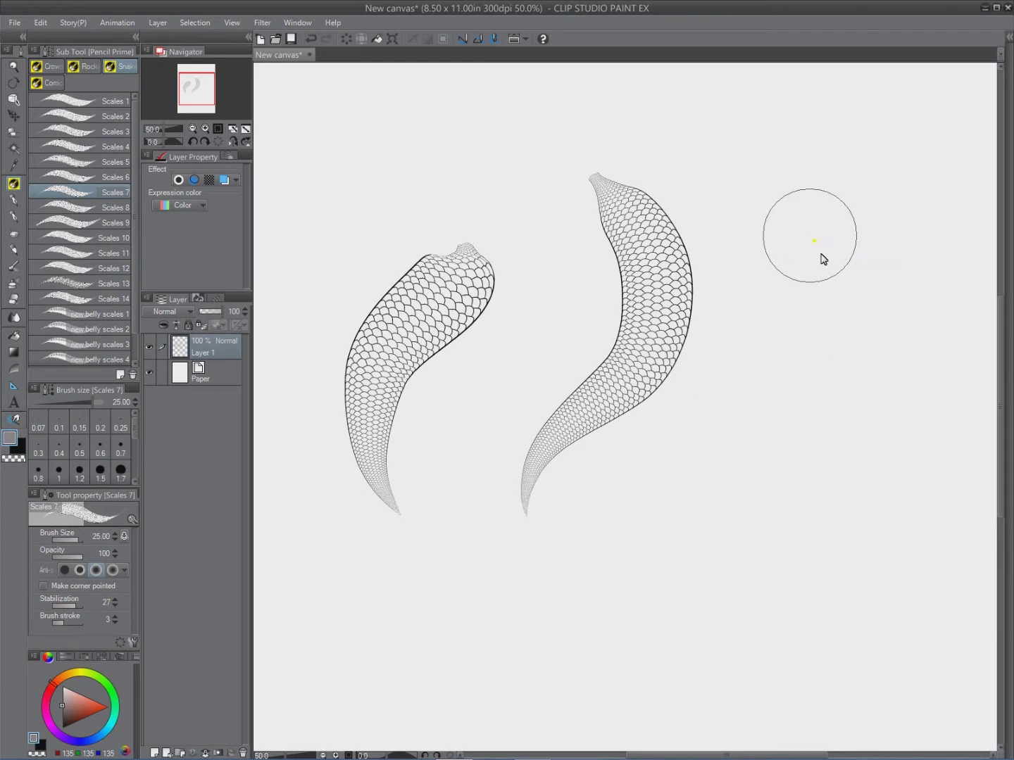
Step: Paint four test strokes of scaly snake bodies across the canvas
drag(810, 239, 743, 567)
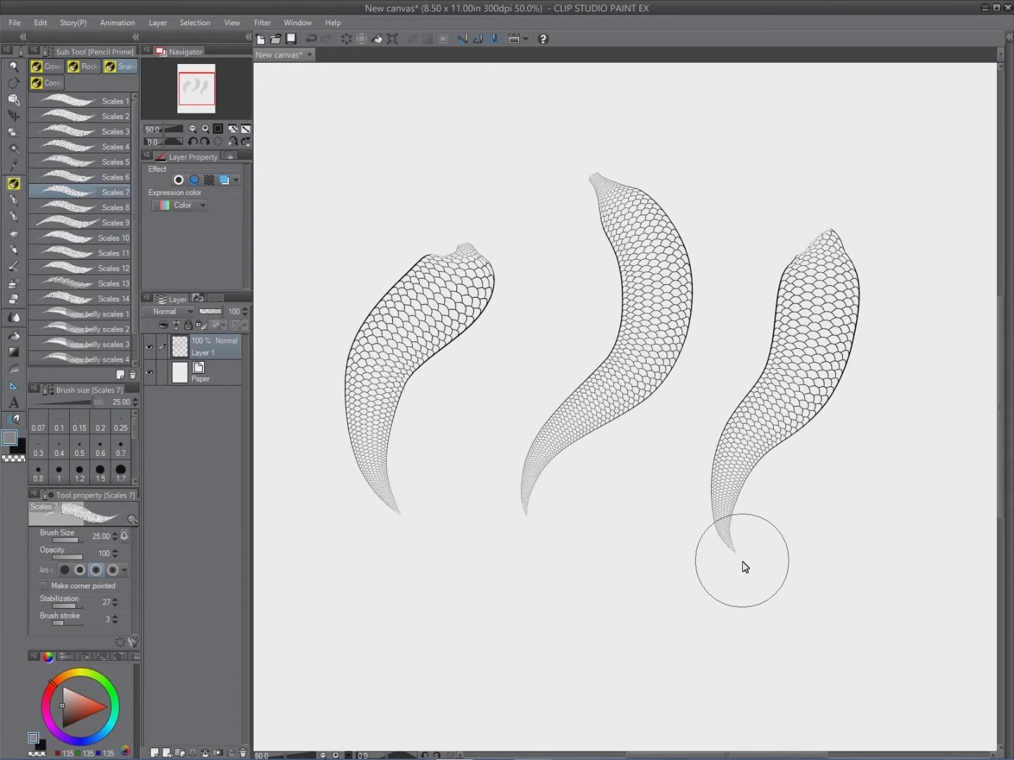
mouse_move(514, 378)
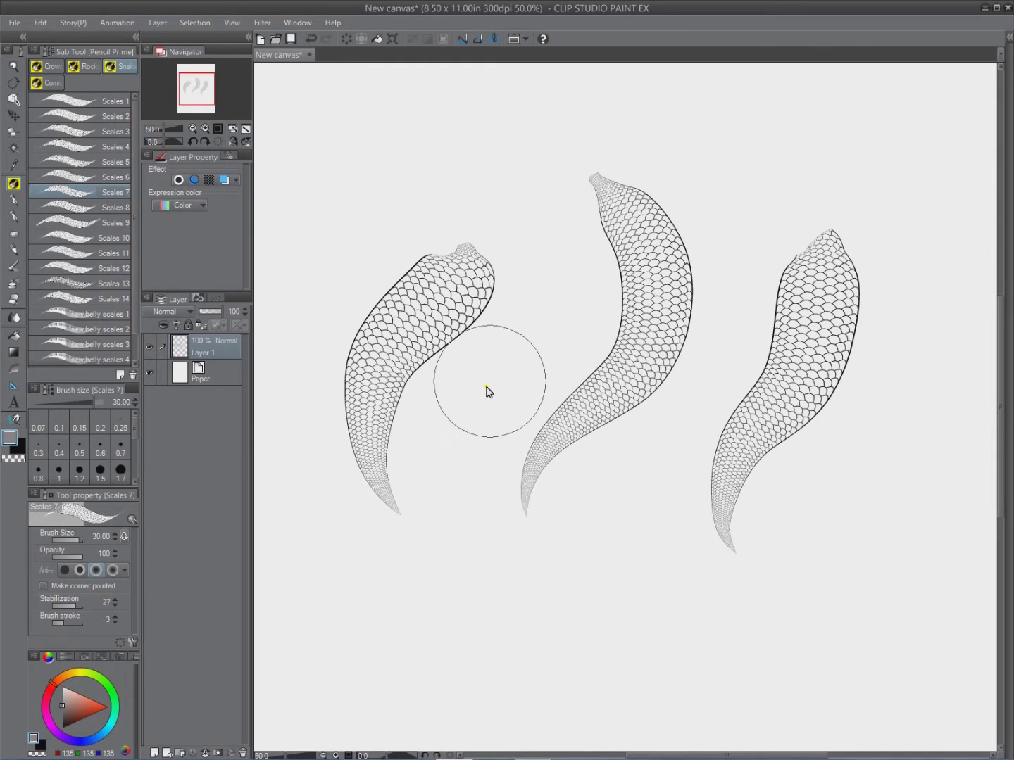
drag(489, 391, 556, 694)
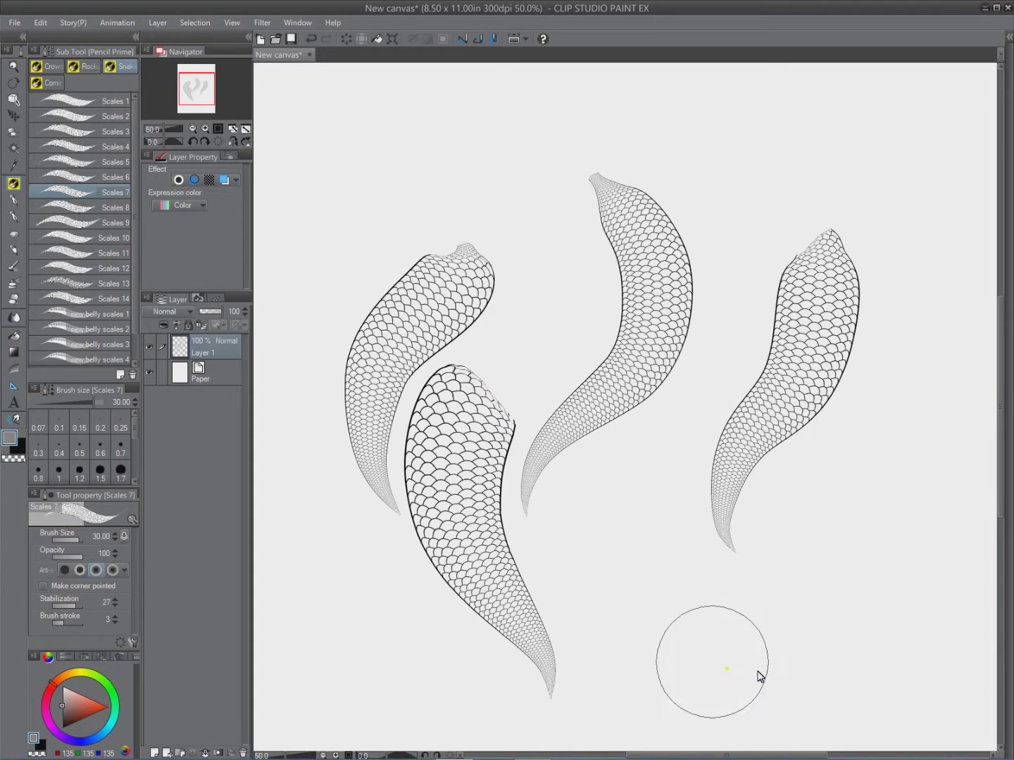
drag(711, 662, 845, 648)
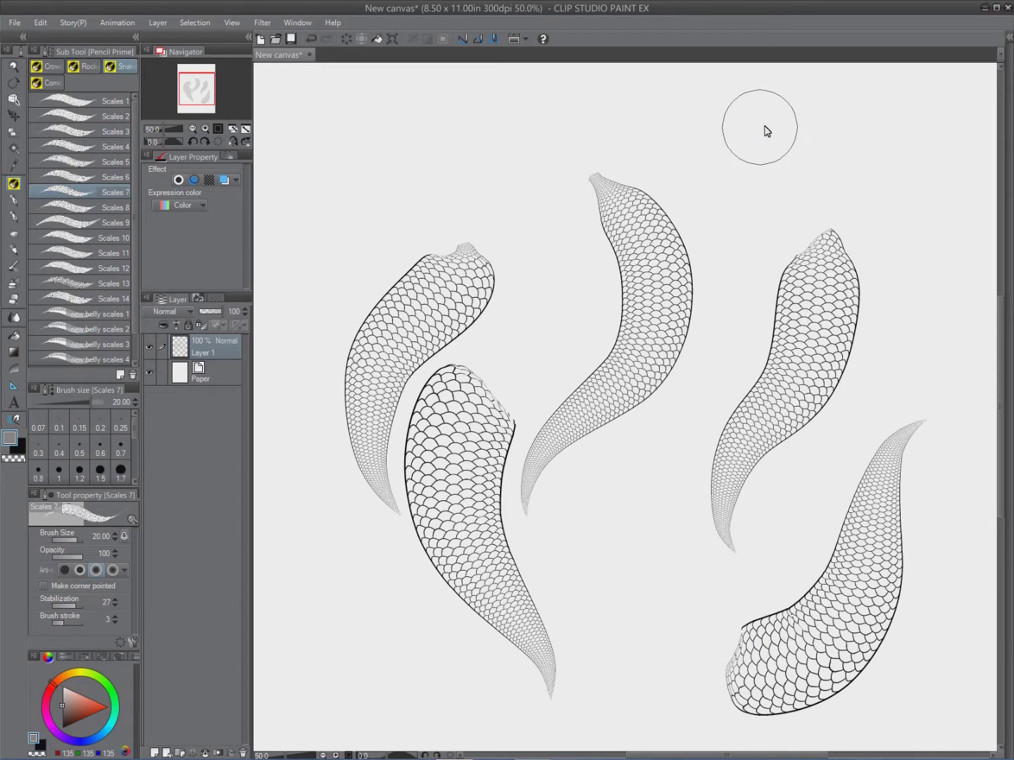
drag(757, 127, 732, 486)
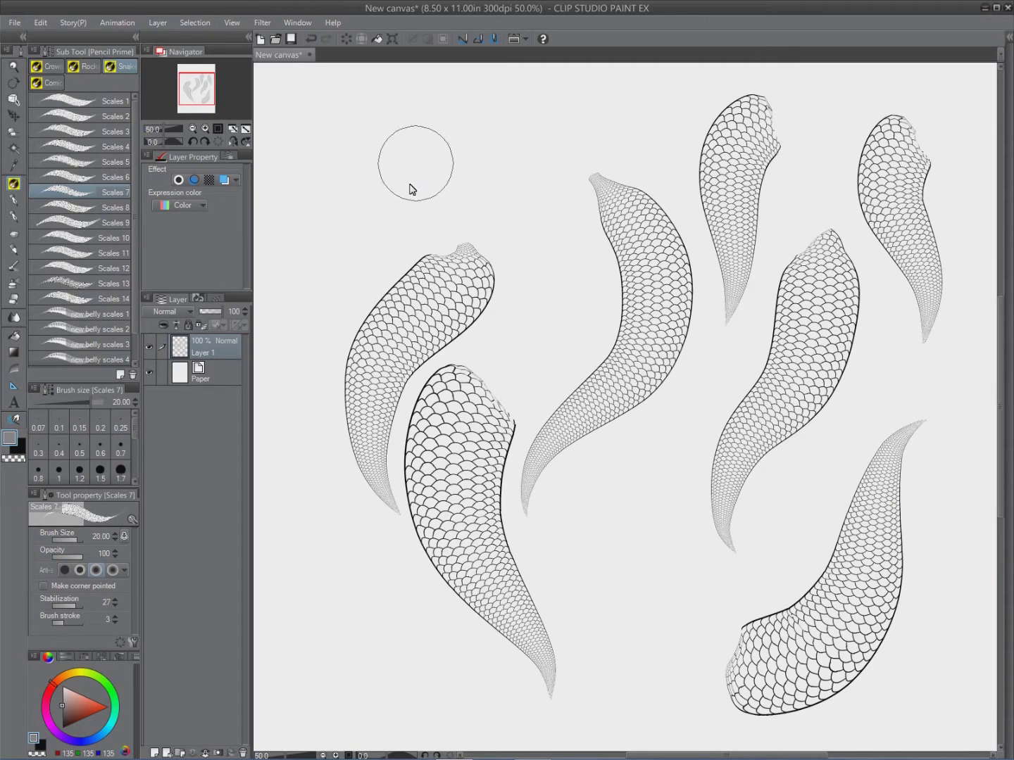
mouse_move(340, 396)
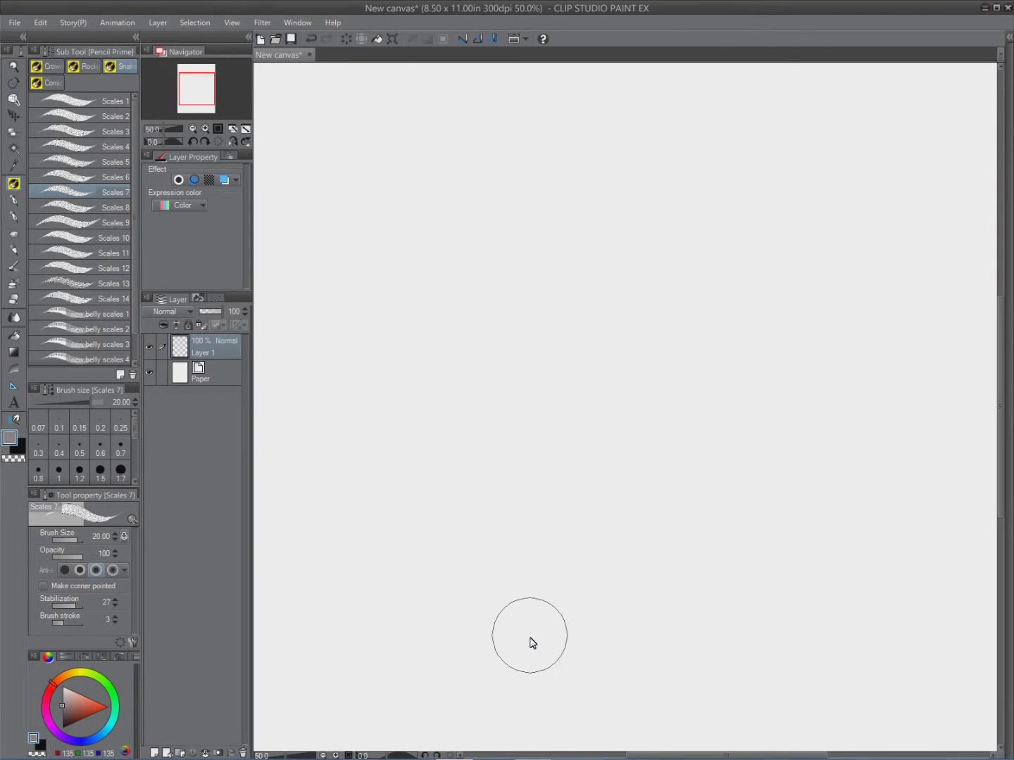
Step: In Sub Tool Detail's Brush shape, register Scales 5 as a preset, then choose Scales 12
scroll(down, 3)
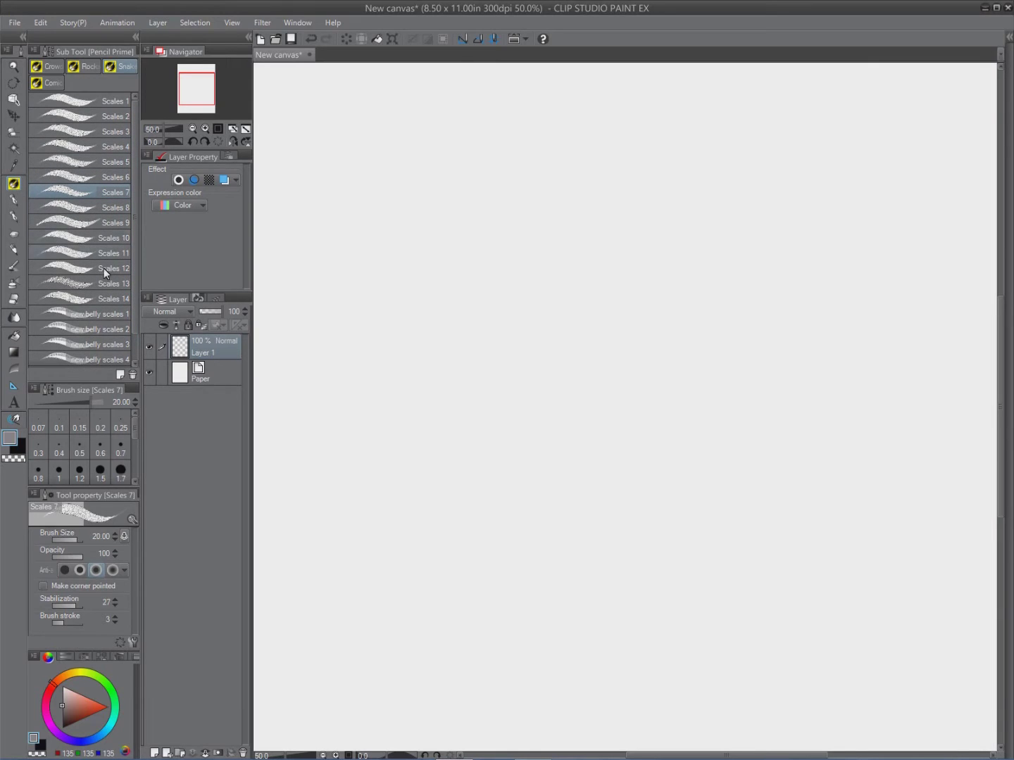
mouse_move(141, 618)
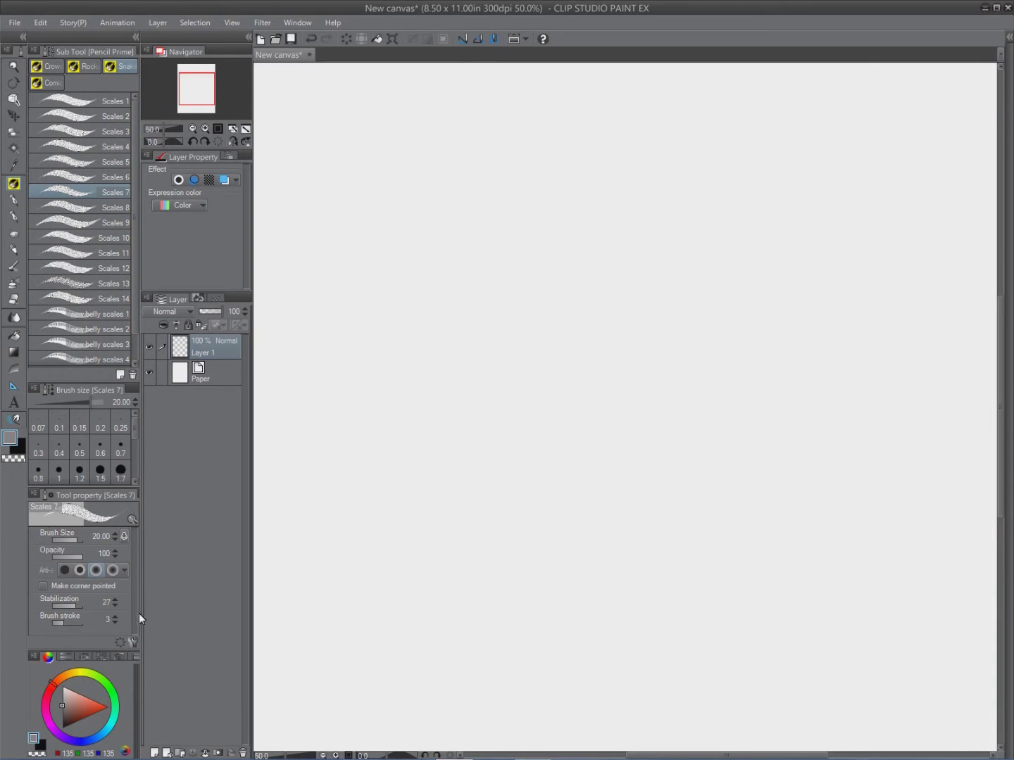
mouse_move(134, 644)
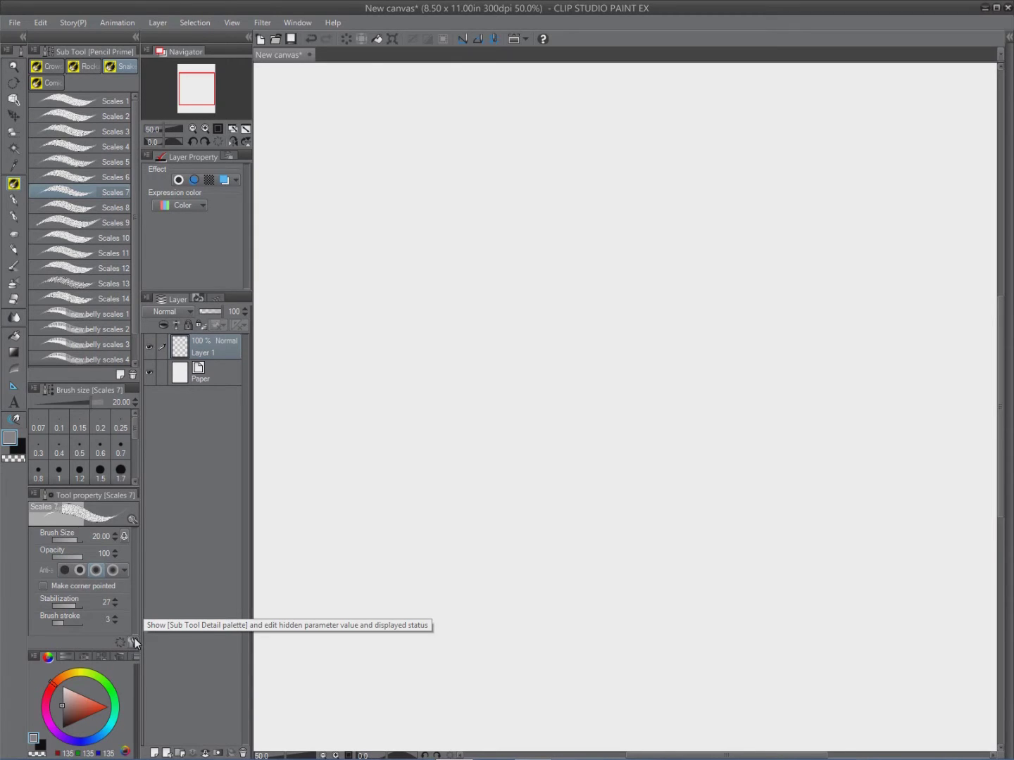
click(132, 642)
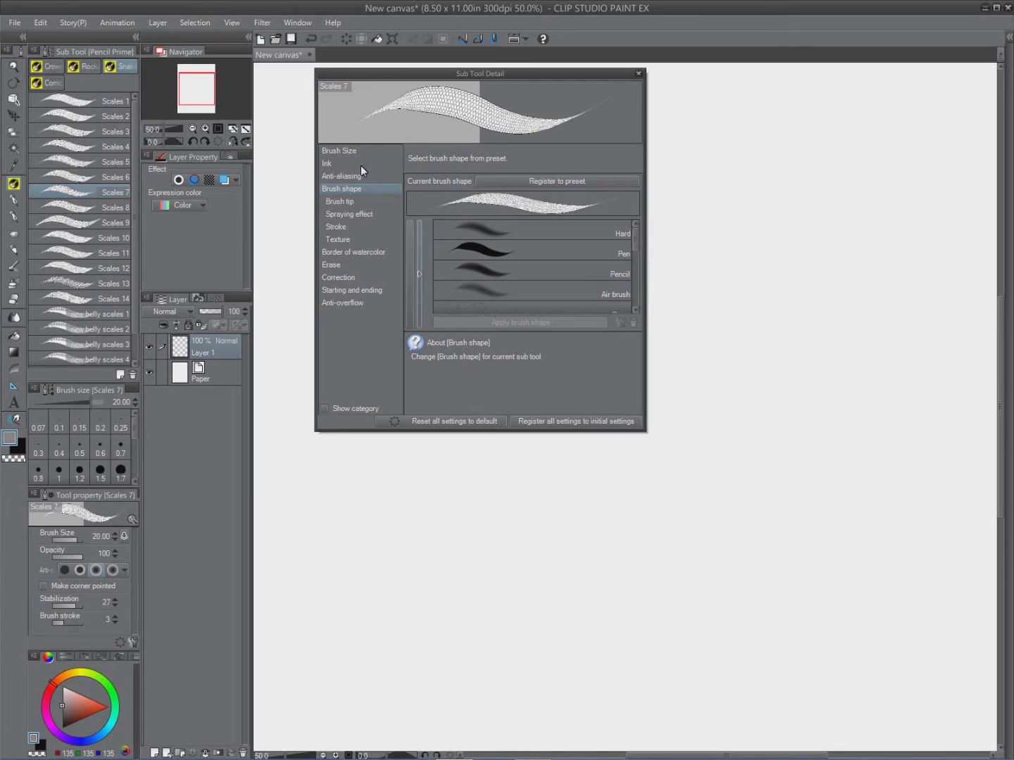
click(339, 150)
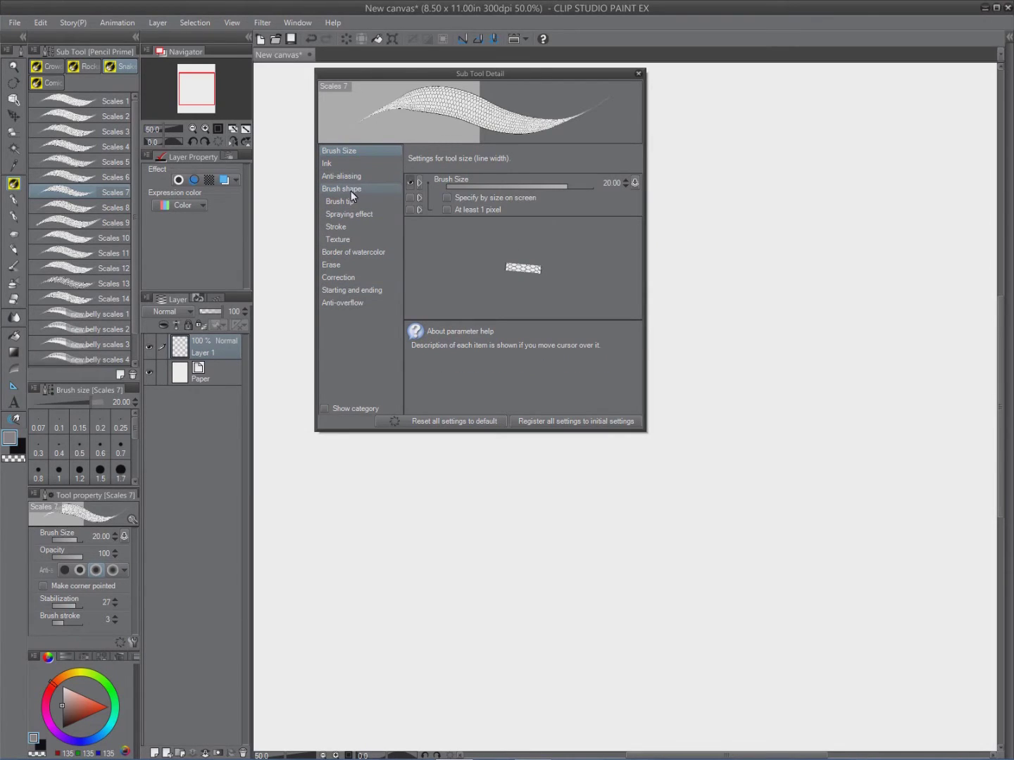
click(341, 189)
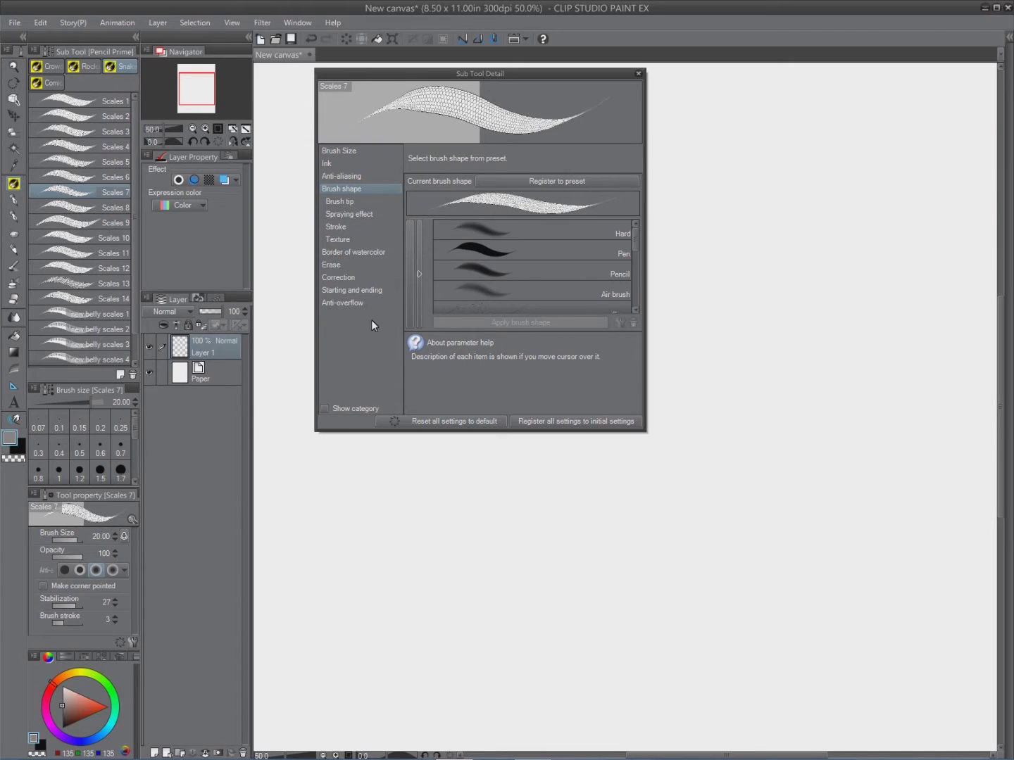
mouse_move(556, 181)
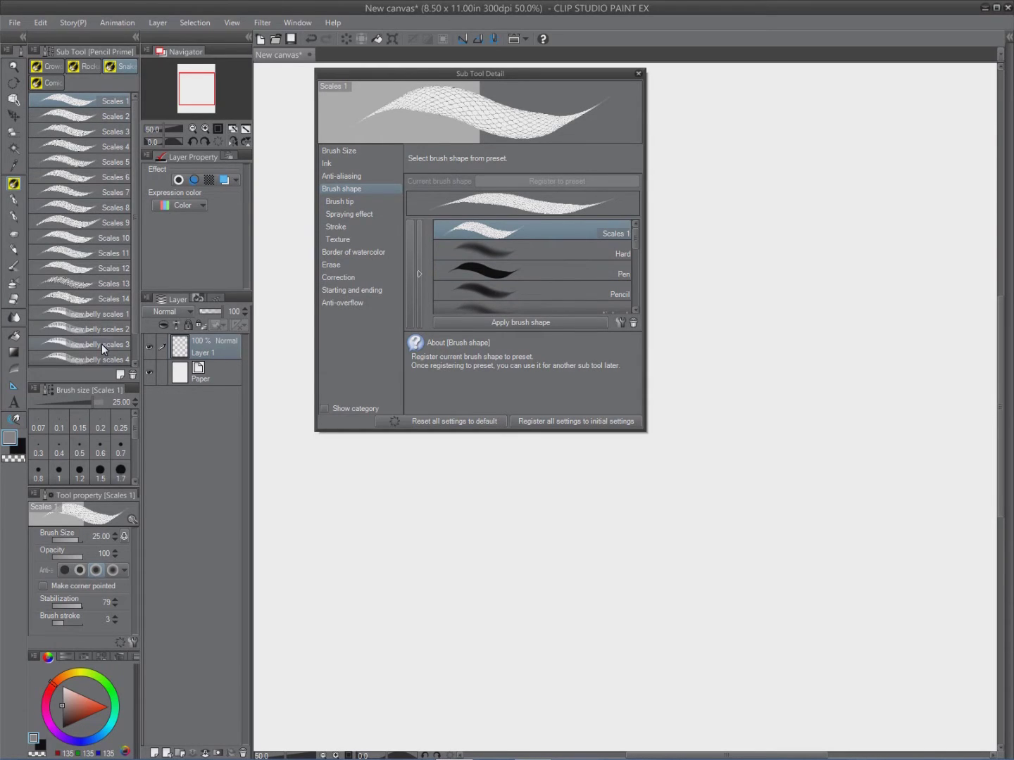
scroll(down, 3)
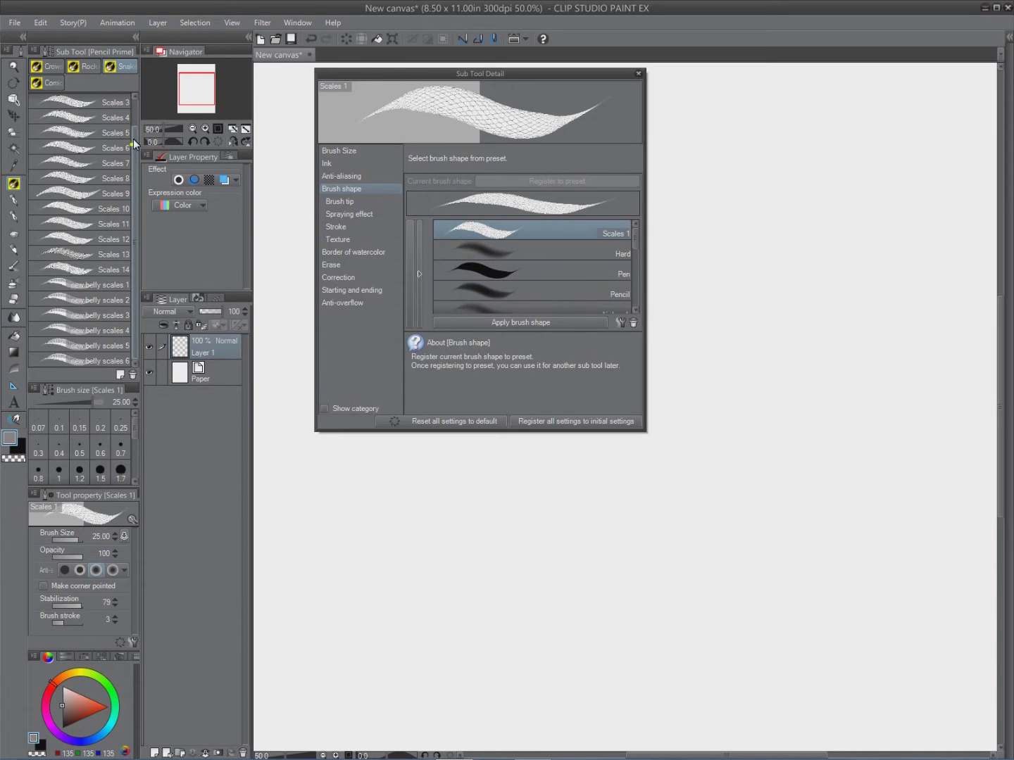
click(106, 116)
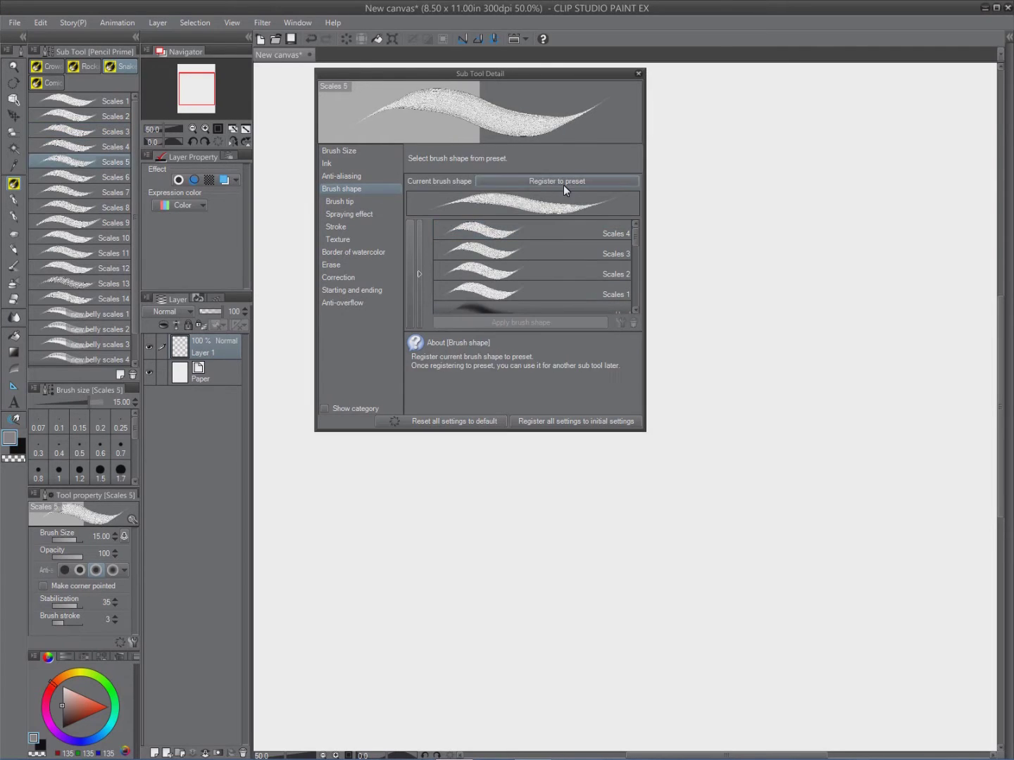
click(113, 253)
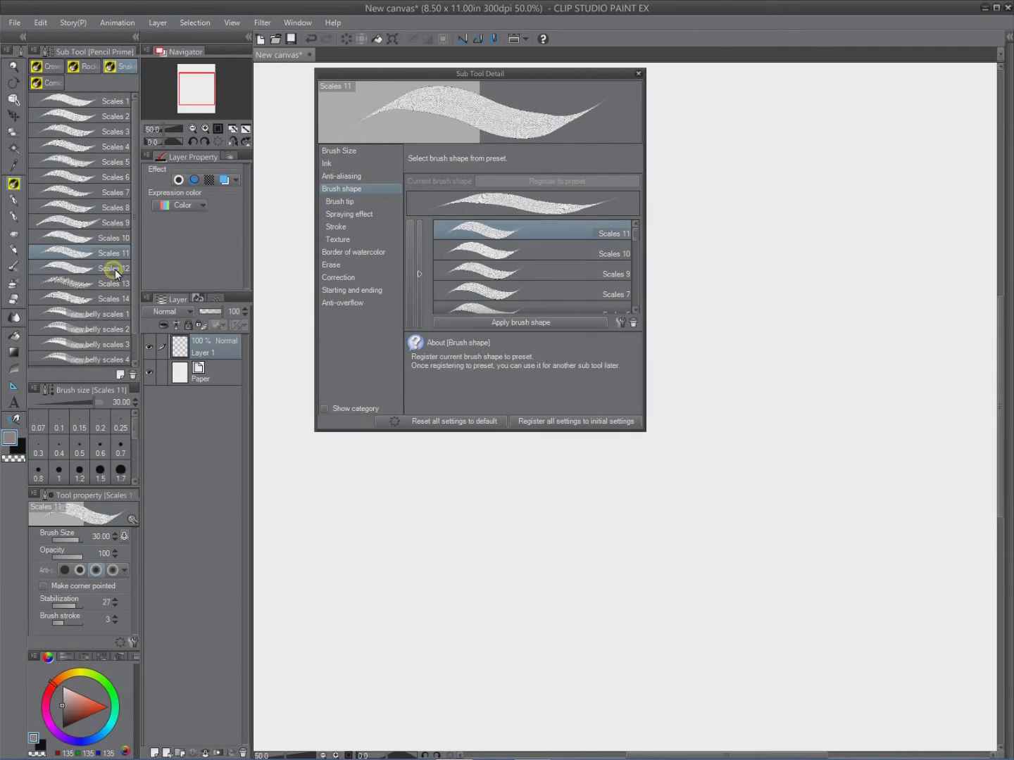
click(98, 345)
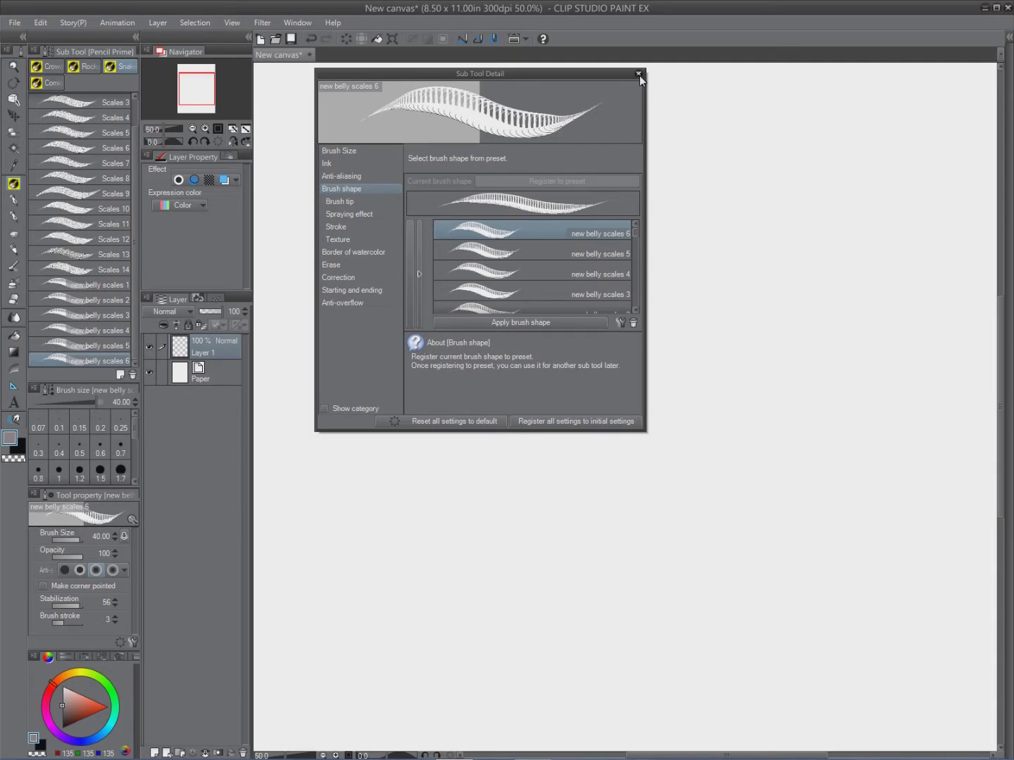
Step: Close Sub Tool Detail, fill Layer 1 with solid gray, and reselect the scale pen
click(638, 73)
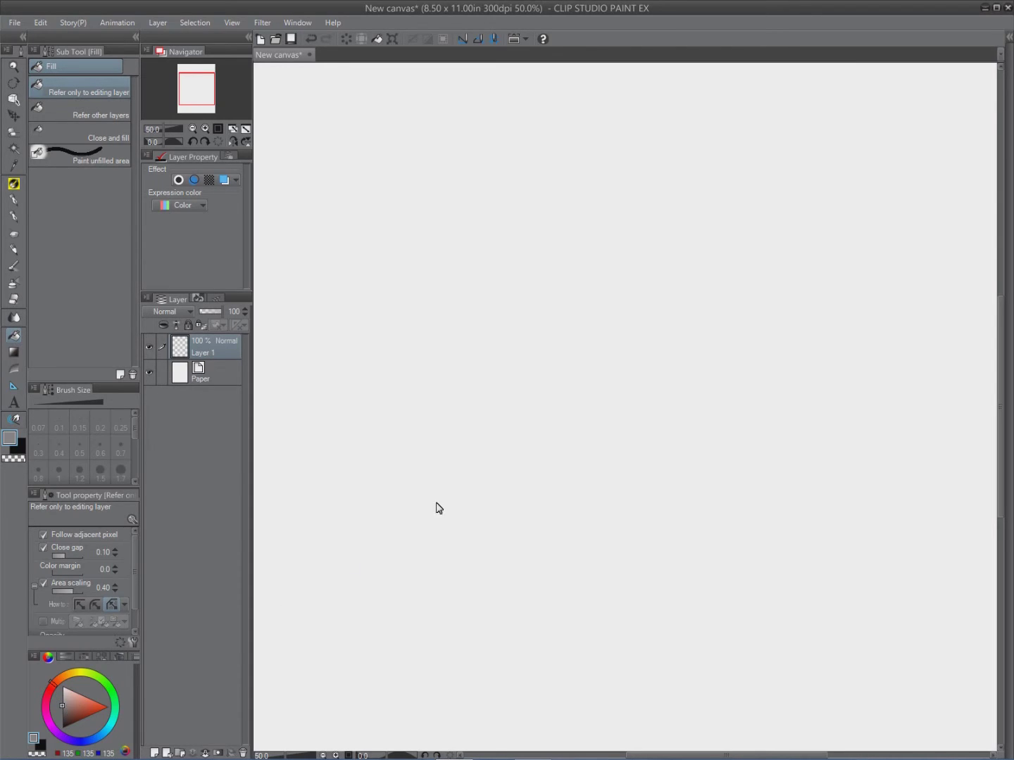
mouse_move(676, 299)
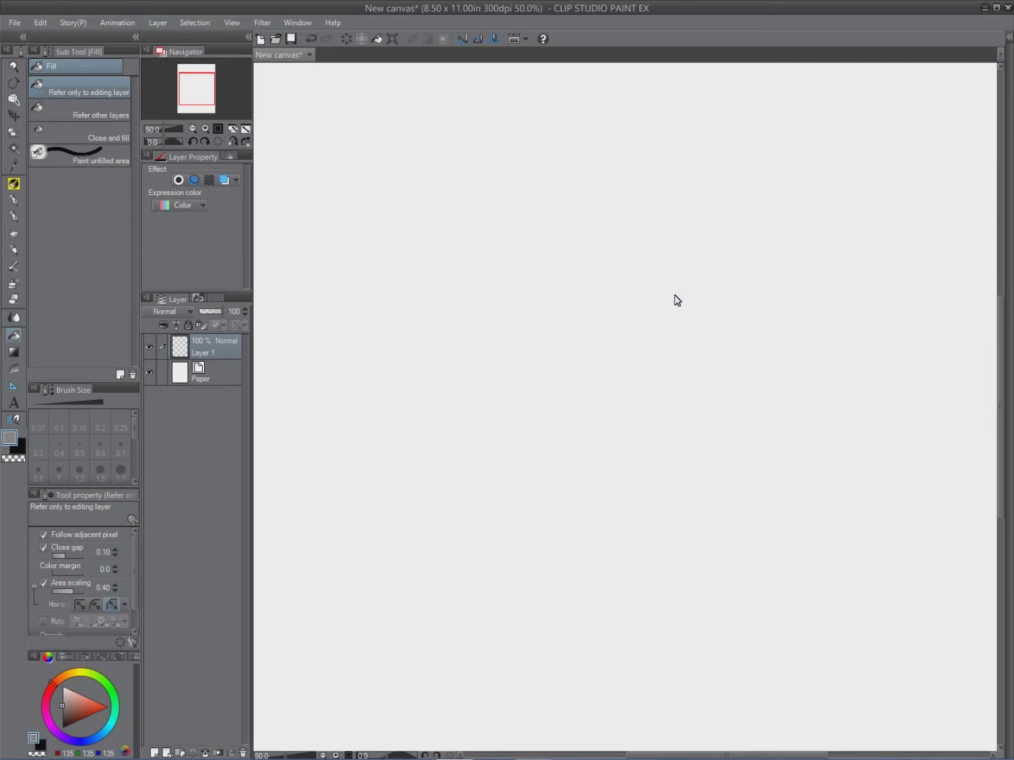
click(676, 301)
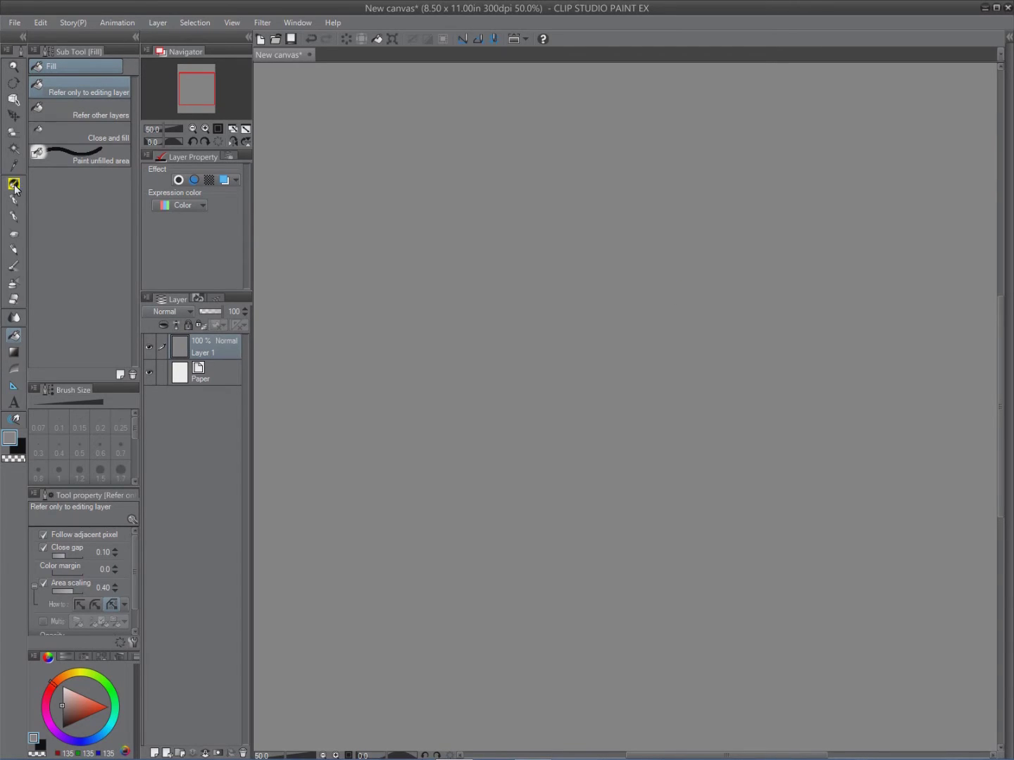
click(12, 185)
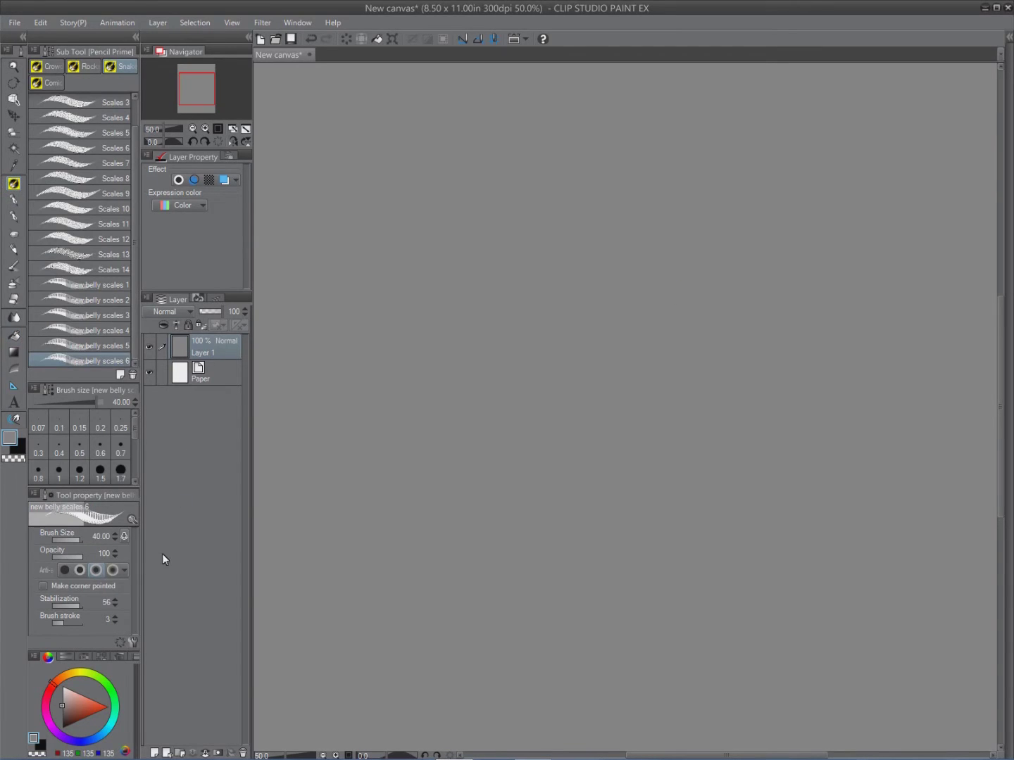
mouse_move(167, 753)
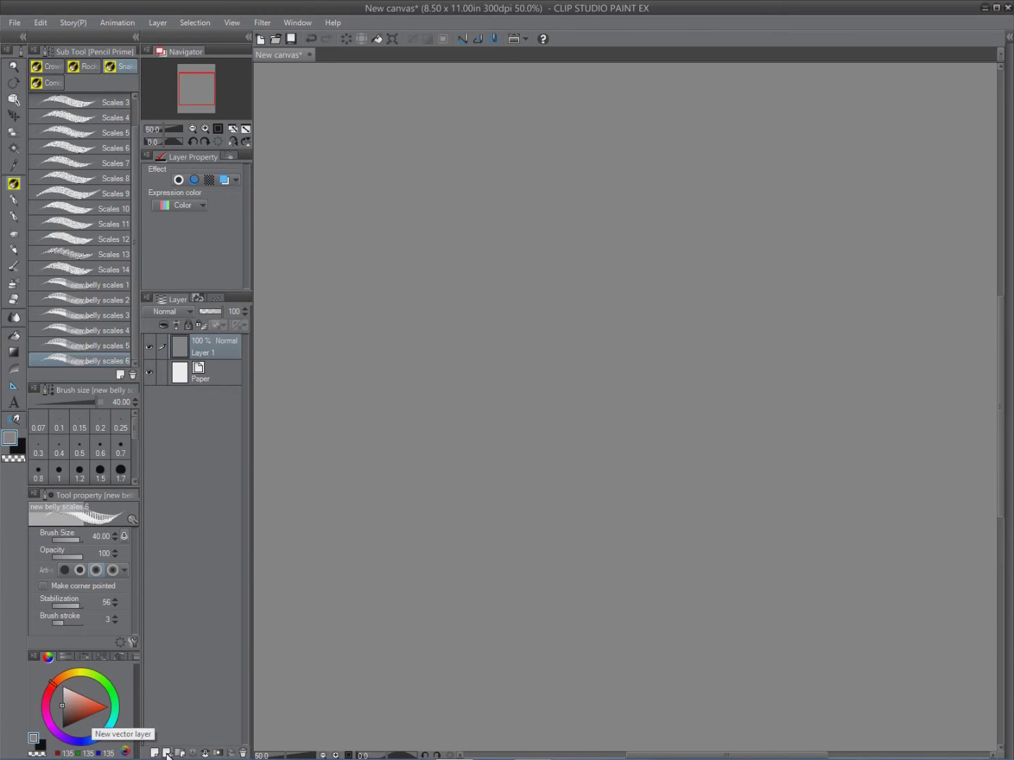
Step: Add a new vector layer and draw a long winding belly-scale snake stroke
click(167, 752)
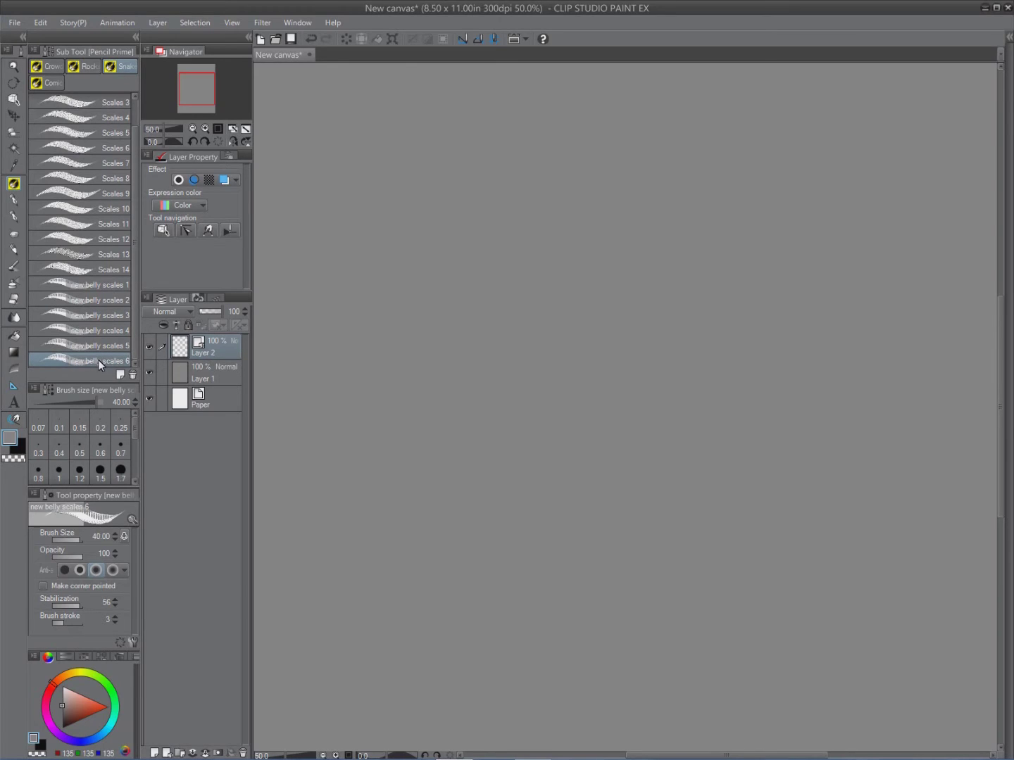
mouse_move(99, 369)
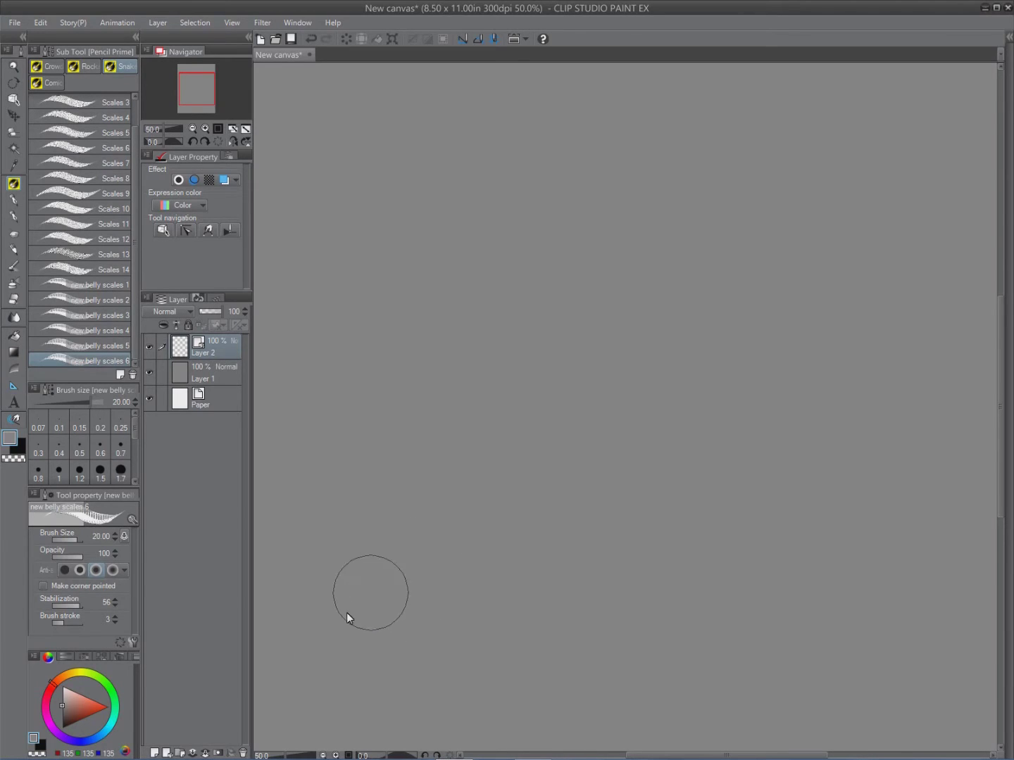
mouse_move(343, 671)
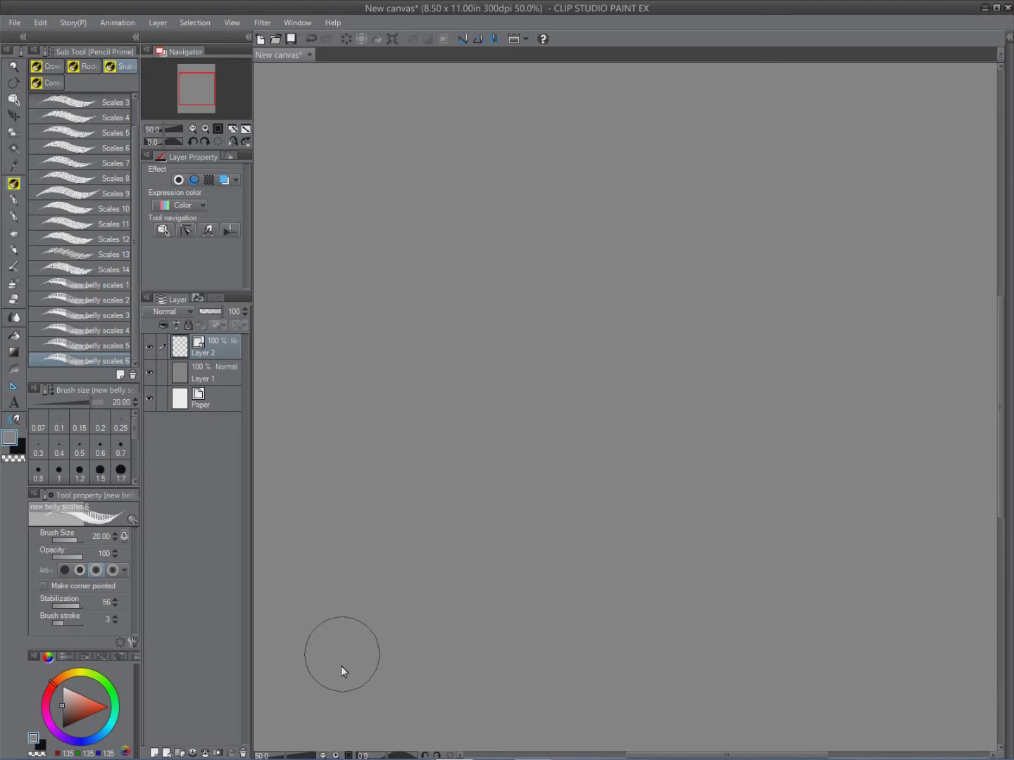
drag(342, 672, 395, 683)
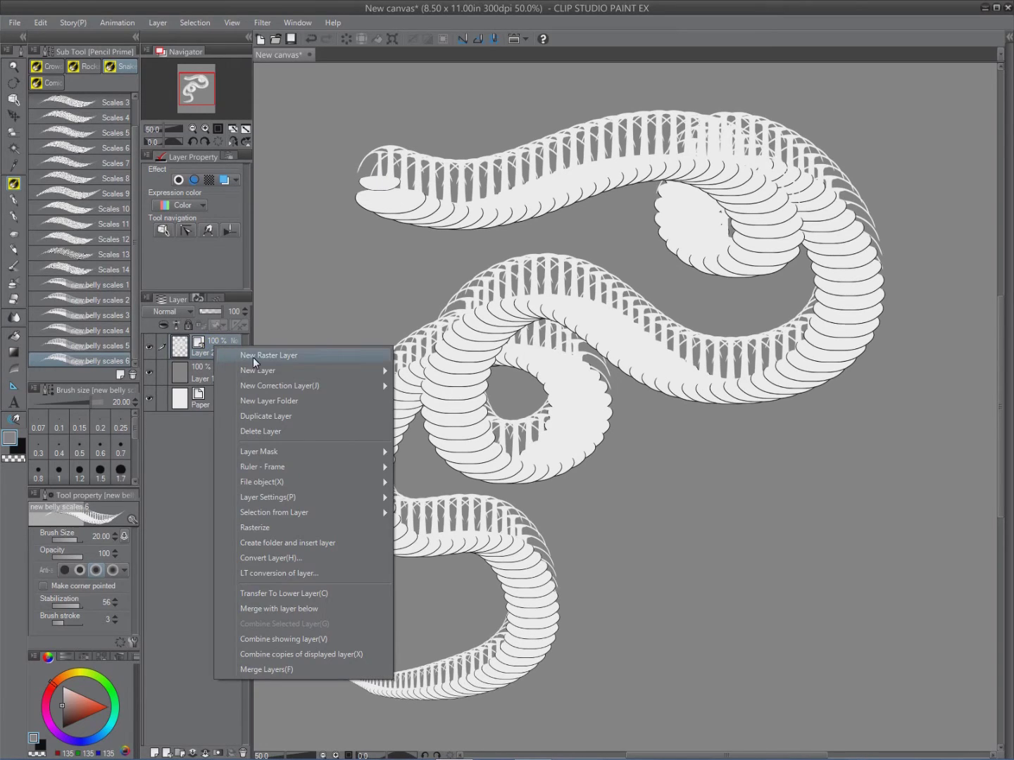
Step: Duplicate the snake layer as Layer 2 Copy and select its stroke for editing
click(269, 355)
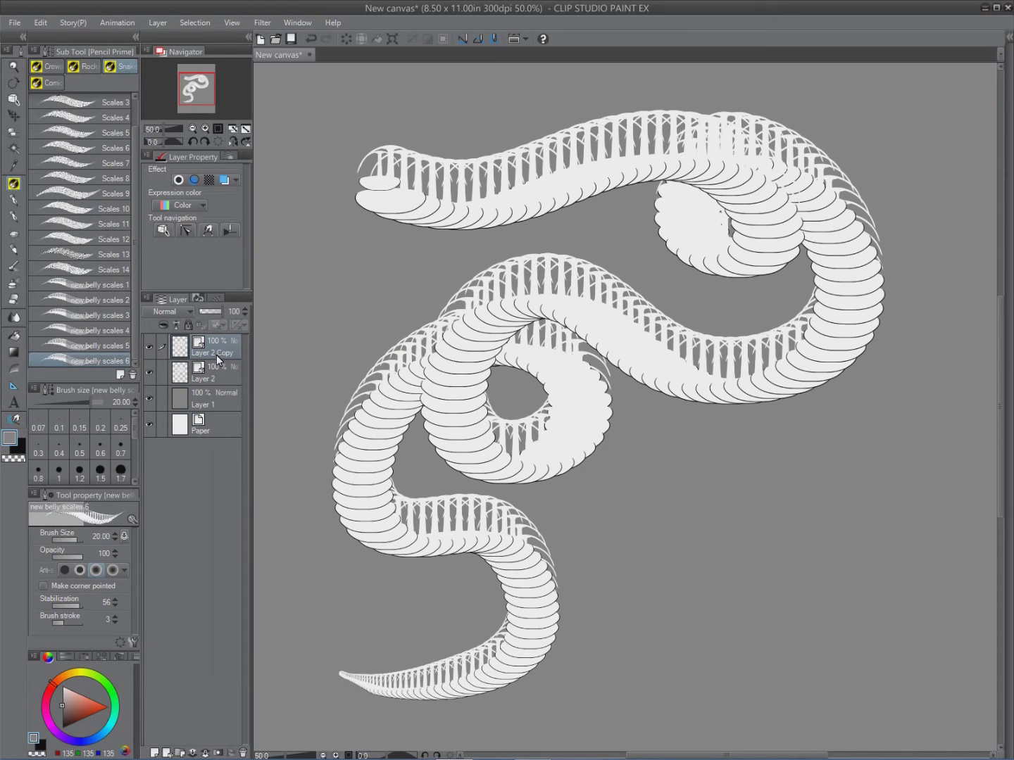
mouse_move(121, 467)
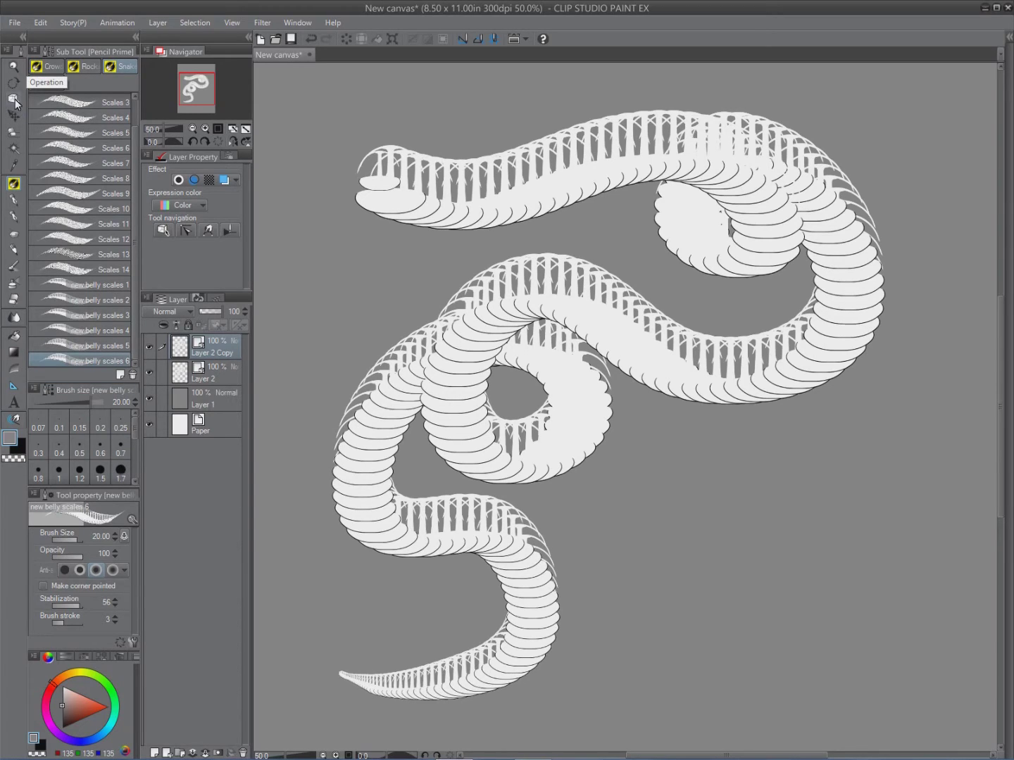
click(13, 101)
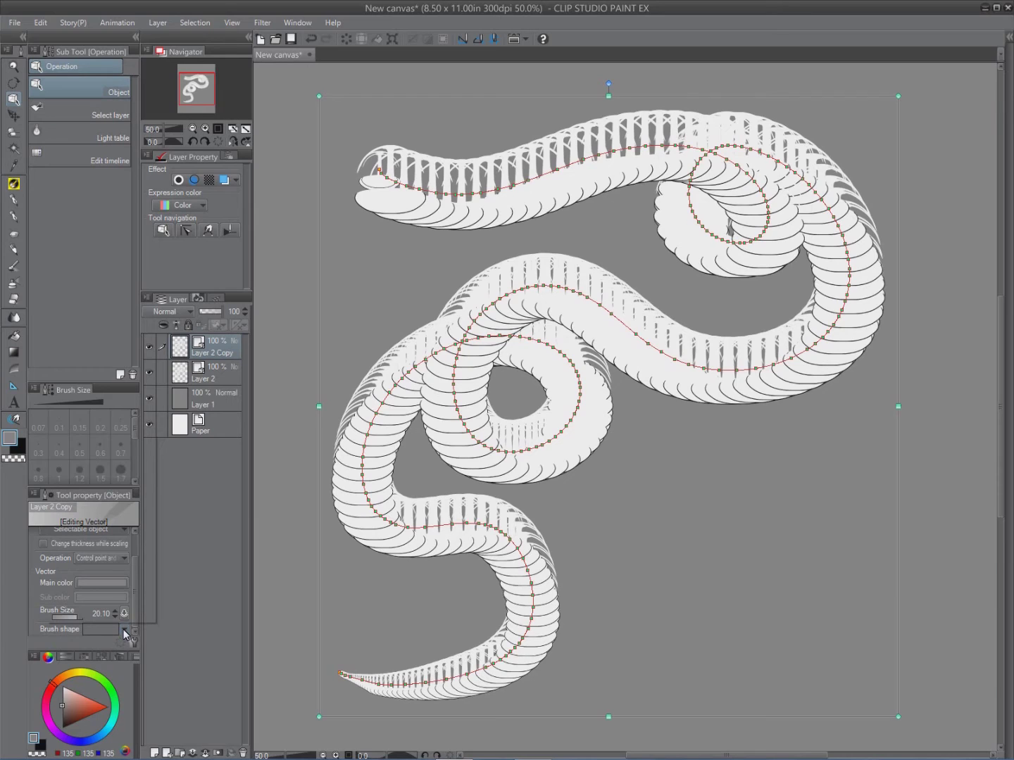
Step: Browse the copied stroke's Brush shape list for a Scales top-scale shape
click(123, 629)
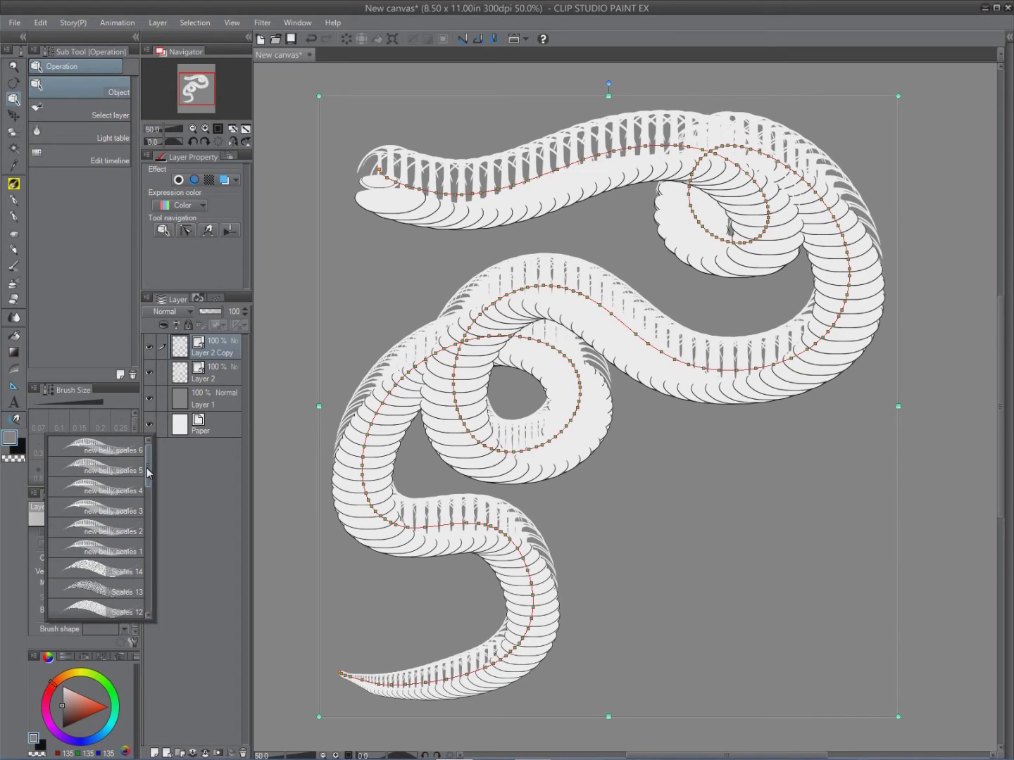
scroll(down, 3)
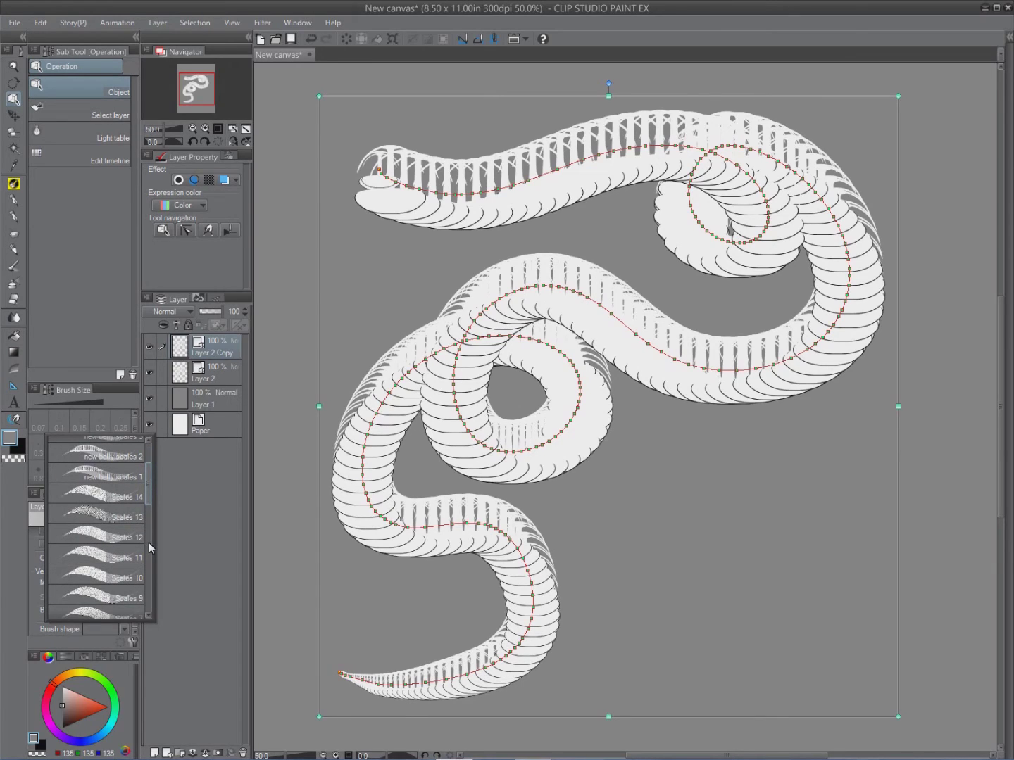
scroll(down, 3)
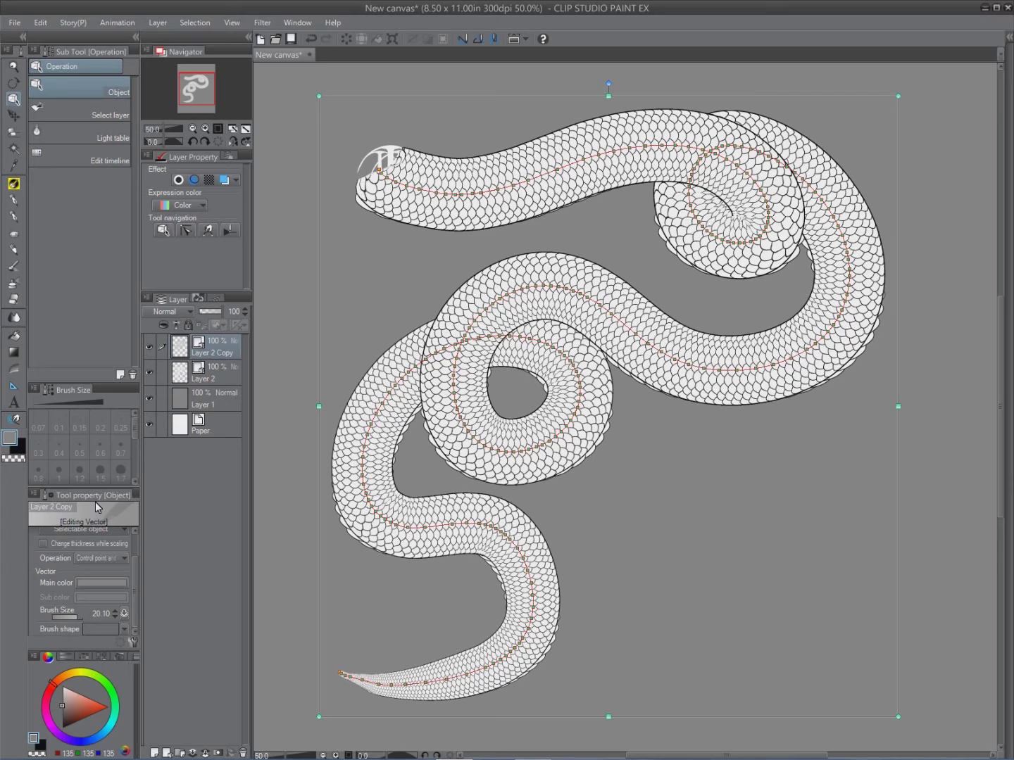
mouse_move(277, 490)
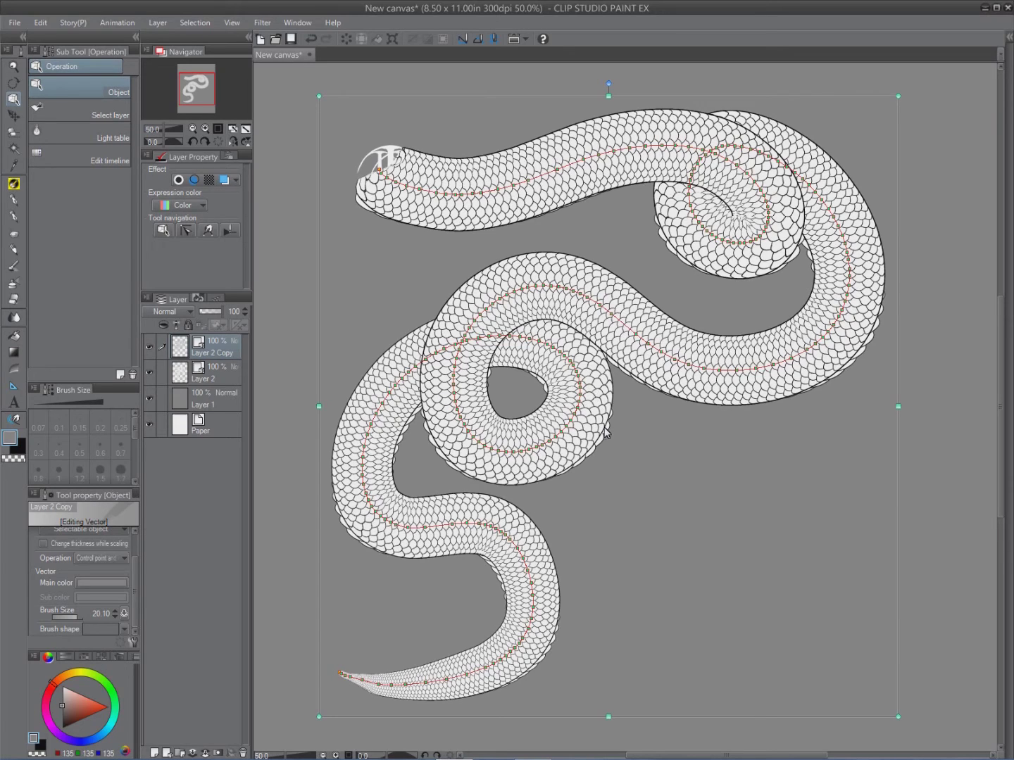
mouse_move(433, 414)
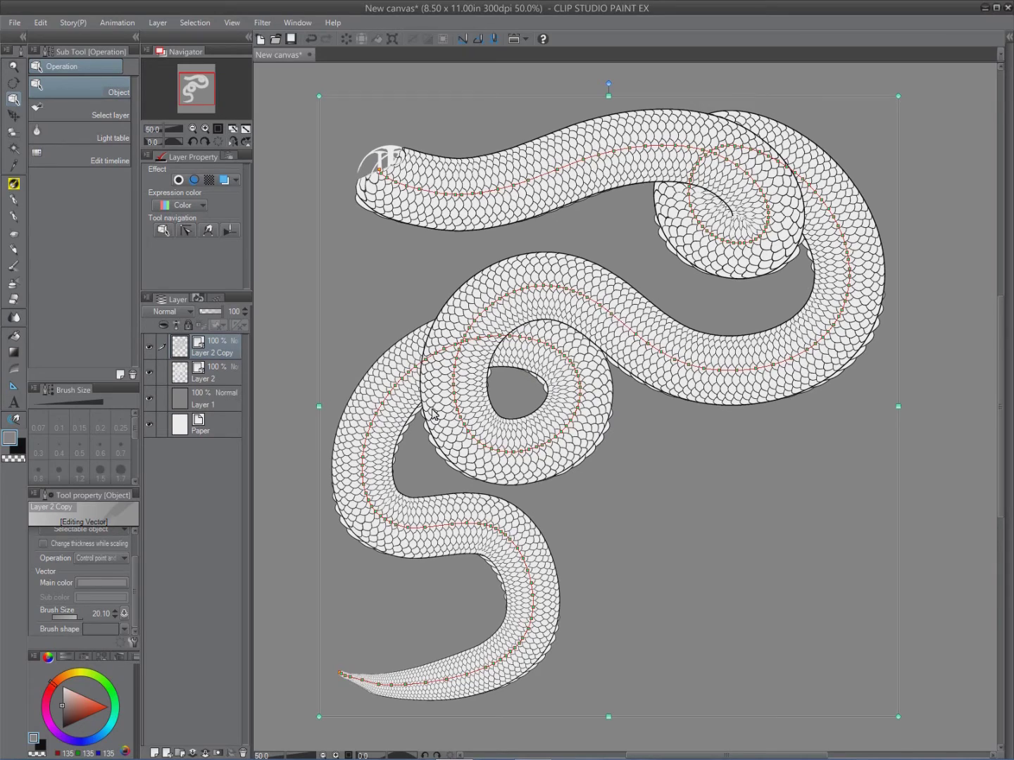
mouse_move(454, 438)
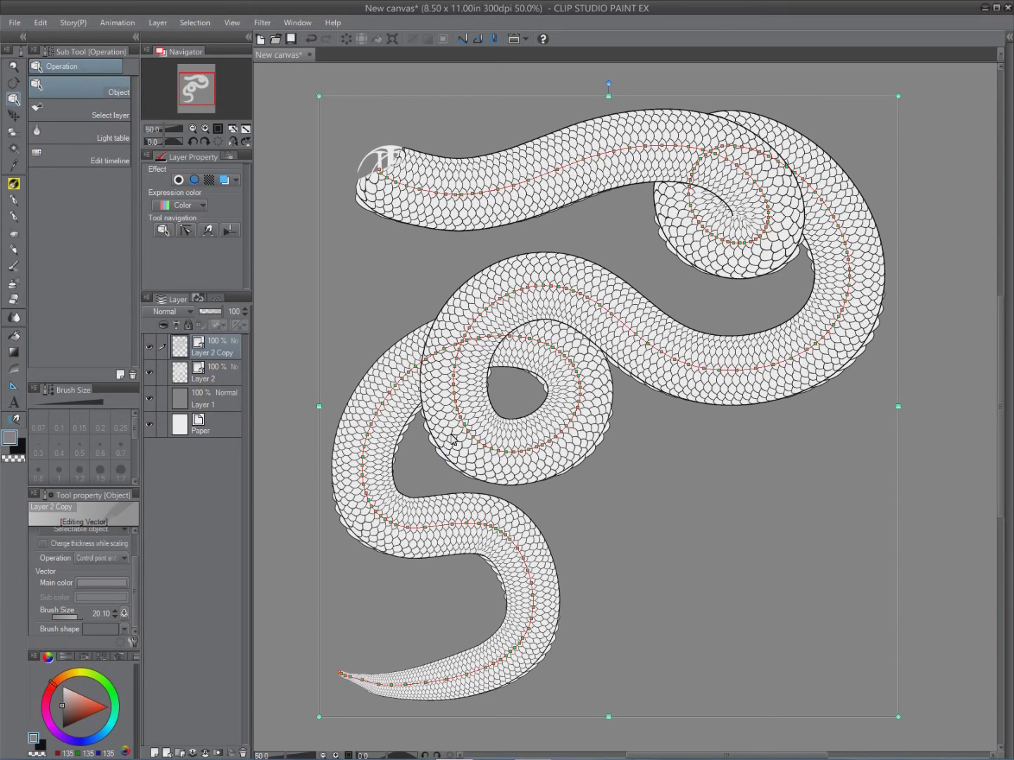
mouse_move(514, 651)
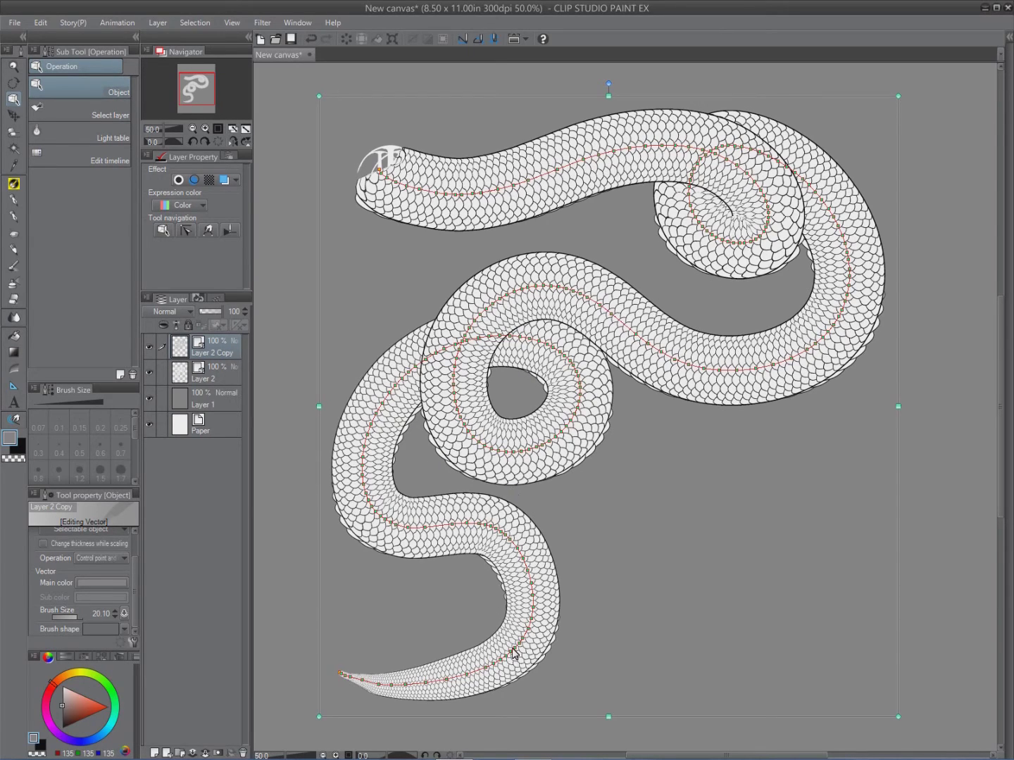
mouse_move(221, 317)
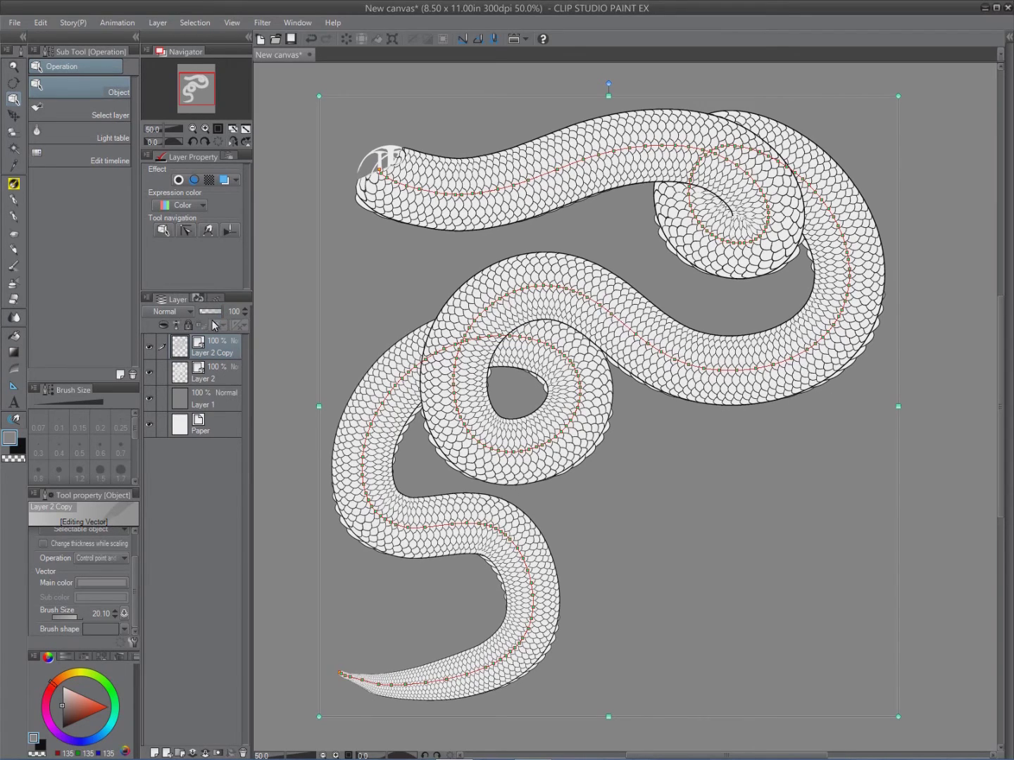
mouse_move(217, 315)
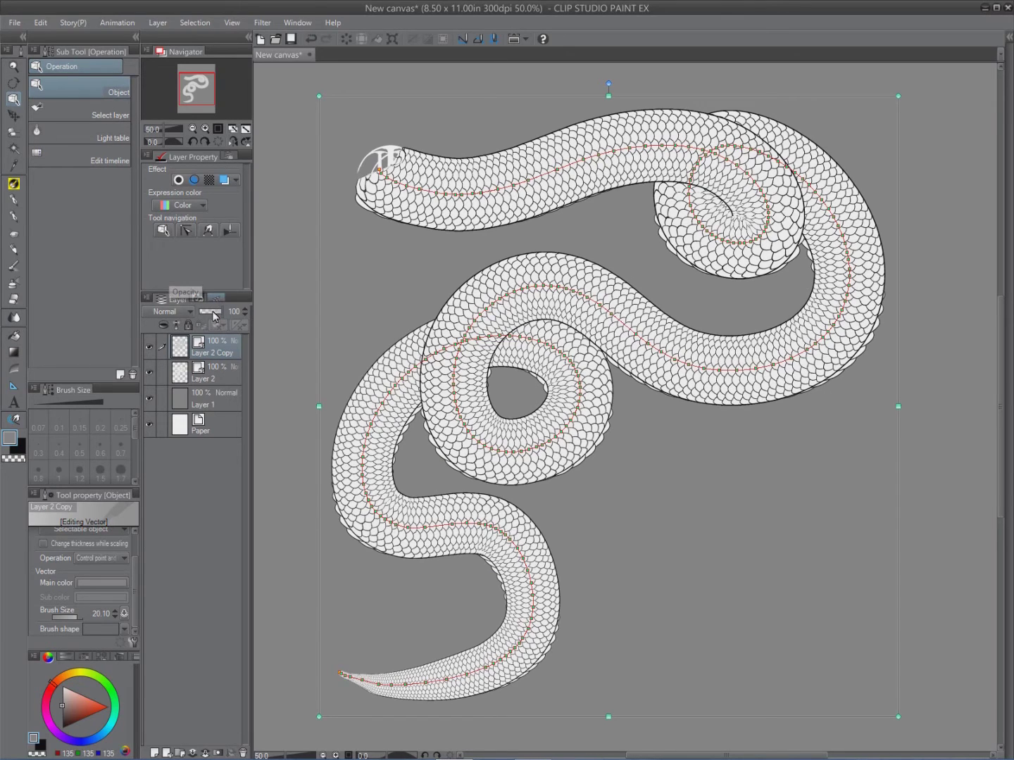
Step: Set Layer 2 Copy to 54% opacity and widen its stroke to 21.10
drag(225, 311, 212, 312)
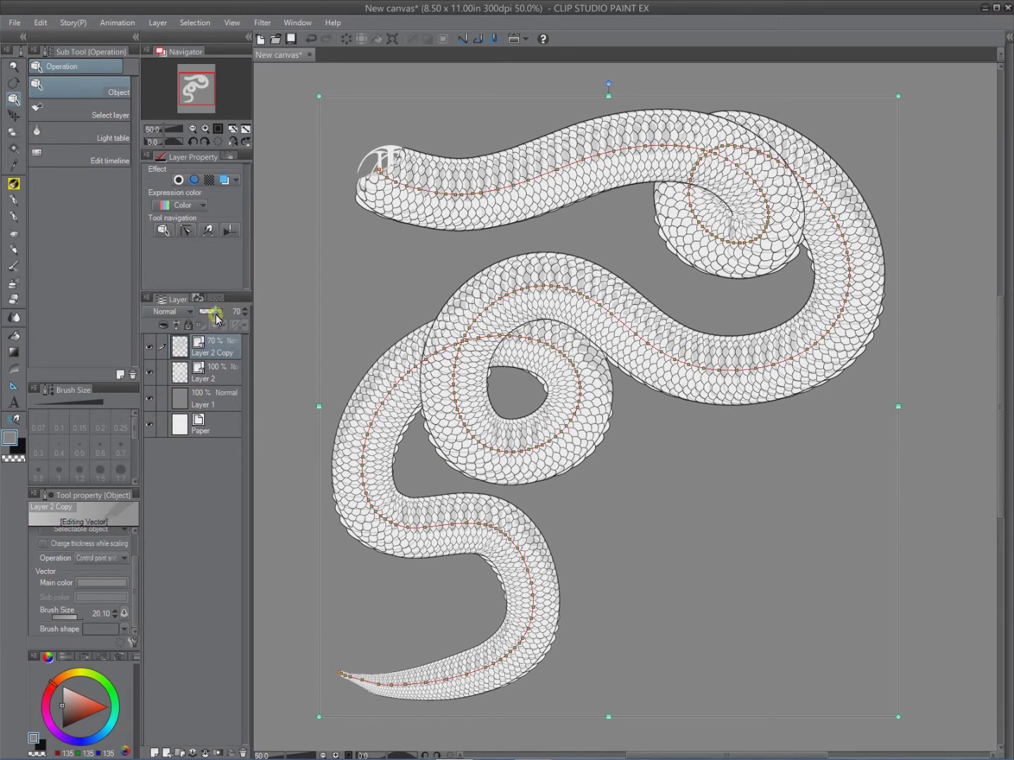
drag(219, 311, 212, 312)
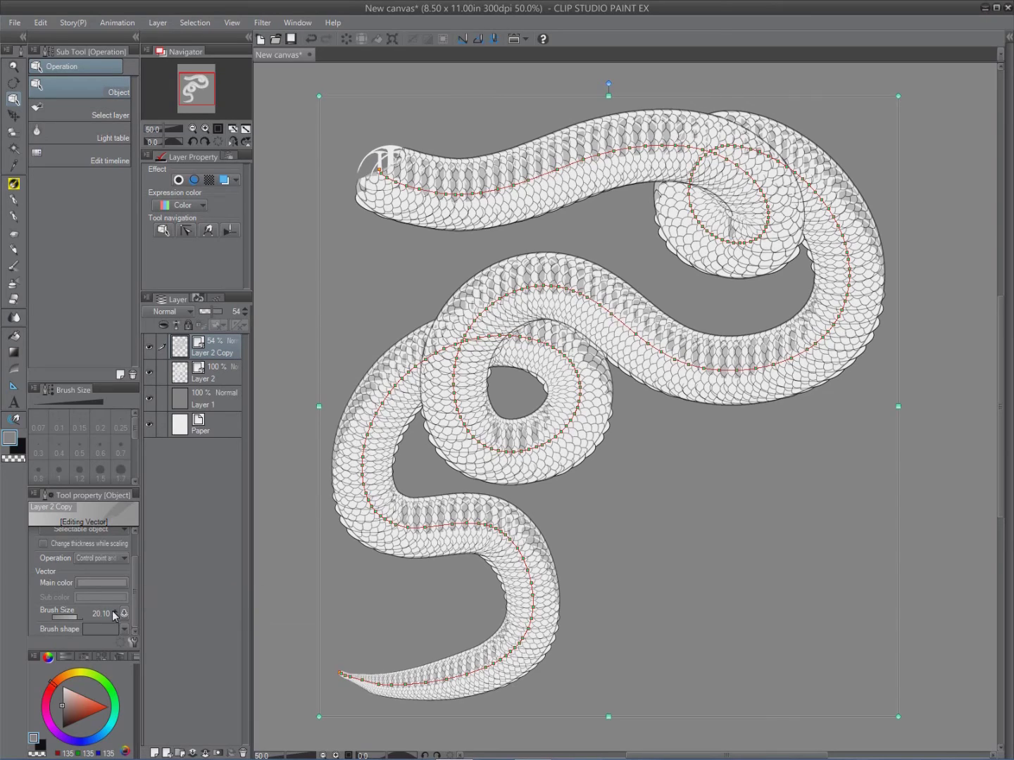
mouse_move(110, 619)
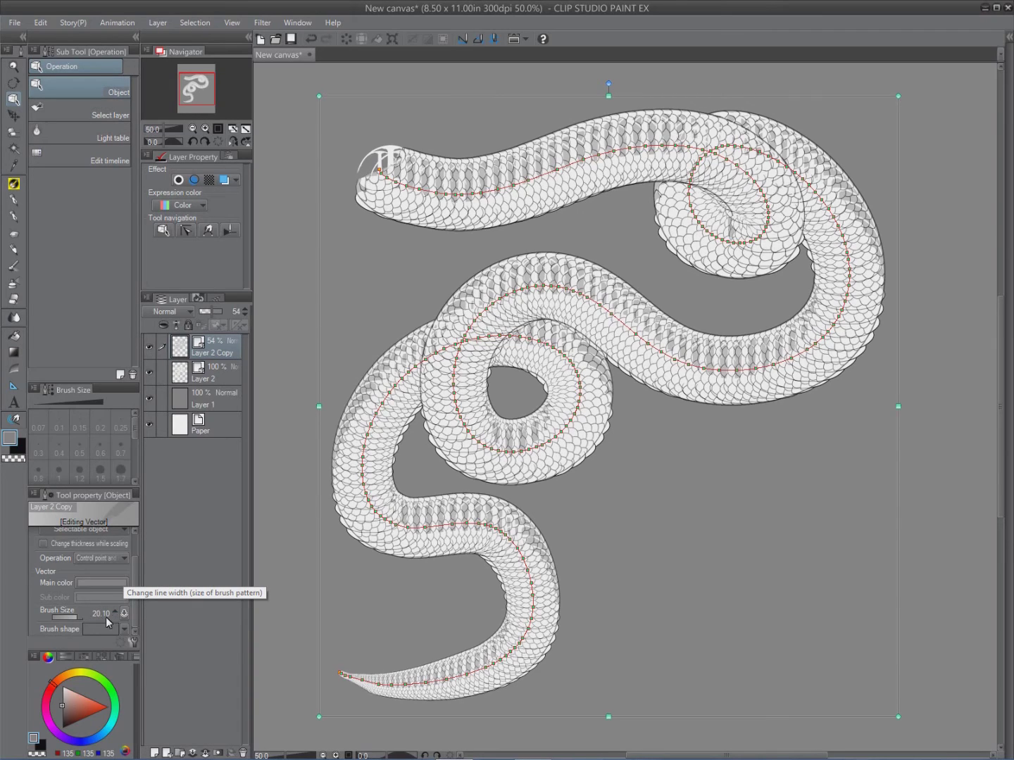
mouse_move(114, 620)
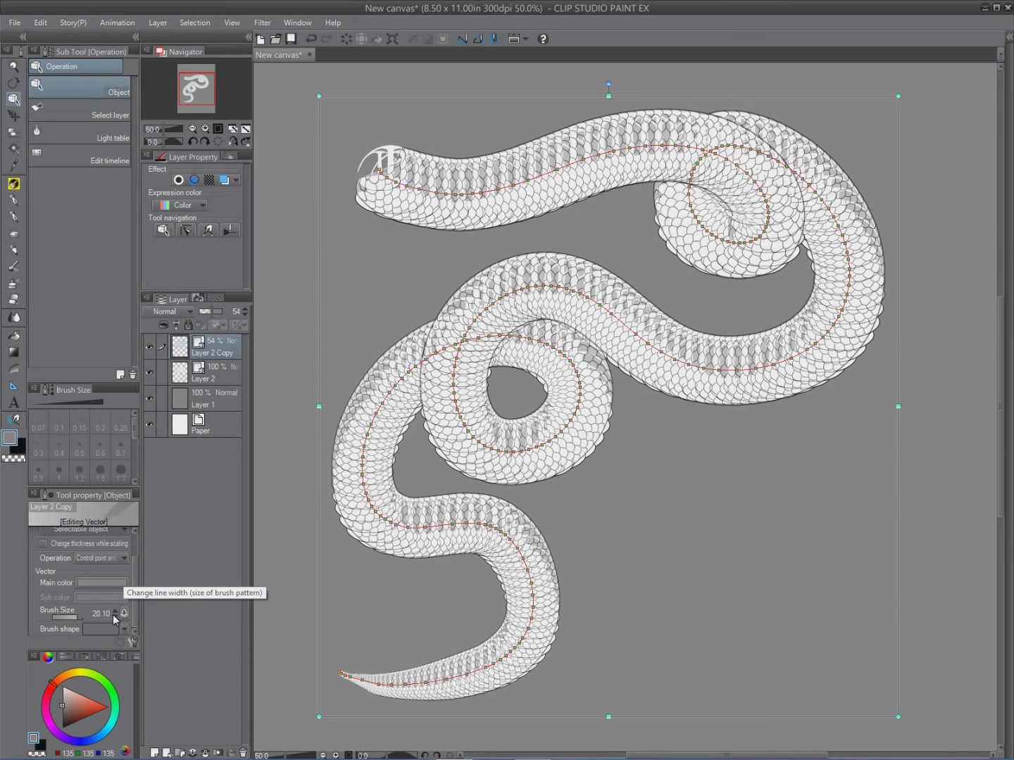
click(114, 608)
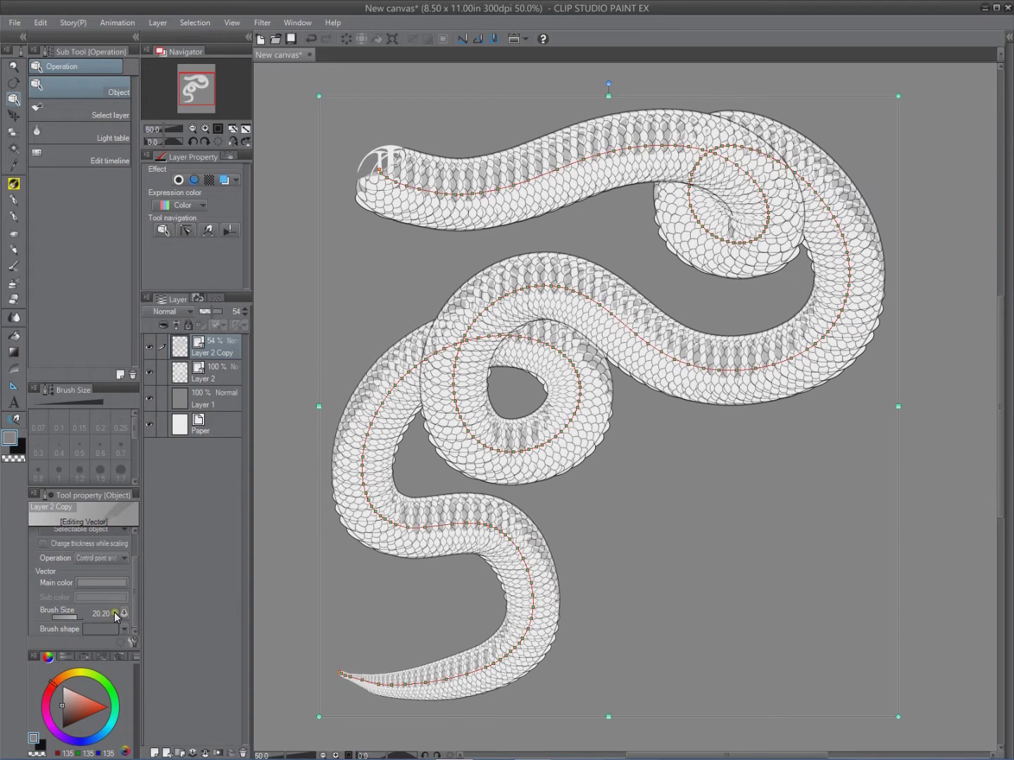
click(116, 611)
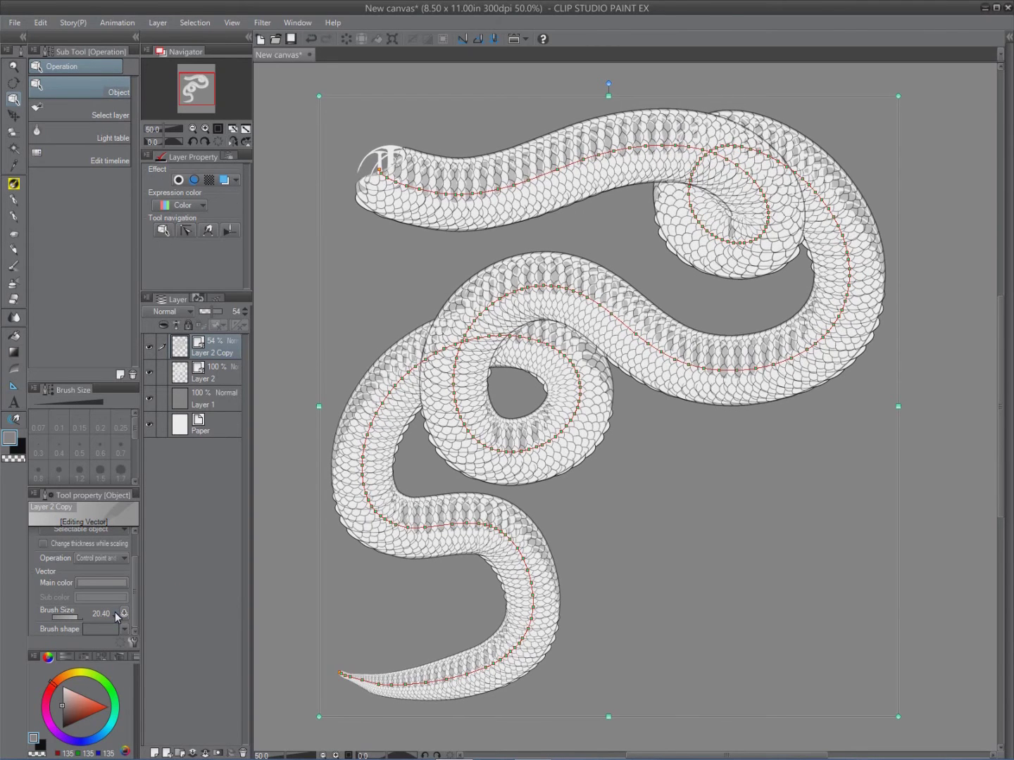
click(117, 609)
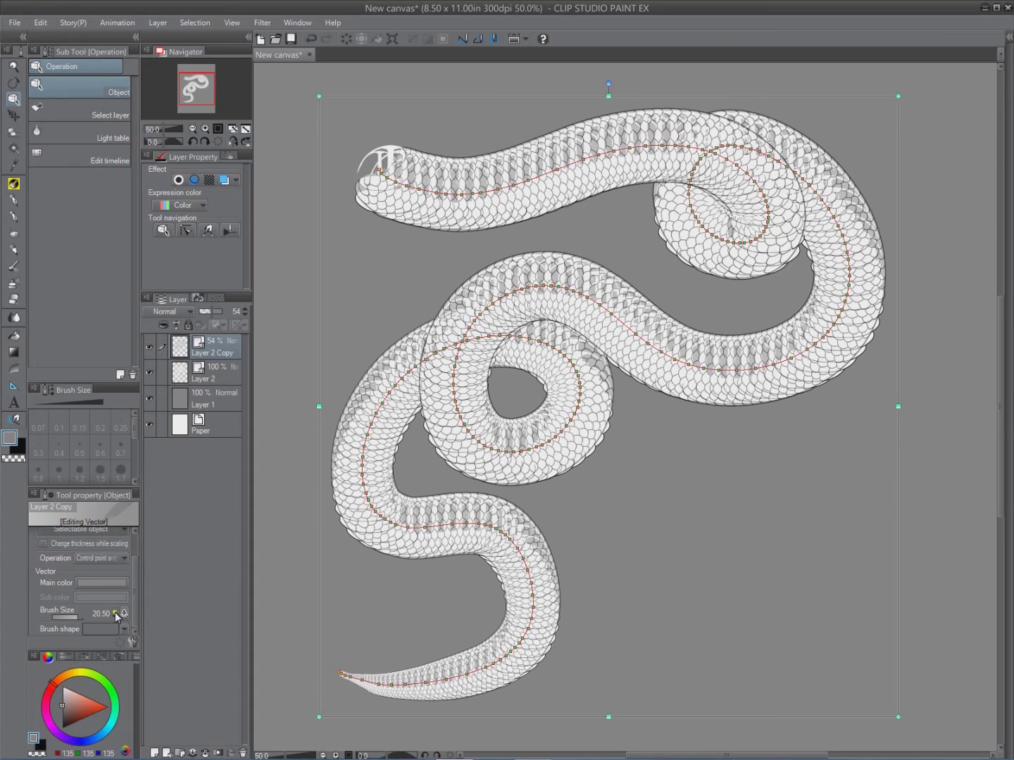
click(117, 609)
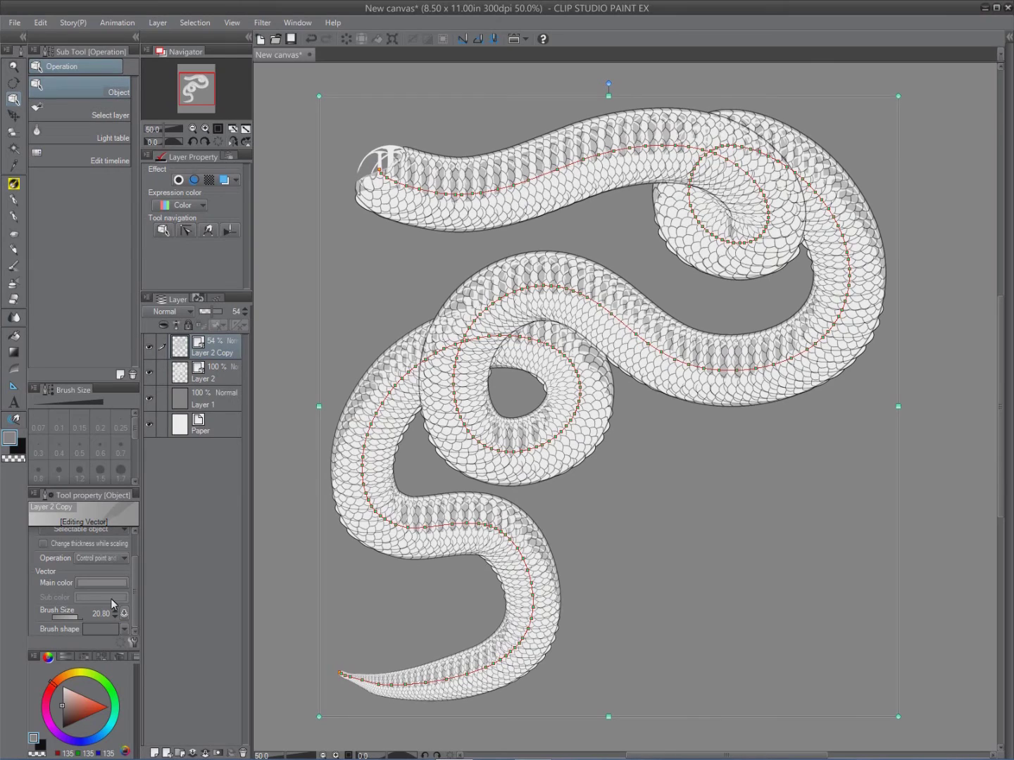
mouse_move(124, 613)
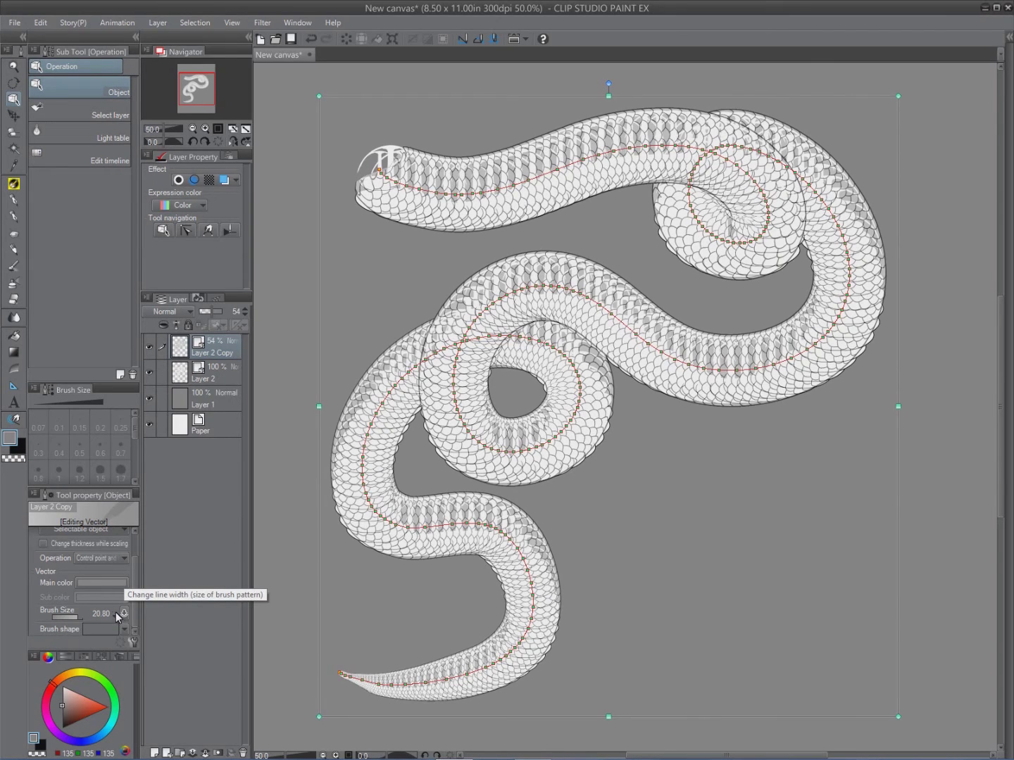
click(124, 609)
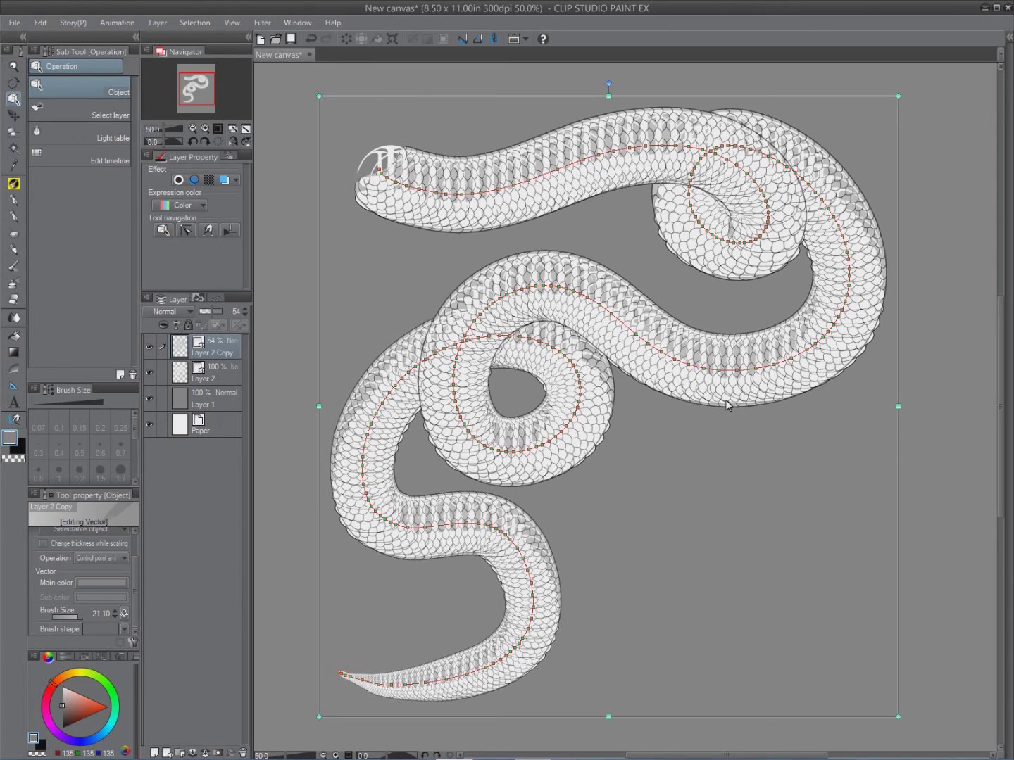
mouse_move(691, 426)
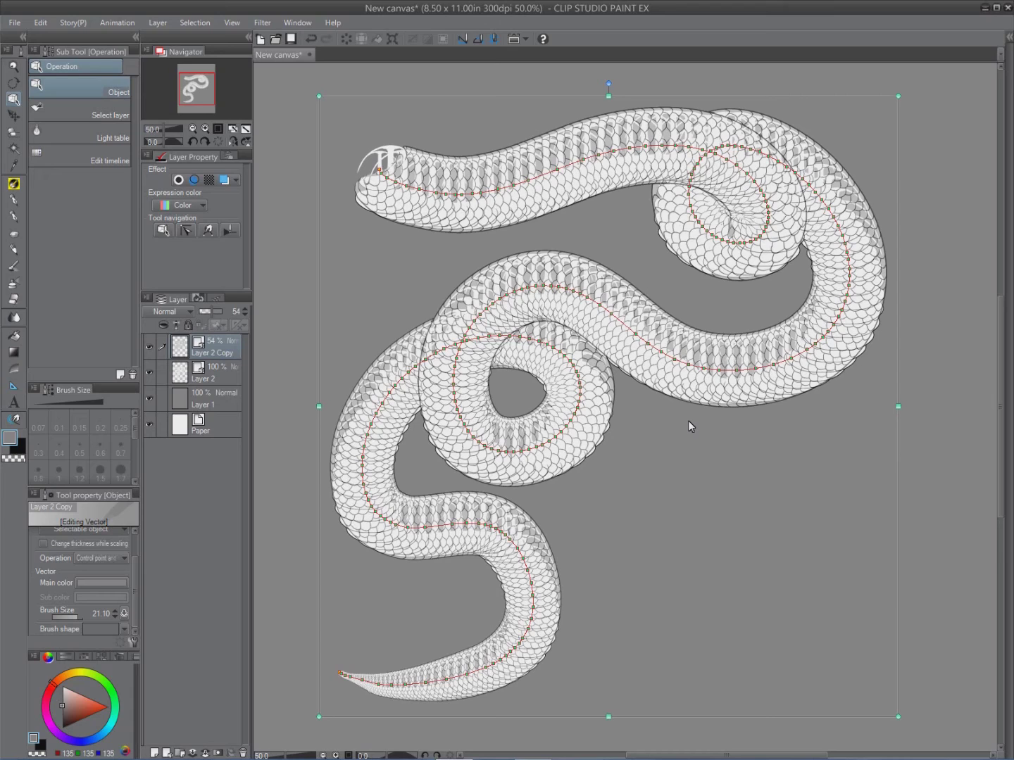
click(204, 372)
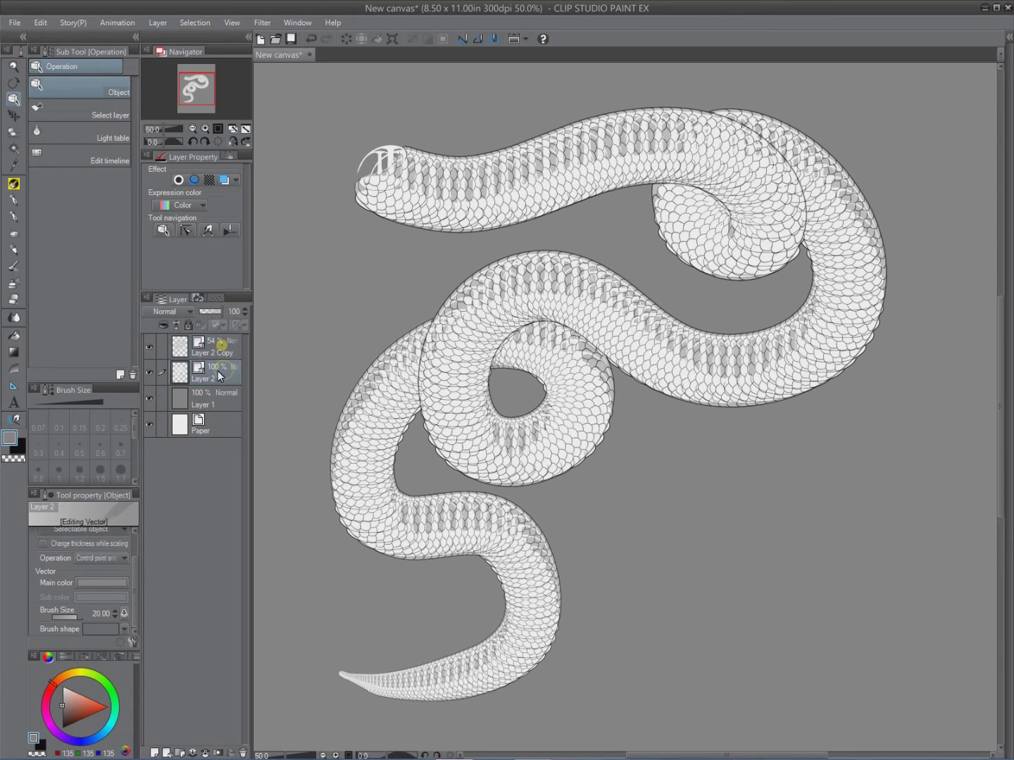
Step: Duplicate Layer 2 and Layer 2 Copy as hidden backups Layer 2 Copy 2 and Copy 3
click(204, 345)
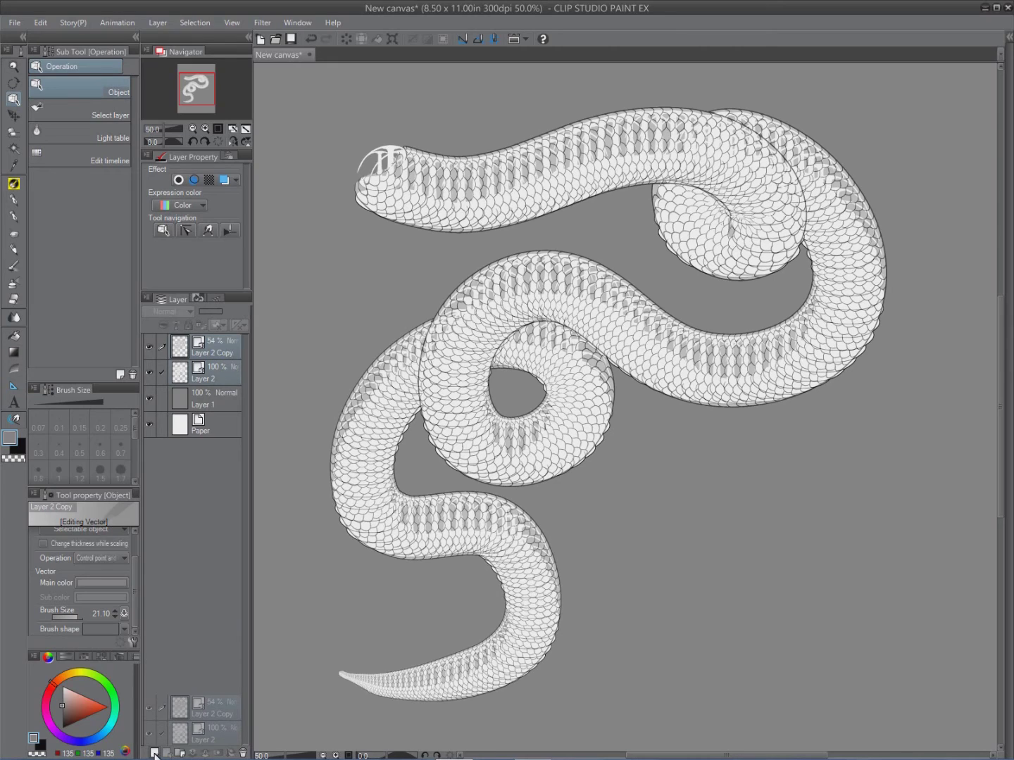
click(154, 753)
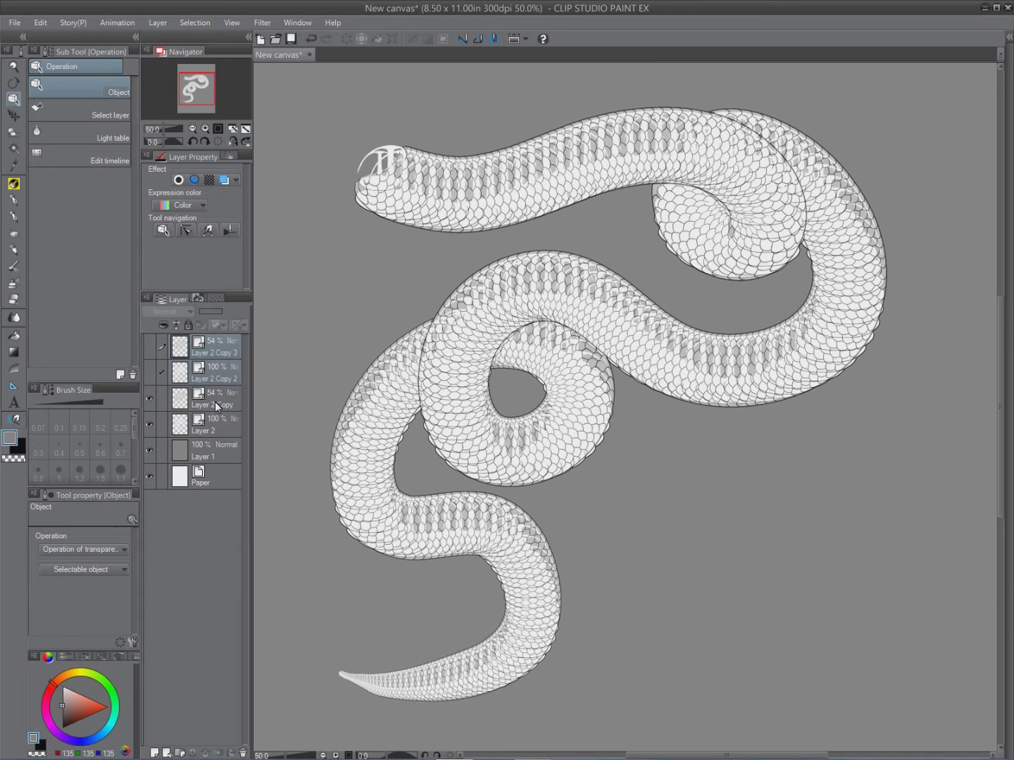
click(204, 398)
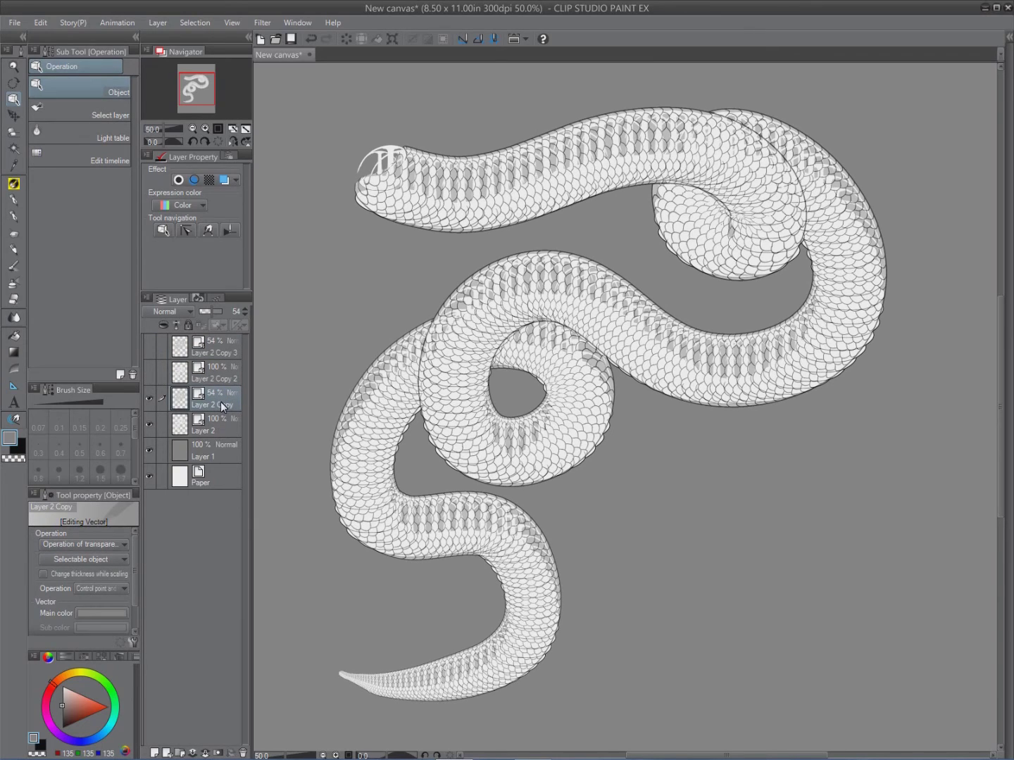
Step: Rasterize Layer 2 Copy and Layer 2, then reselect Layer 2 Copy
right_click(204, 405)
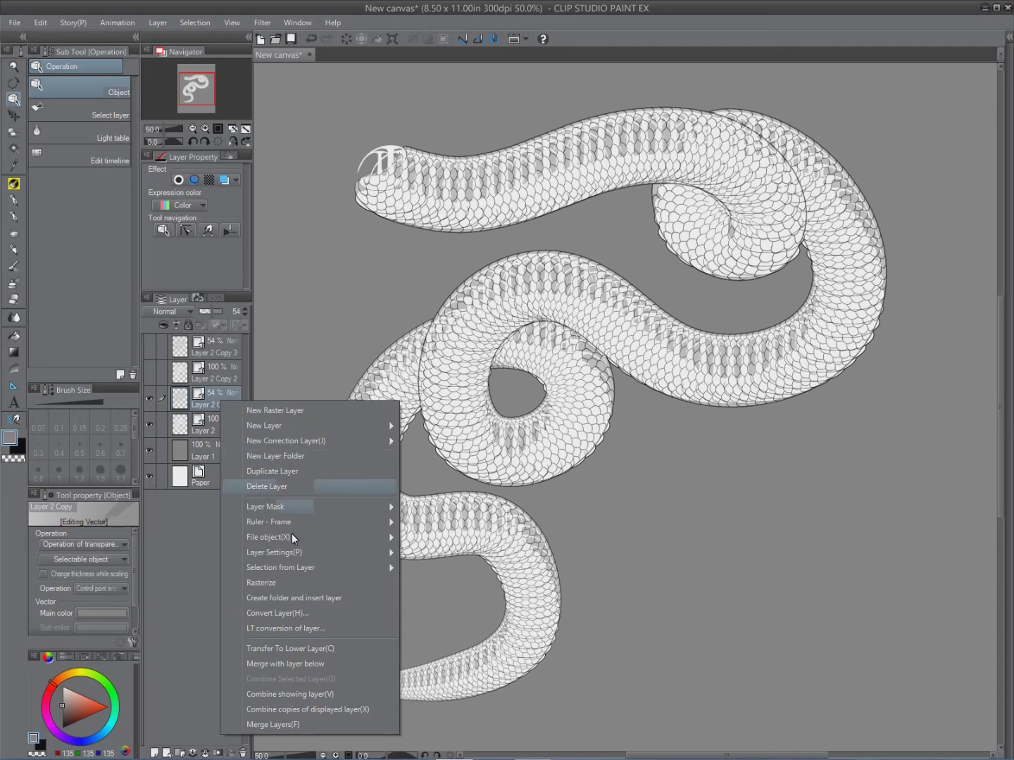
mouse_move(292, 471)
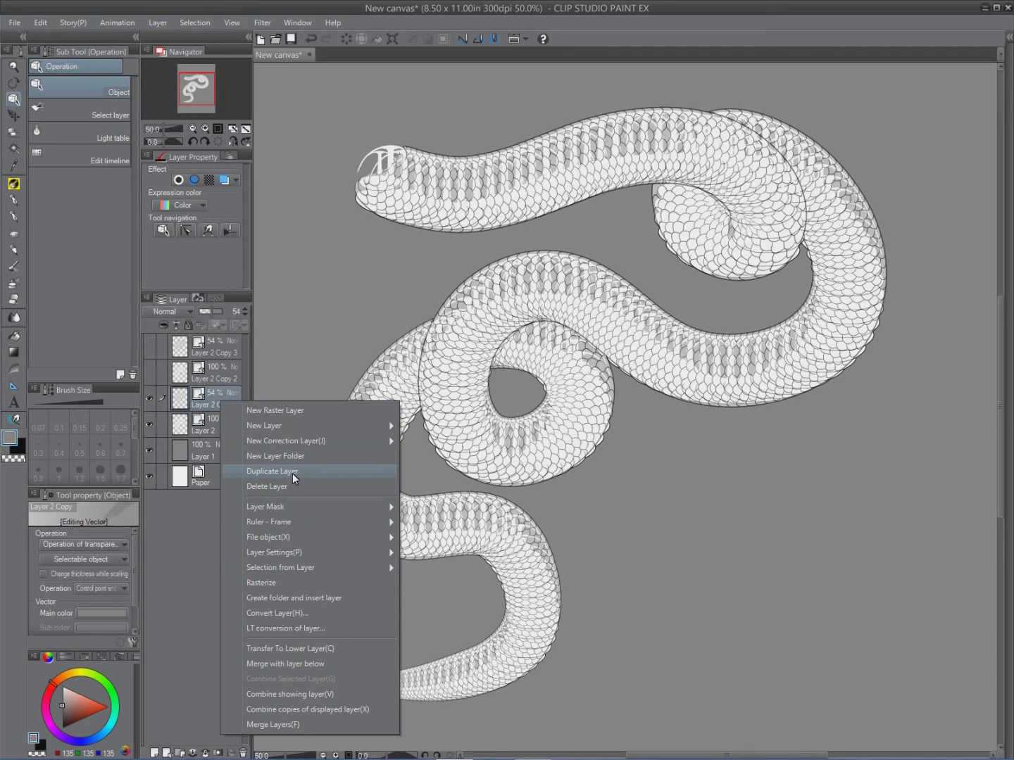
mouse_move(275, 584)
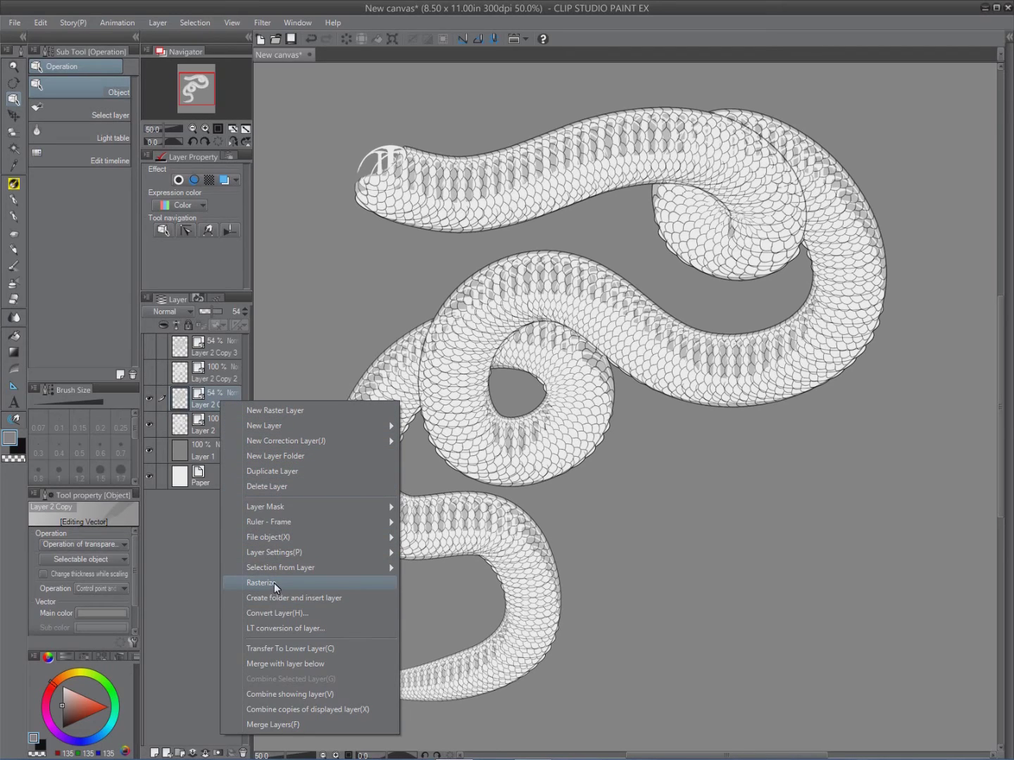
click(261, 582)
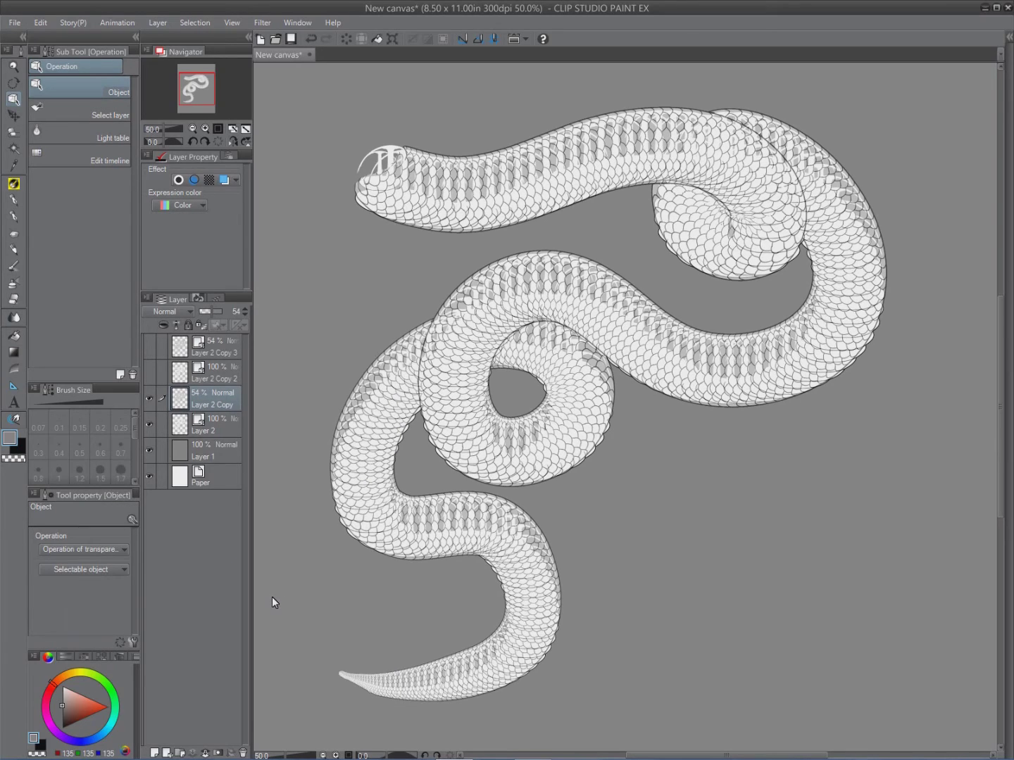
mouse_move(221, 425)
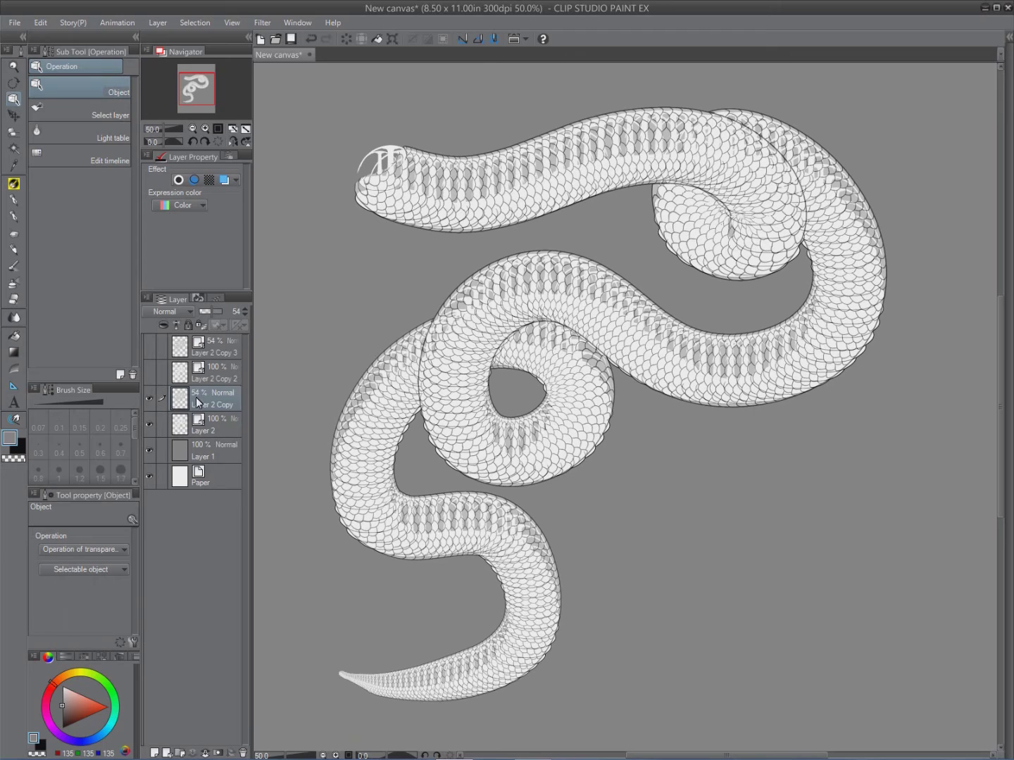
click(204, 424)
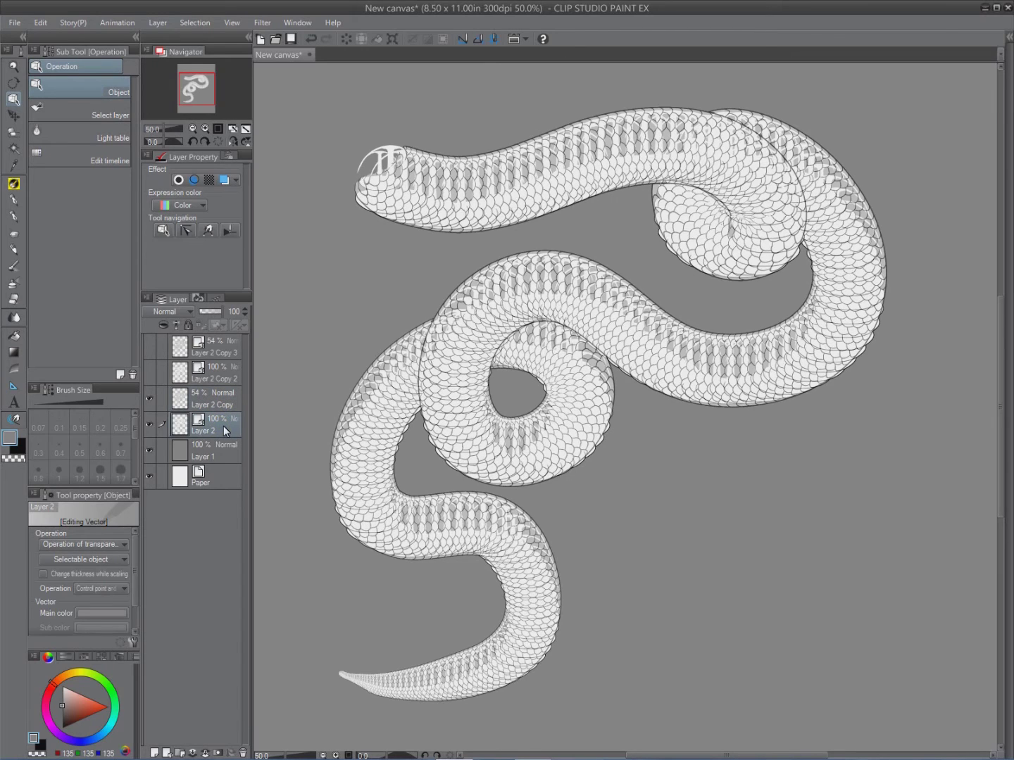
right_click(204, 426)
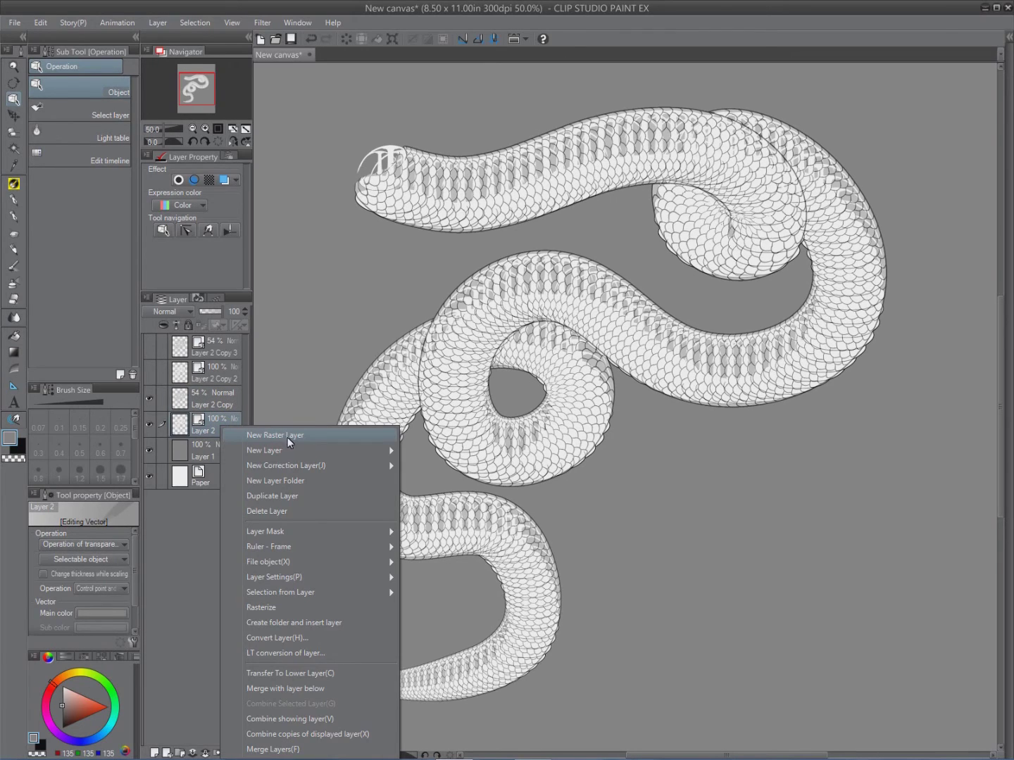
mouse_move(279, 608)
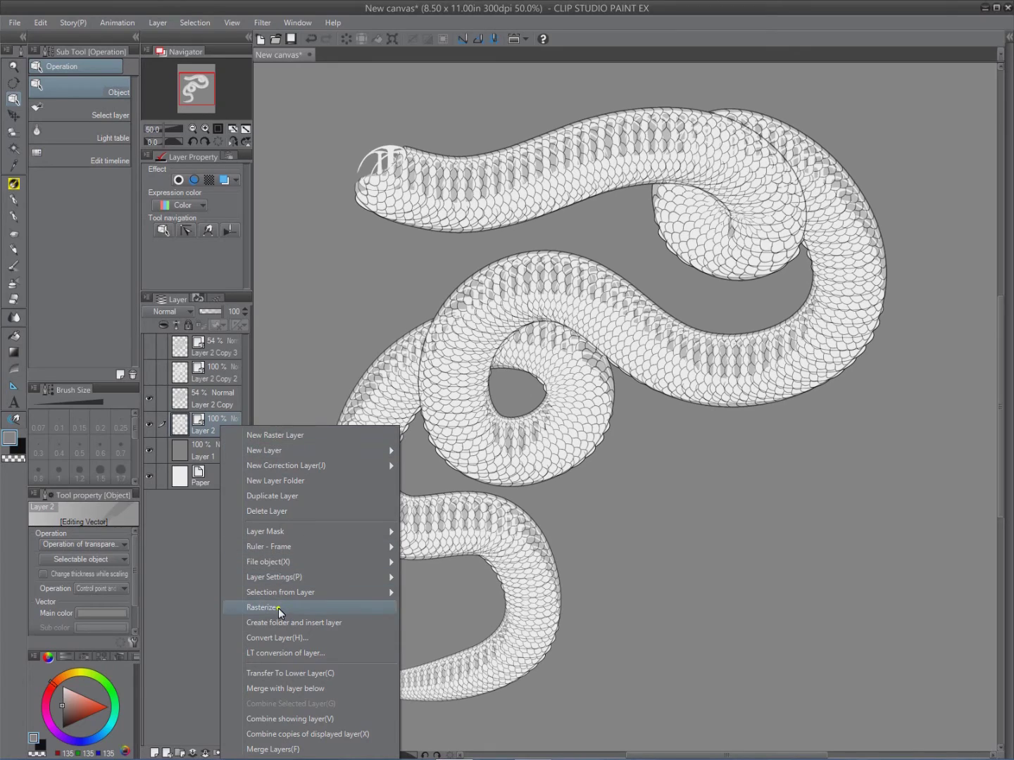
click(262, 607)
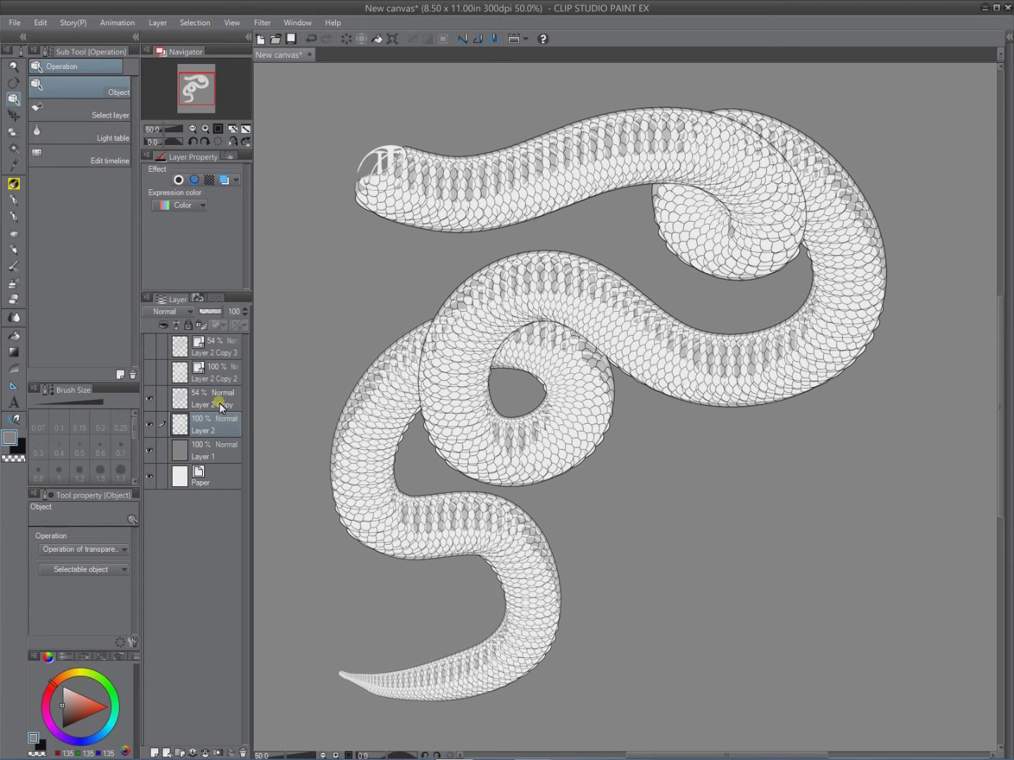
click(212, 398)
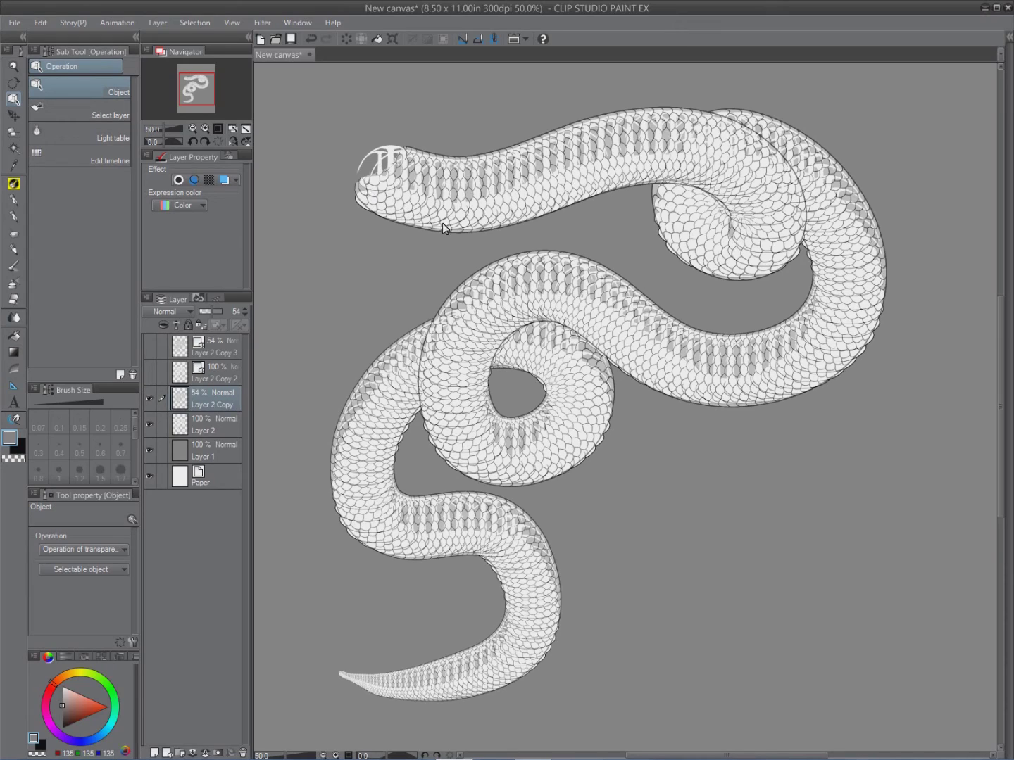
Step: Lower Layer 2 Copy's opacity to 27% and show the top-scale layer again
drag(218, 312, 211, 311)
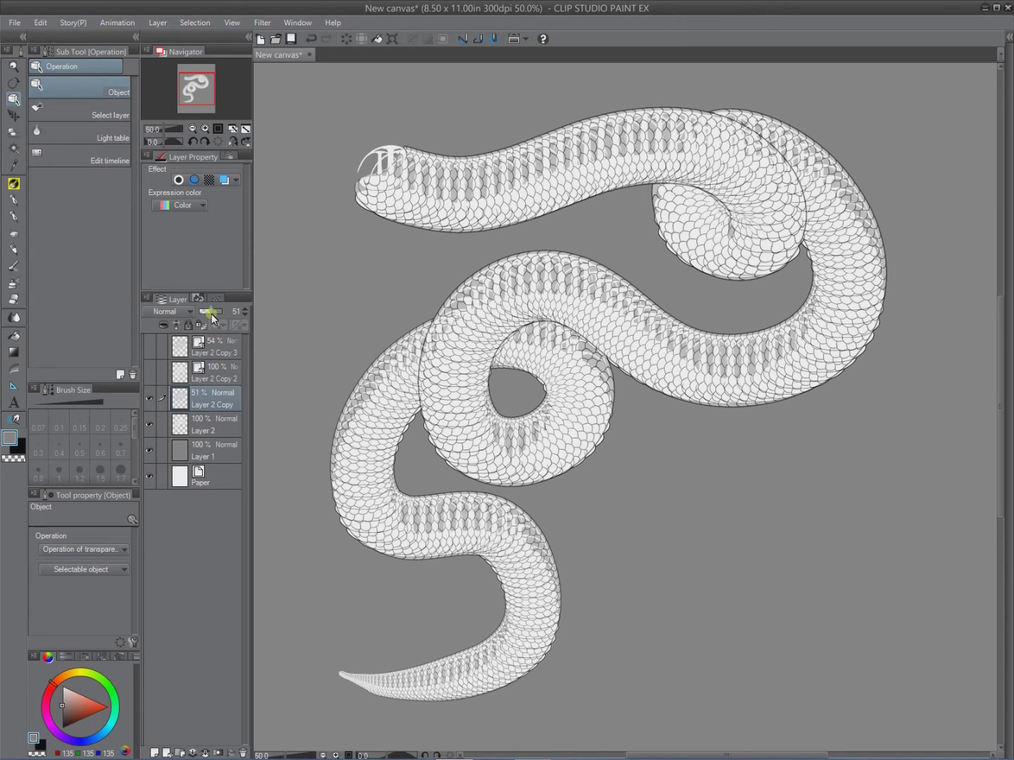
drag(214, 311, 208, 312)
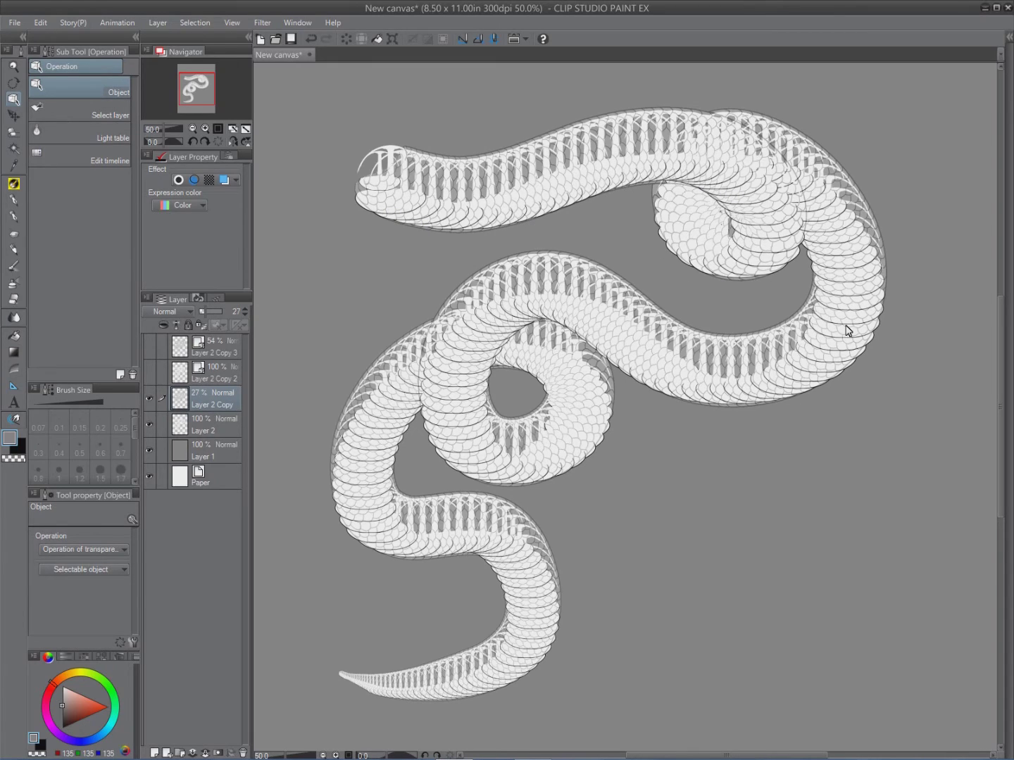
mouse_move(513, 475)
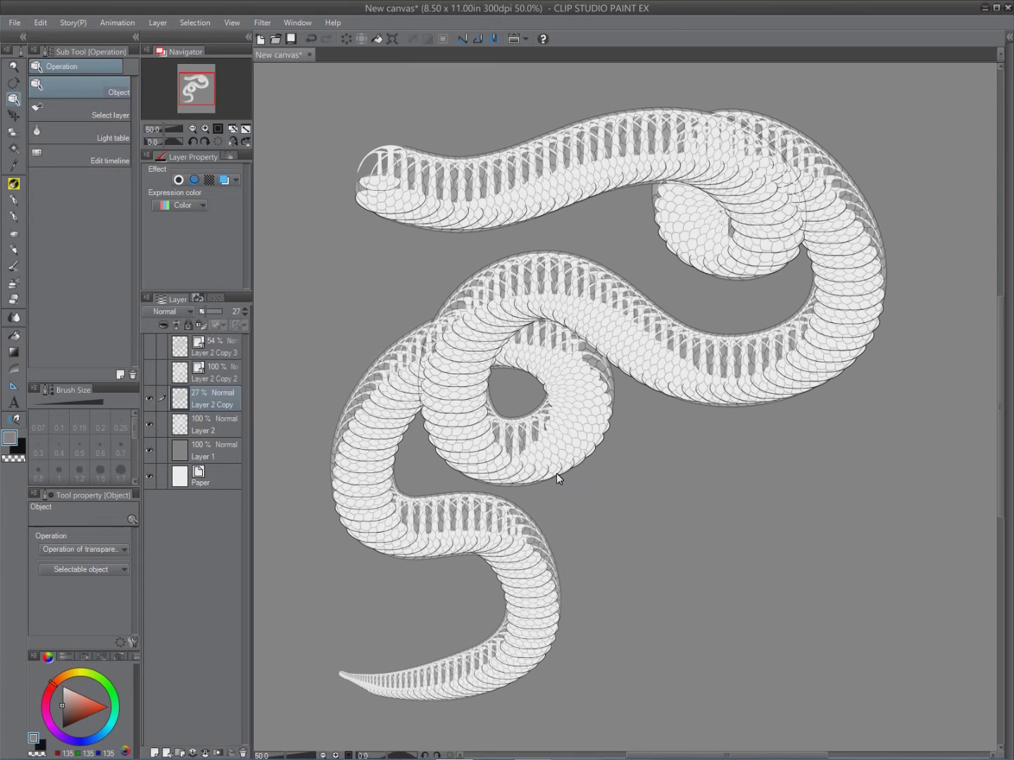
mouse_move(551, 497)
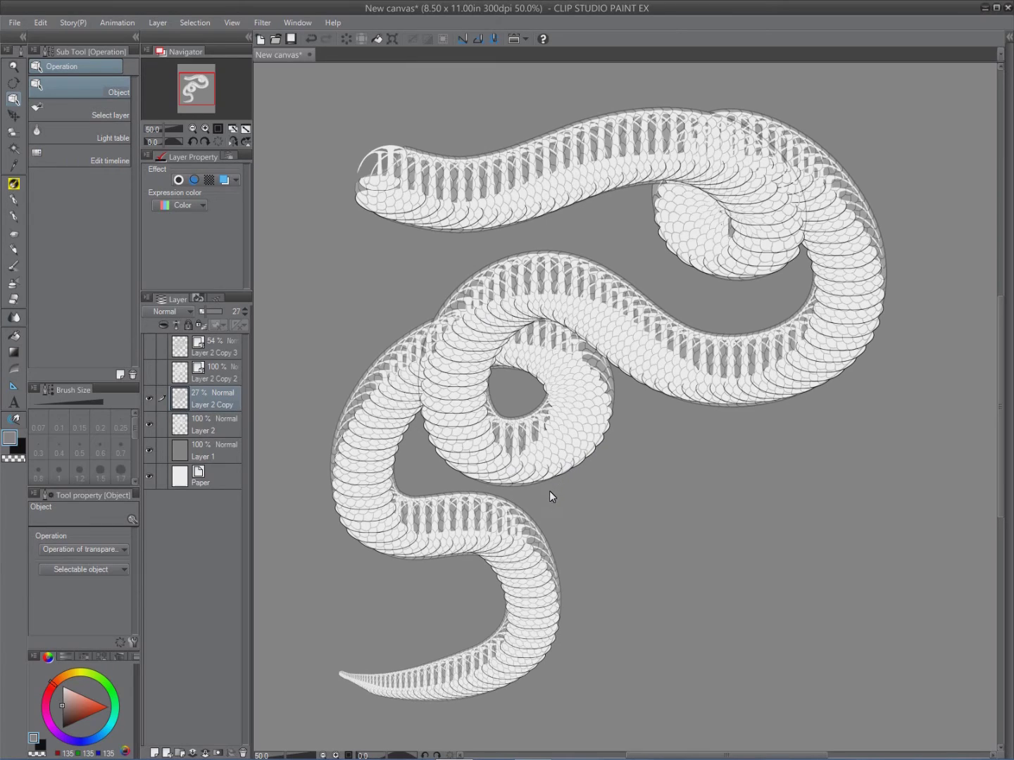
mouse_move(542, 506)
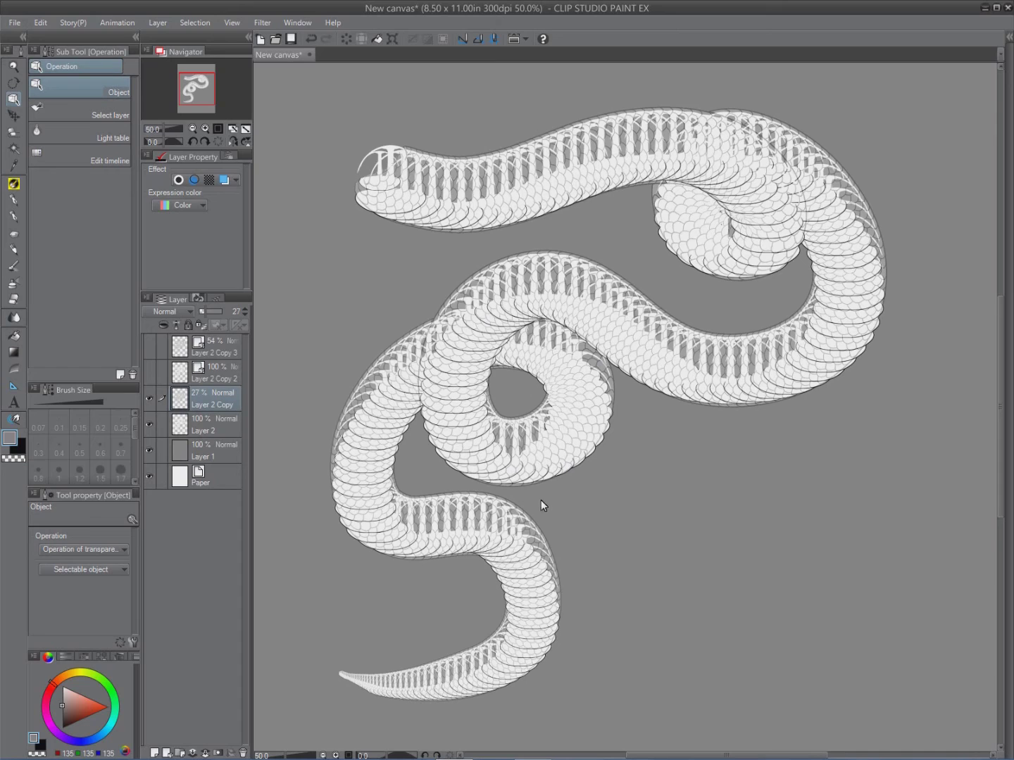
mouse_move(213, 382)
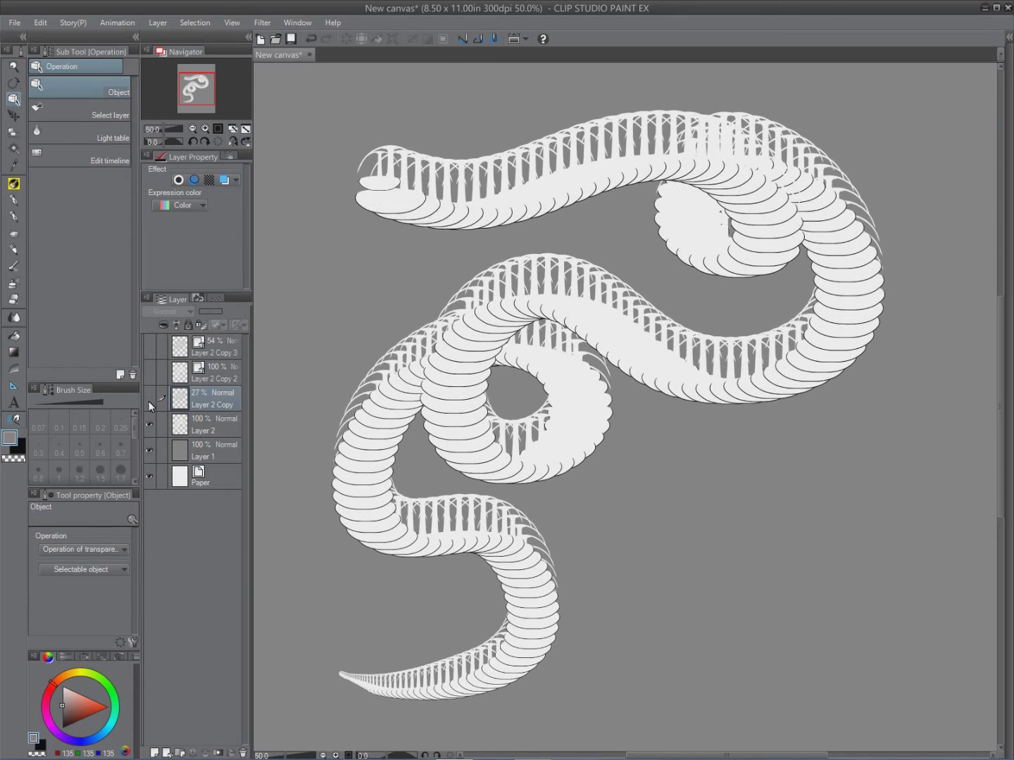
click(14, 132)
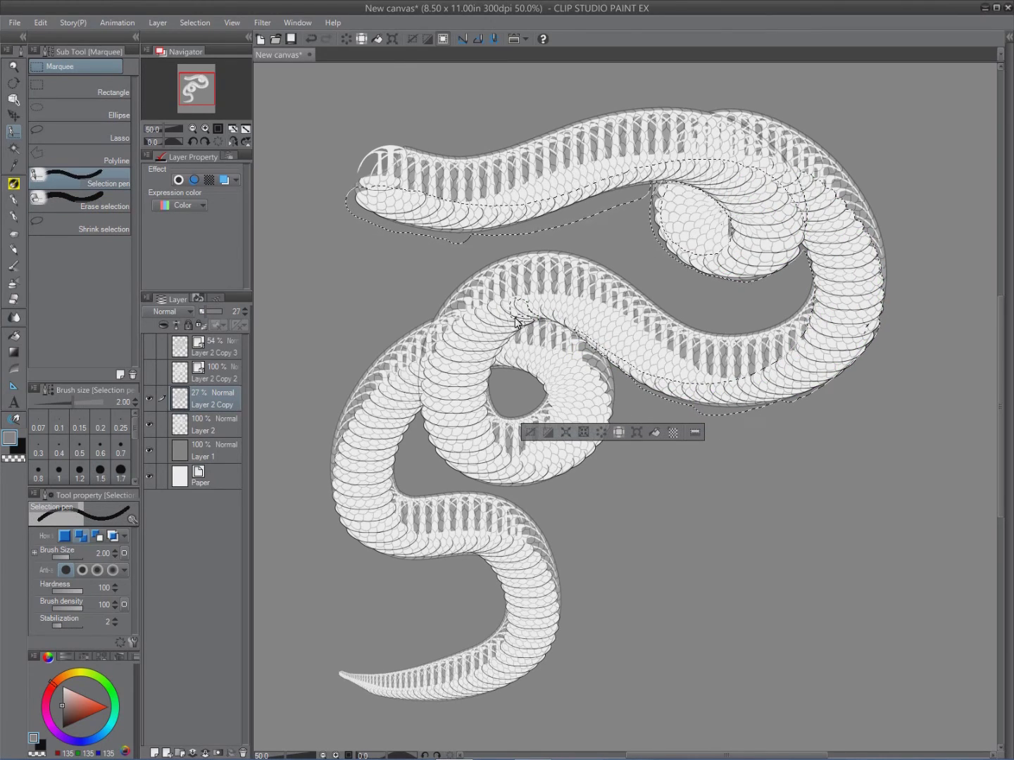
Step: Extend the selection along the snake's underside where belly scales should show
drag(422, 398, 387, 500)
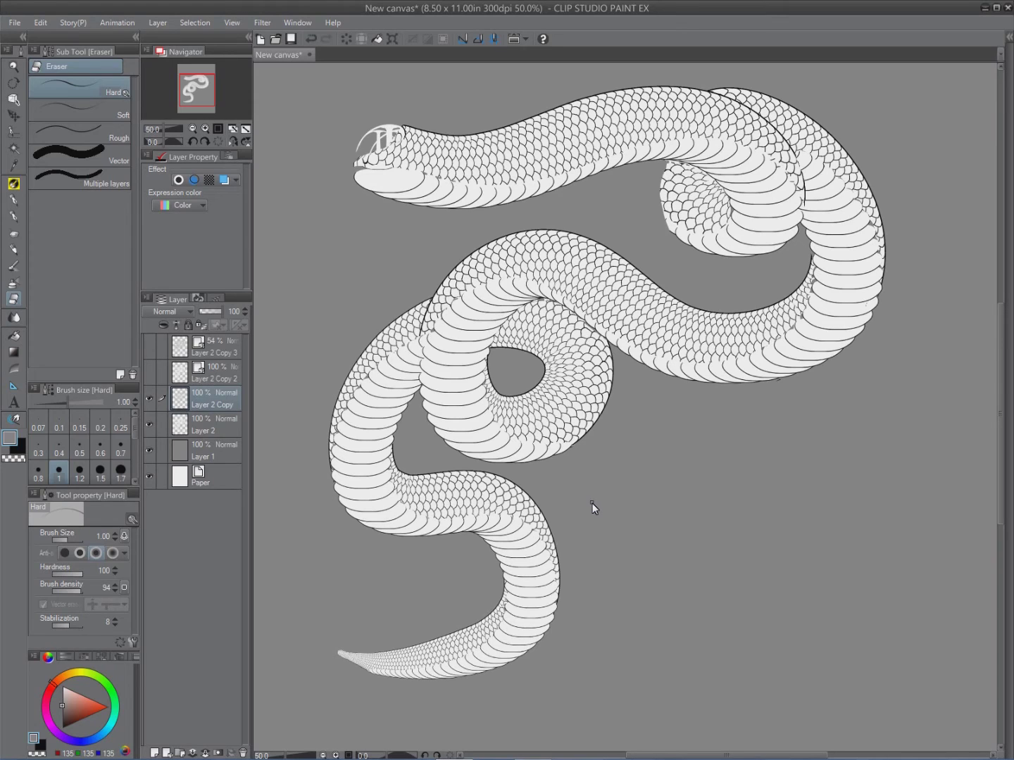
Step: Switch to the Erase selection sub tool and set its stabilization to 27
click(13, 133)
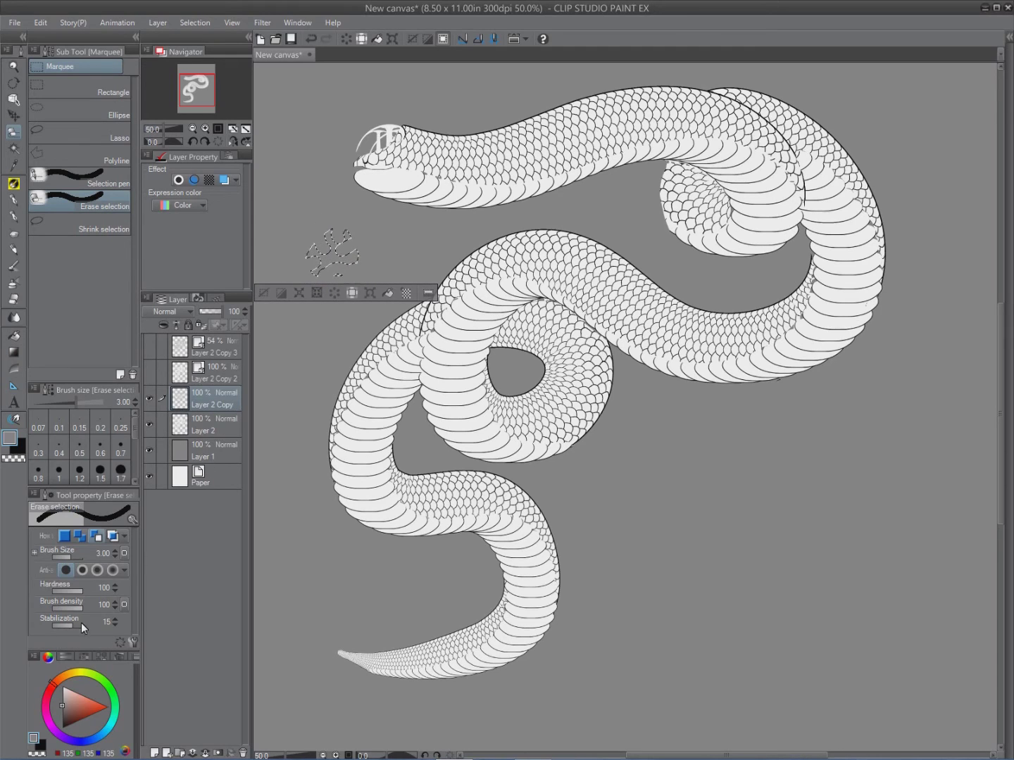
mouse_move(89, 641)
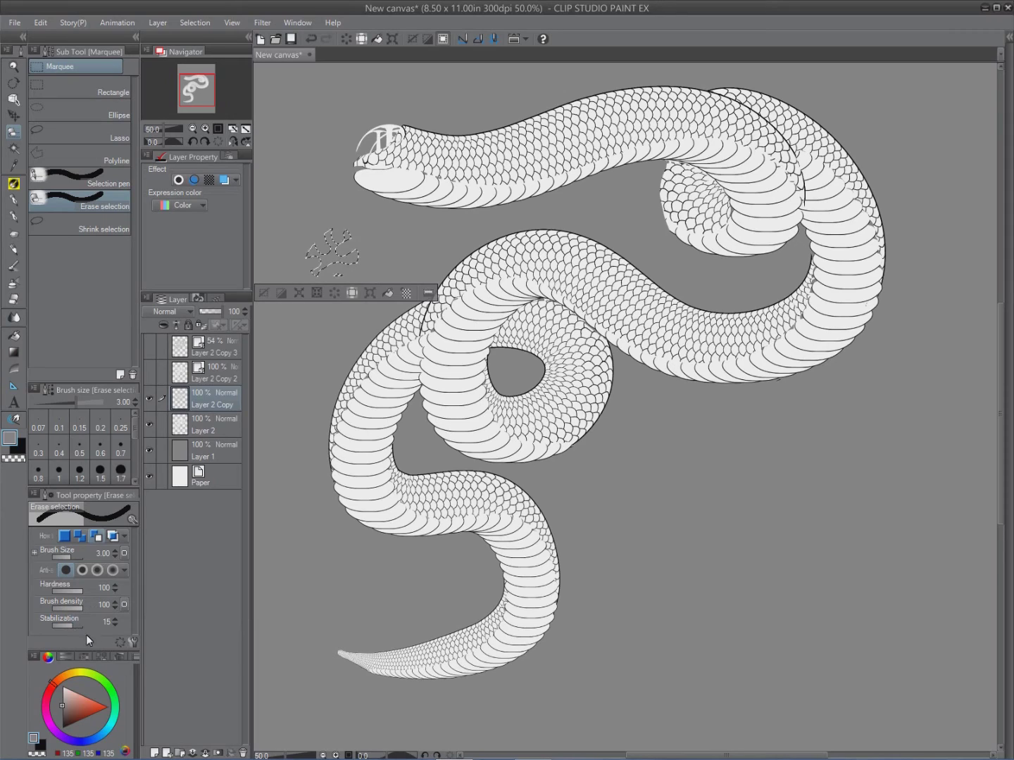
drag(67, 624, 79, 624)
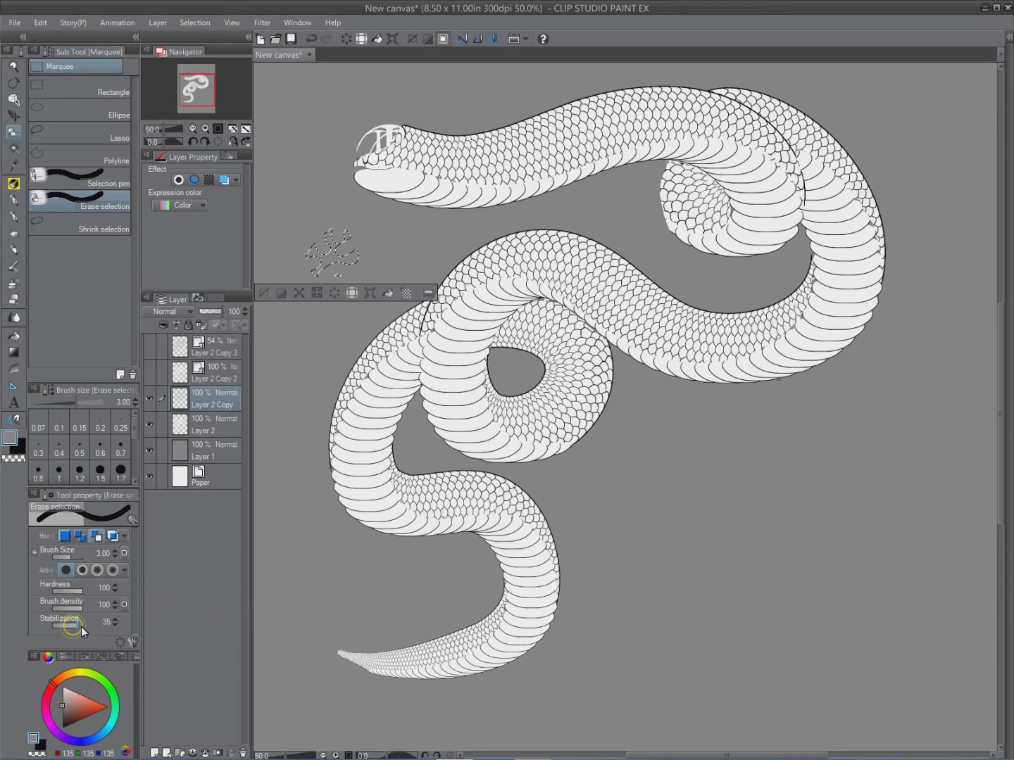
drag(78, 627, 60, 628)
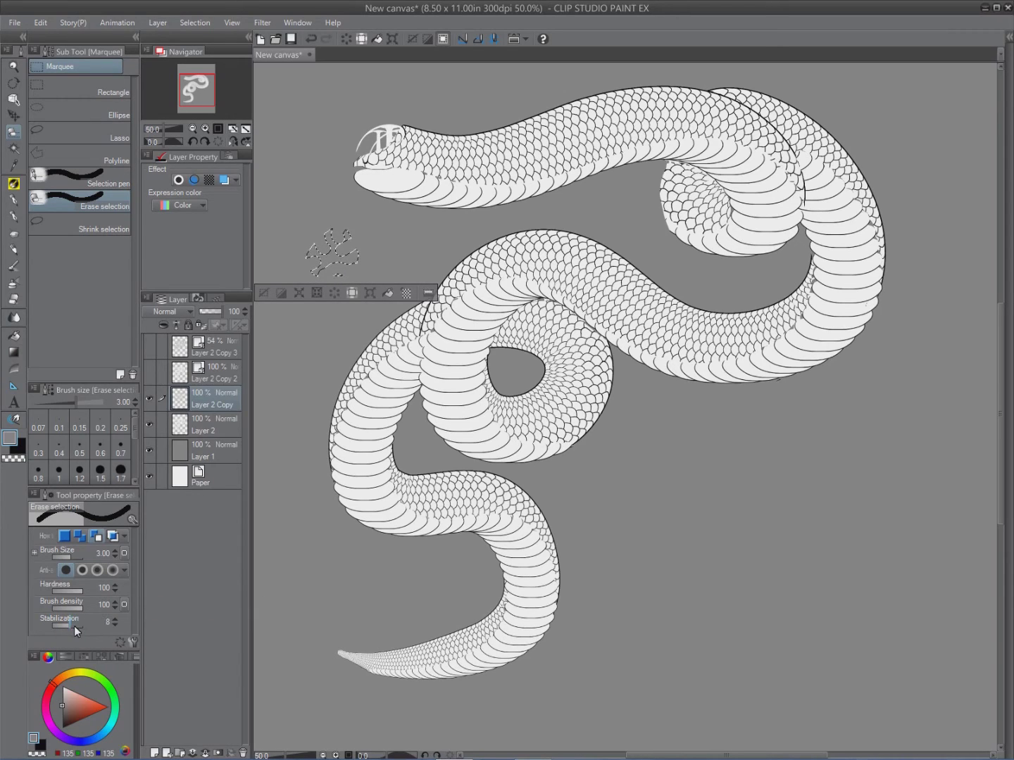
drag(63, 625, 74, 625)
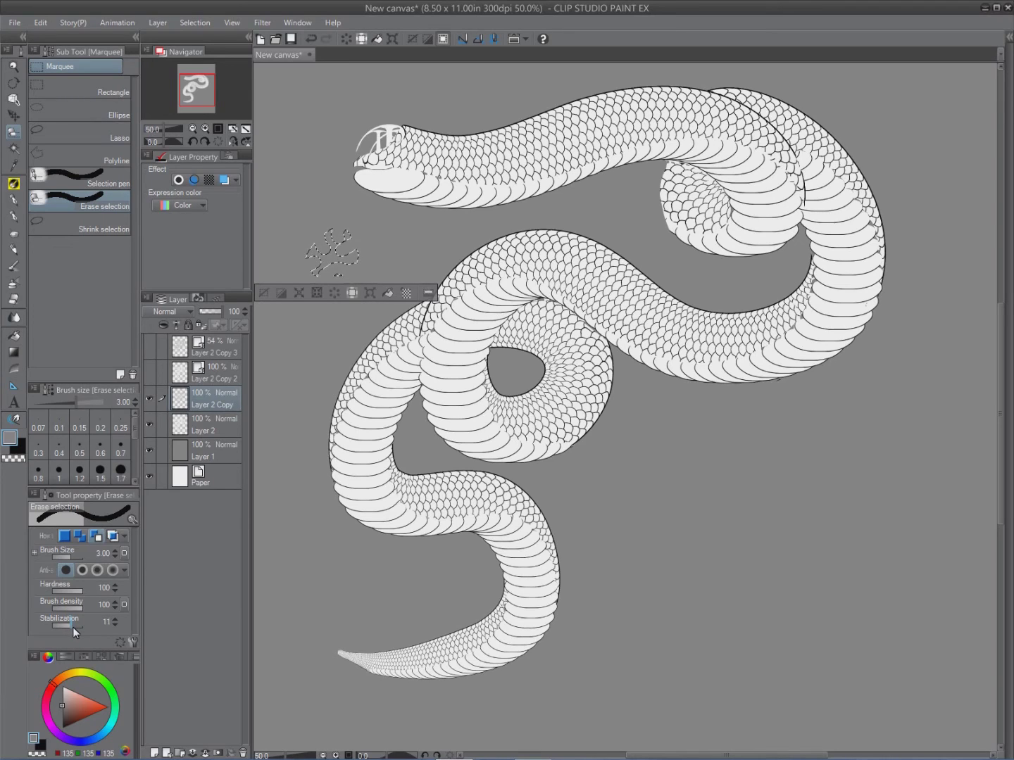
drag(67, 629, 88, 629)
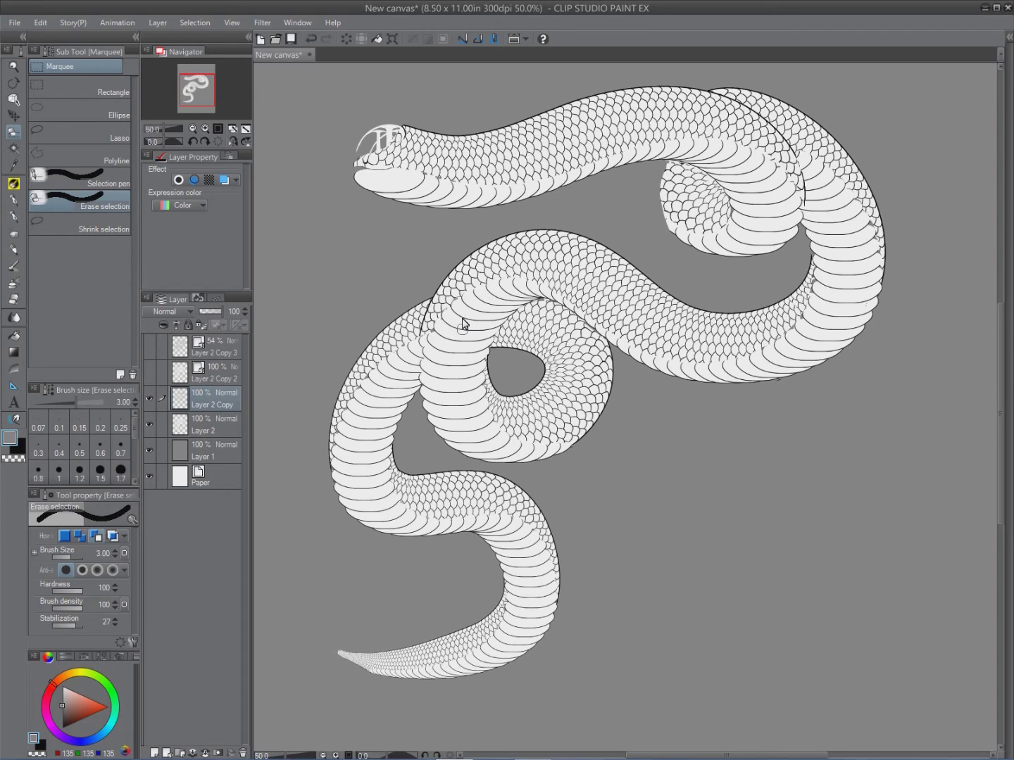
Step: Activate the Move layer tool in place of the selection eraser
click(13, 113)
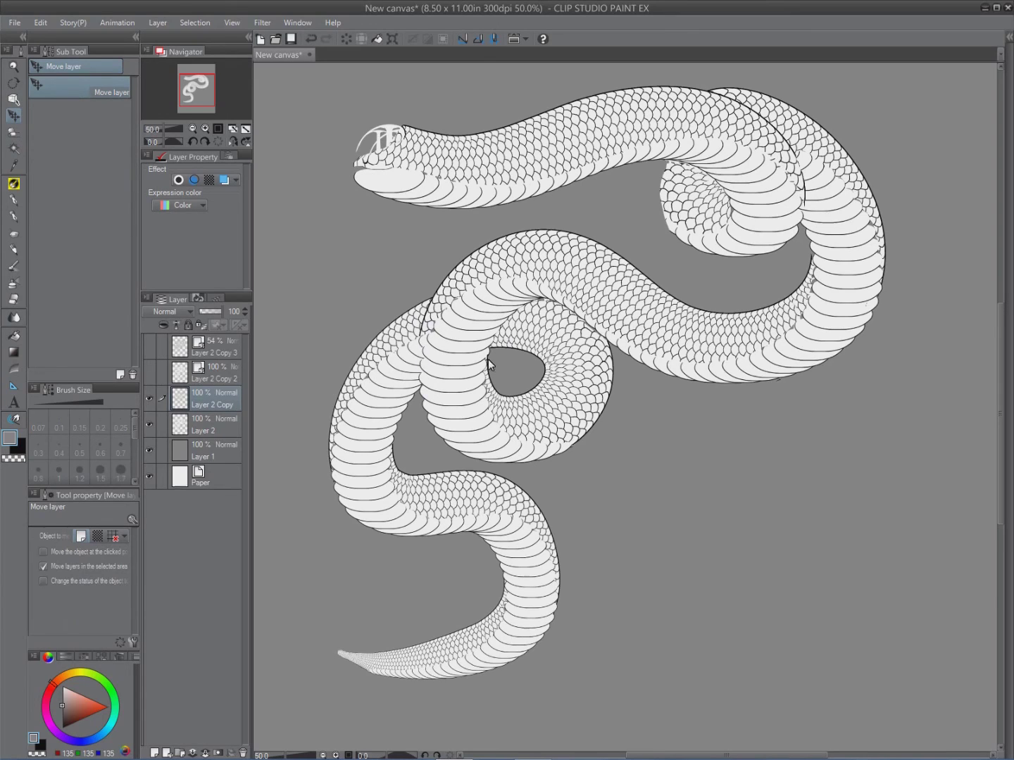
mouse_move(520, 296)
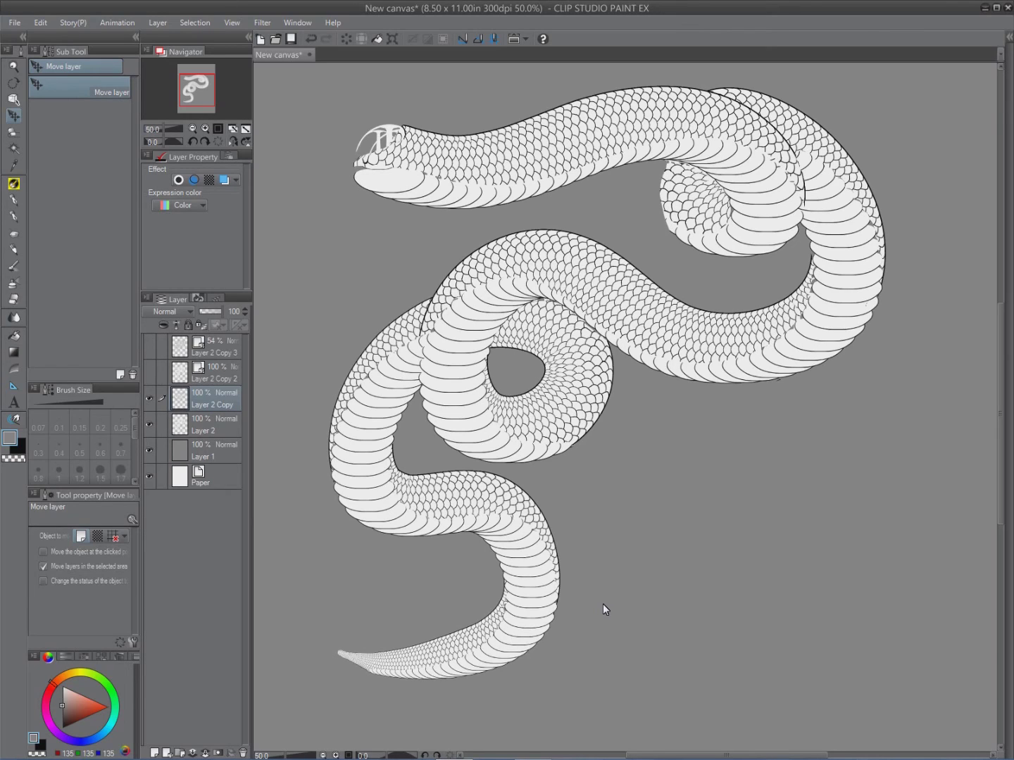
mouse_move(373, 133)
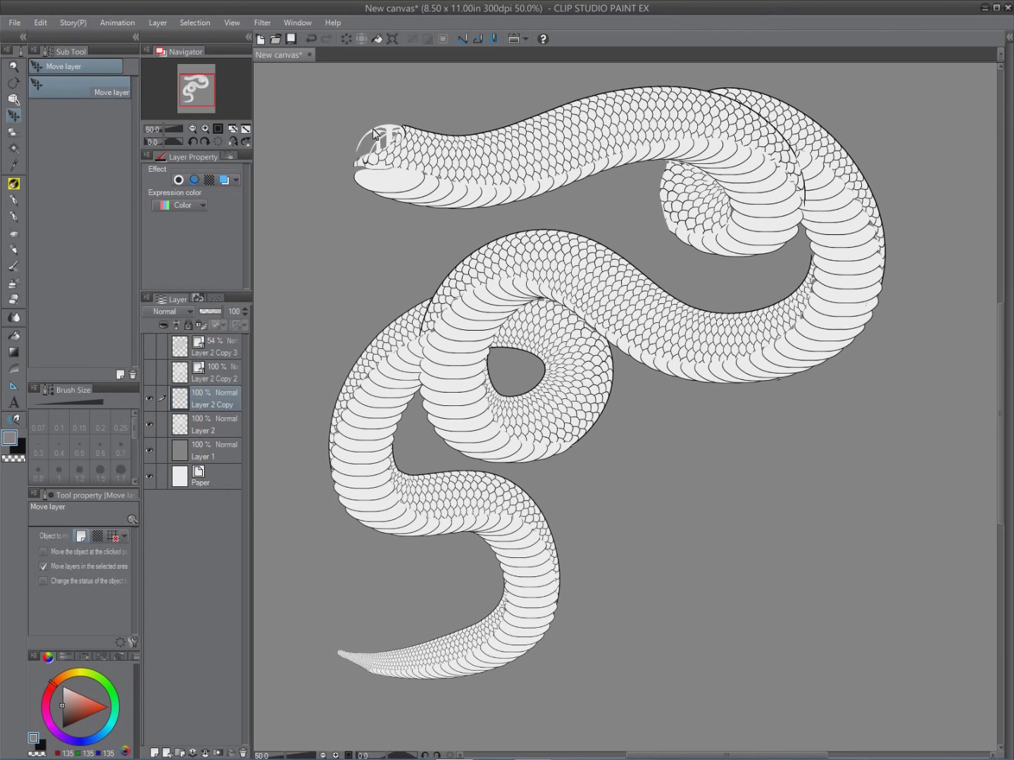
mouse_move(306, 163)
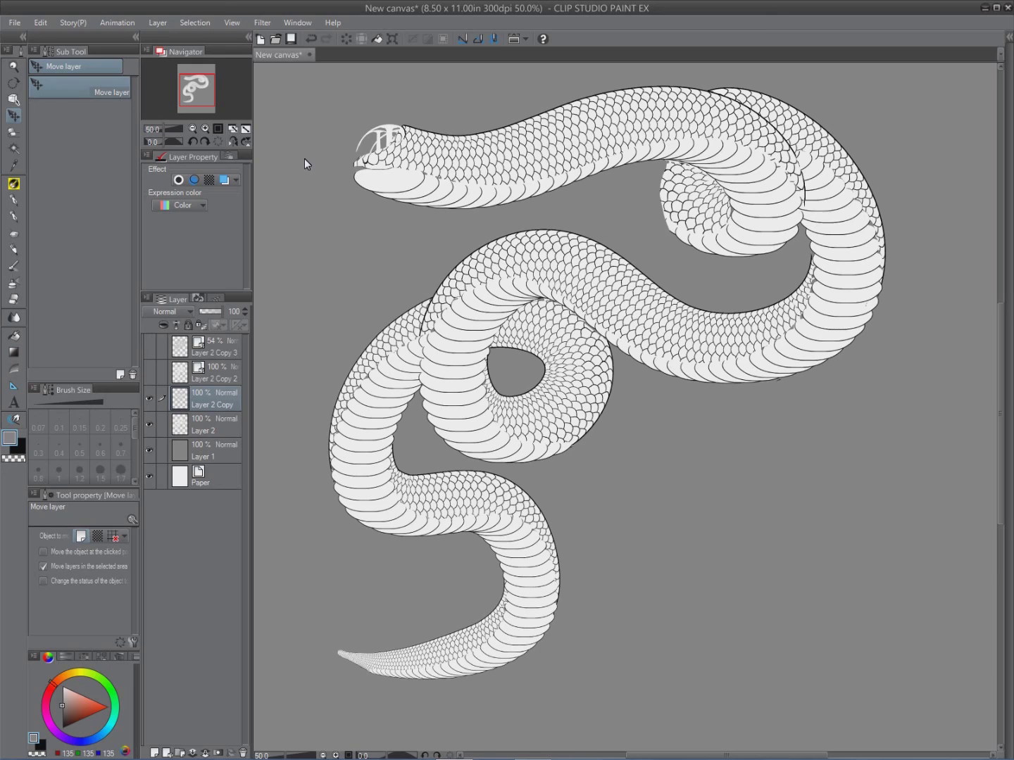
mouse_move(635, 535)
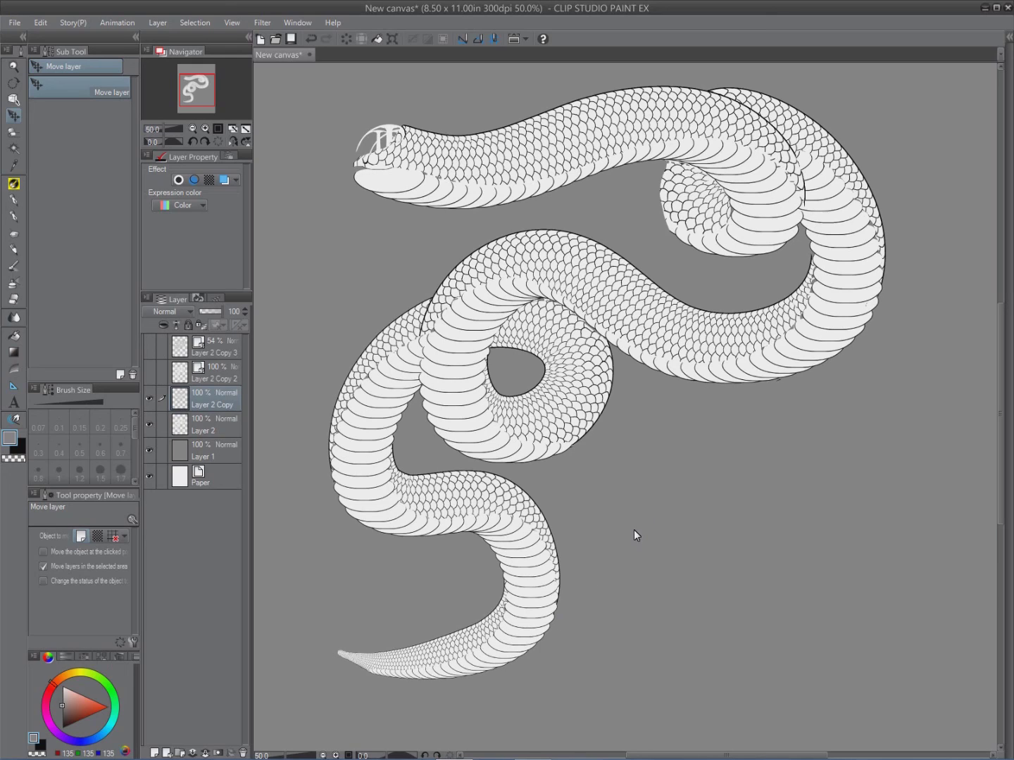
mouse_move(610, 560)
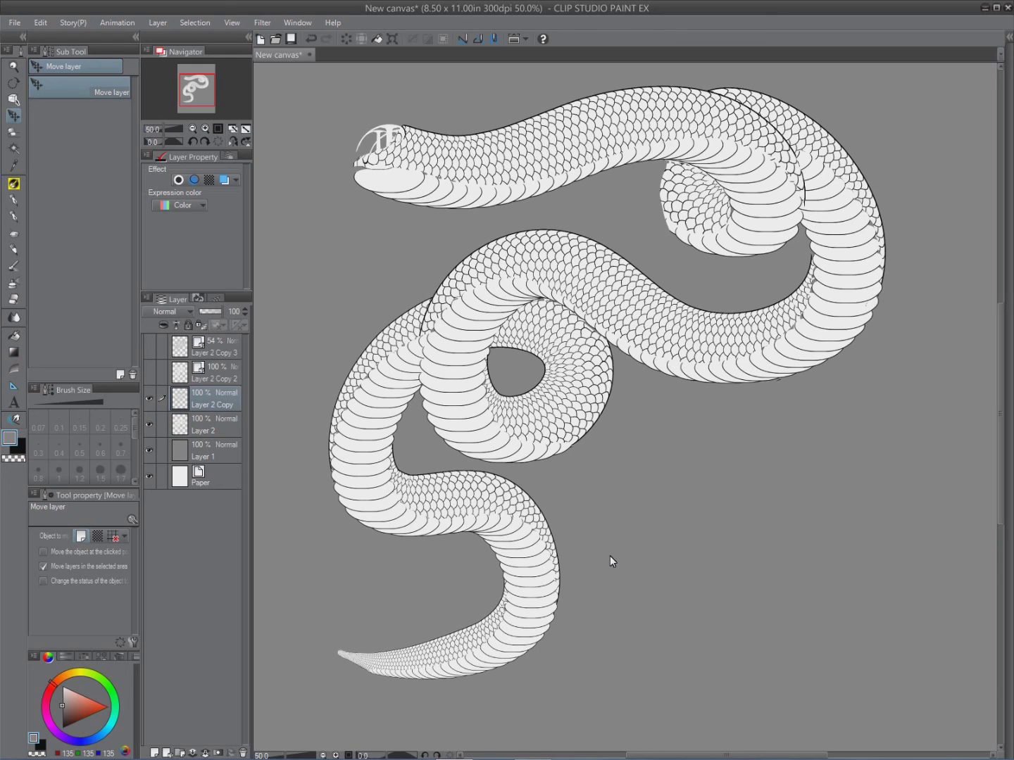